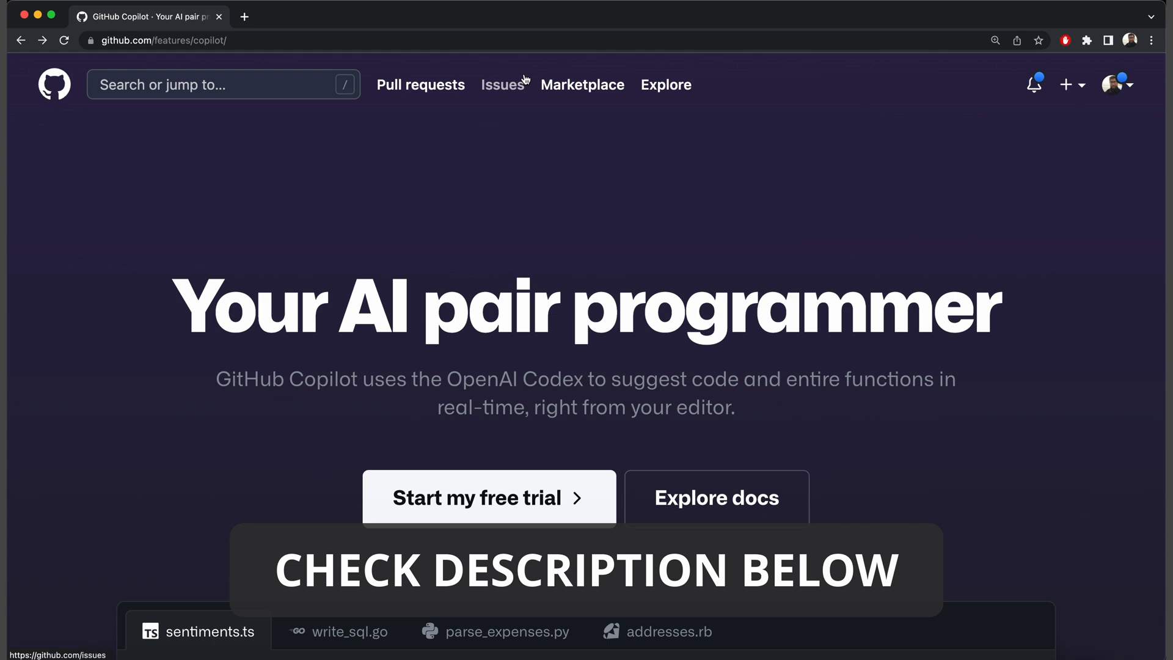
pyautogui.moveTo(619, 275)
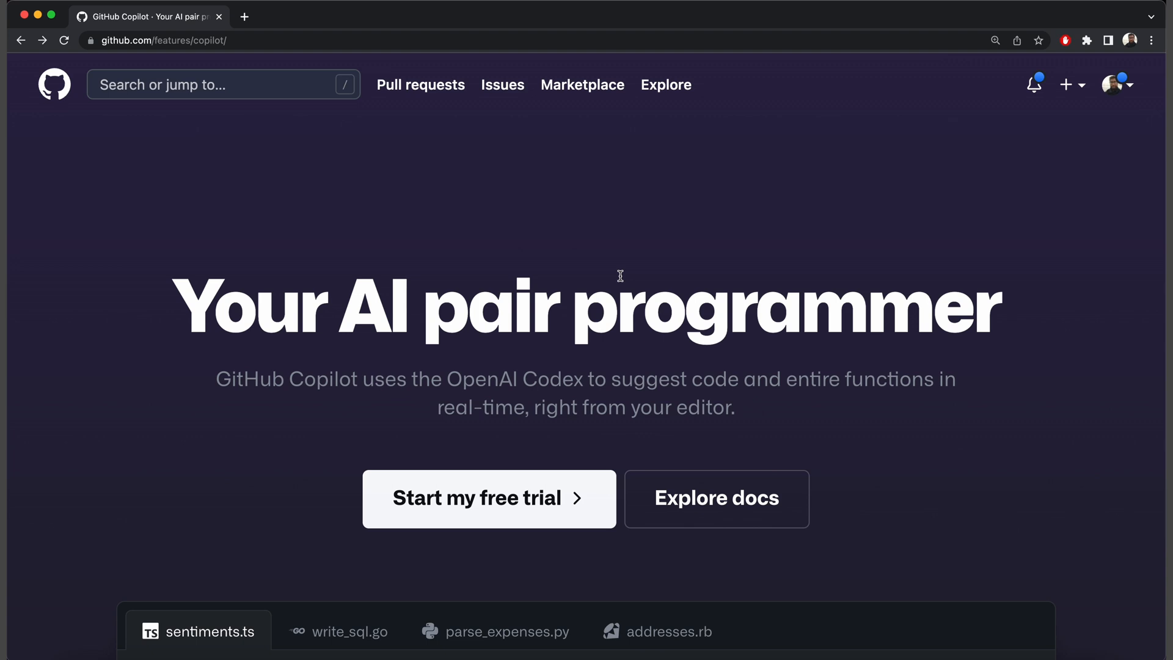
pyautogui.moveTo(338, 518)
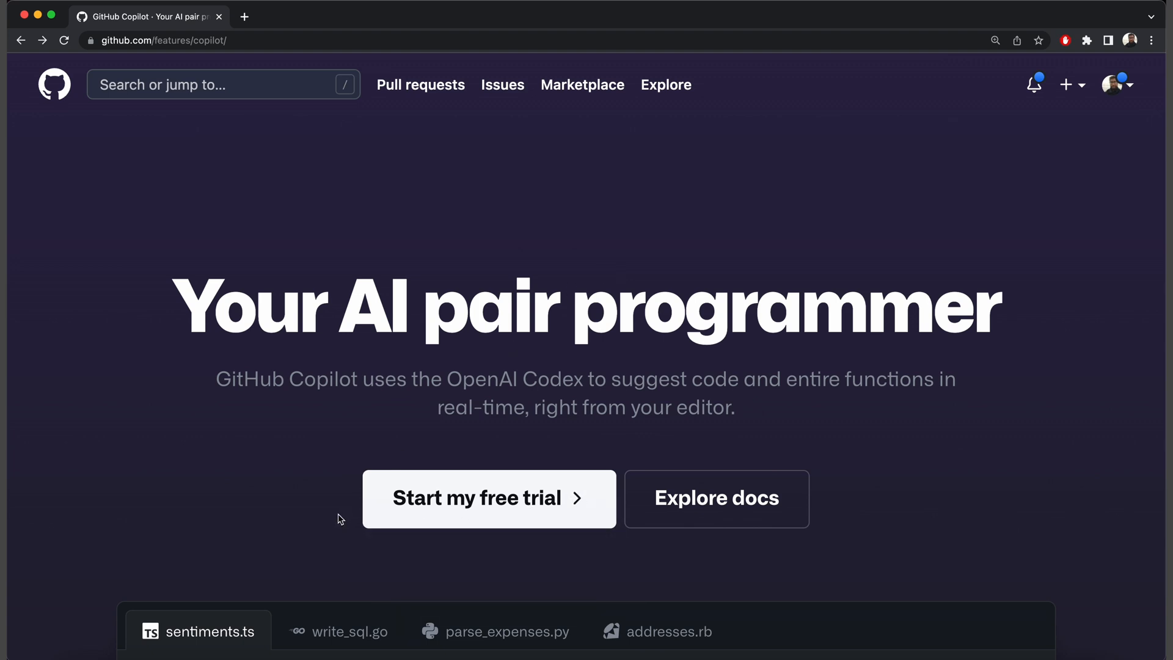
pyautogui.moveTo(309, 515)
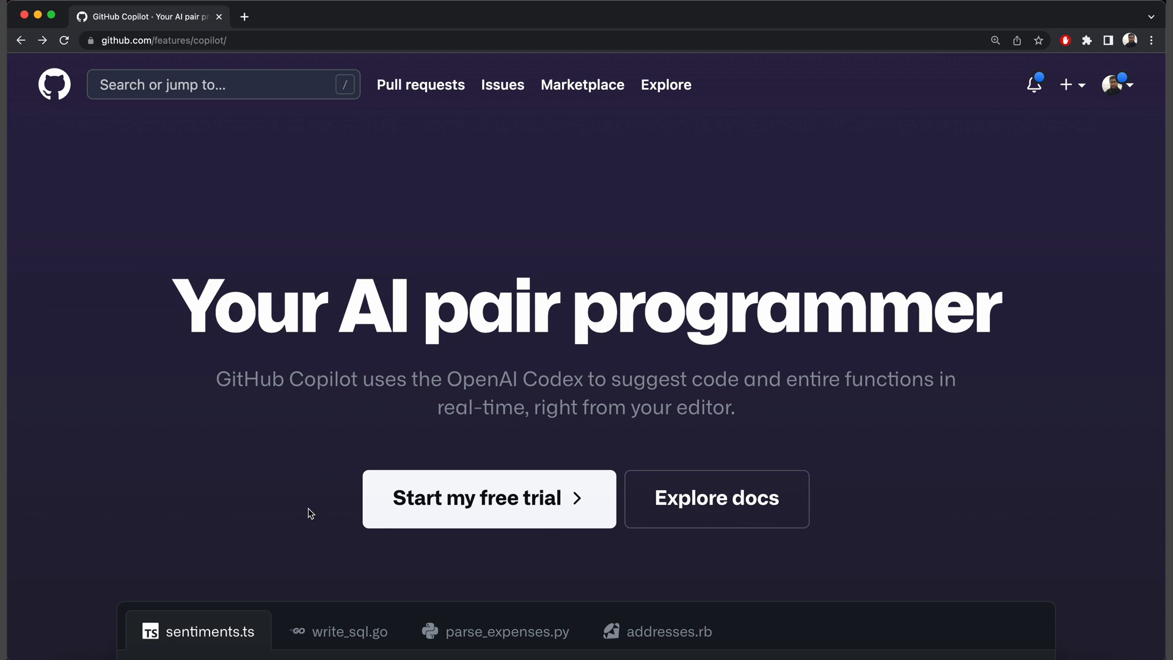
pyautogui.moveTo(717, 498)
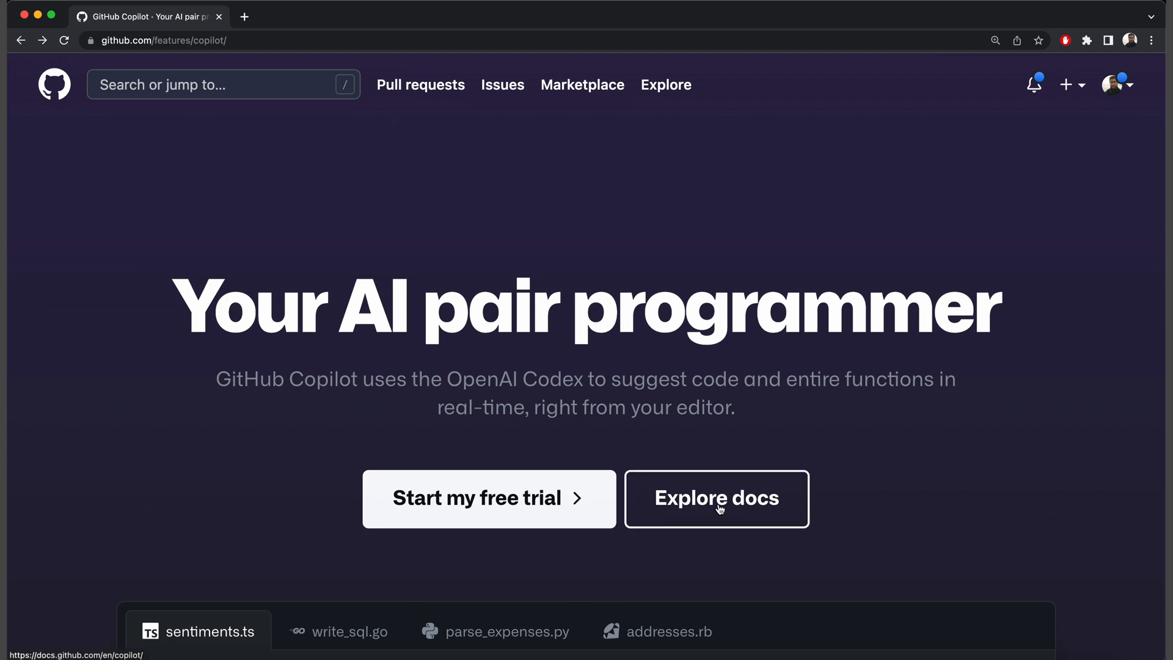
# Step: Browse the GitHub Copilot docs through Get started to the About GitHub Copilot article
pyautogui.click(716, 499)
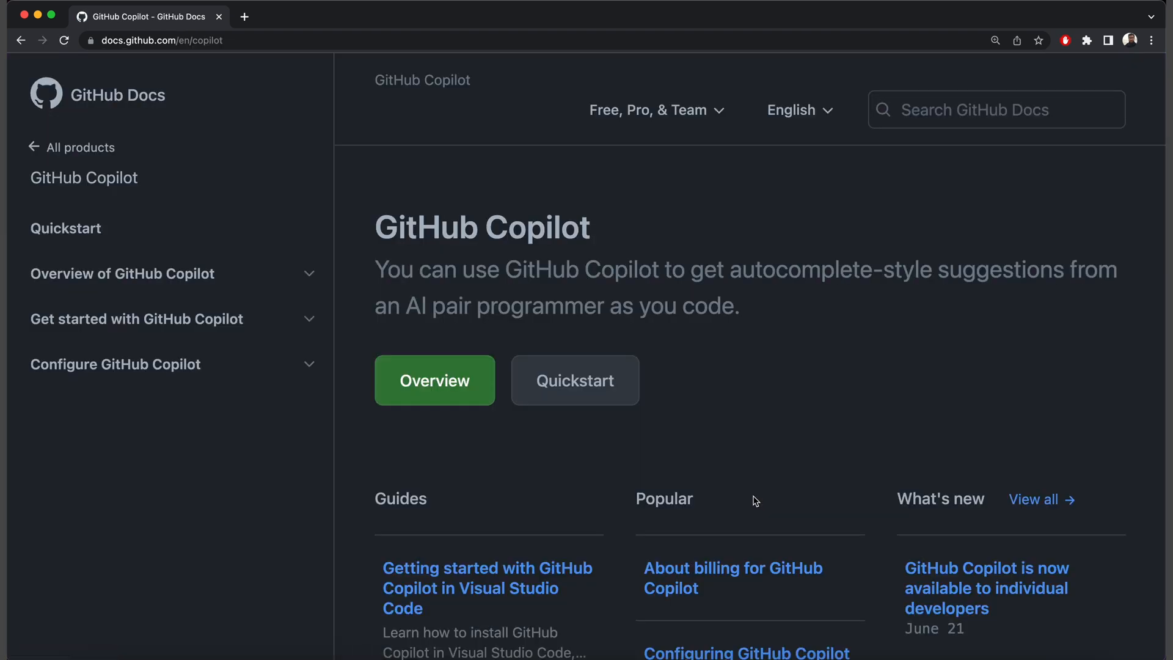
pyautogui.click(135, 319)
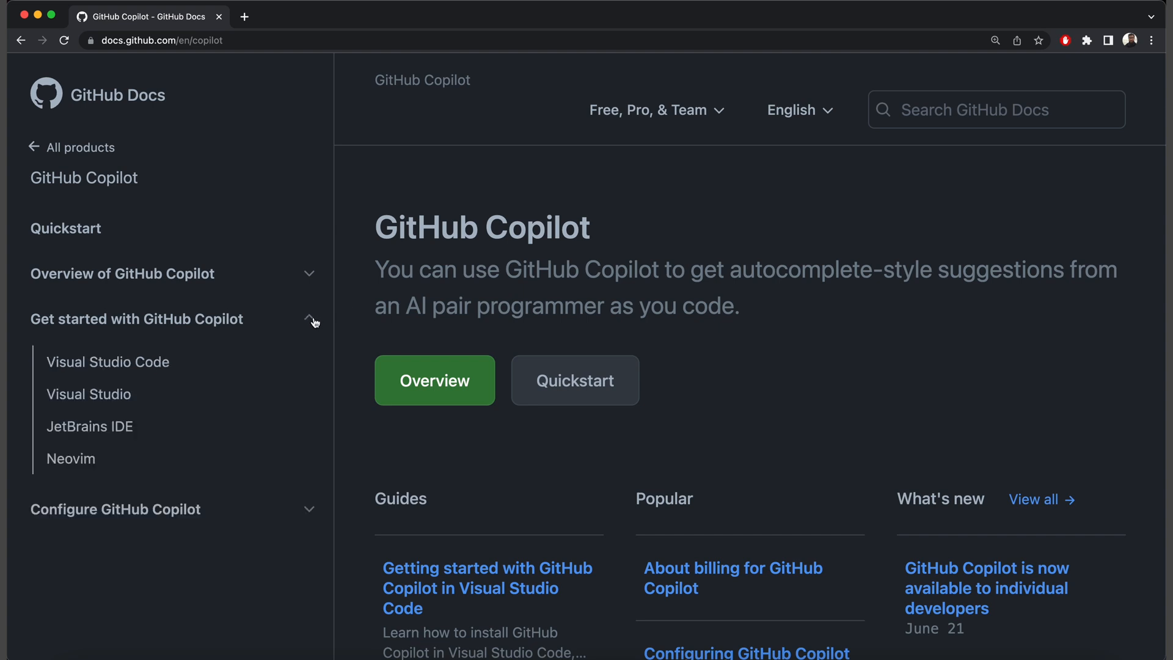
pyautogui.moveTo(107, 362)
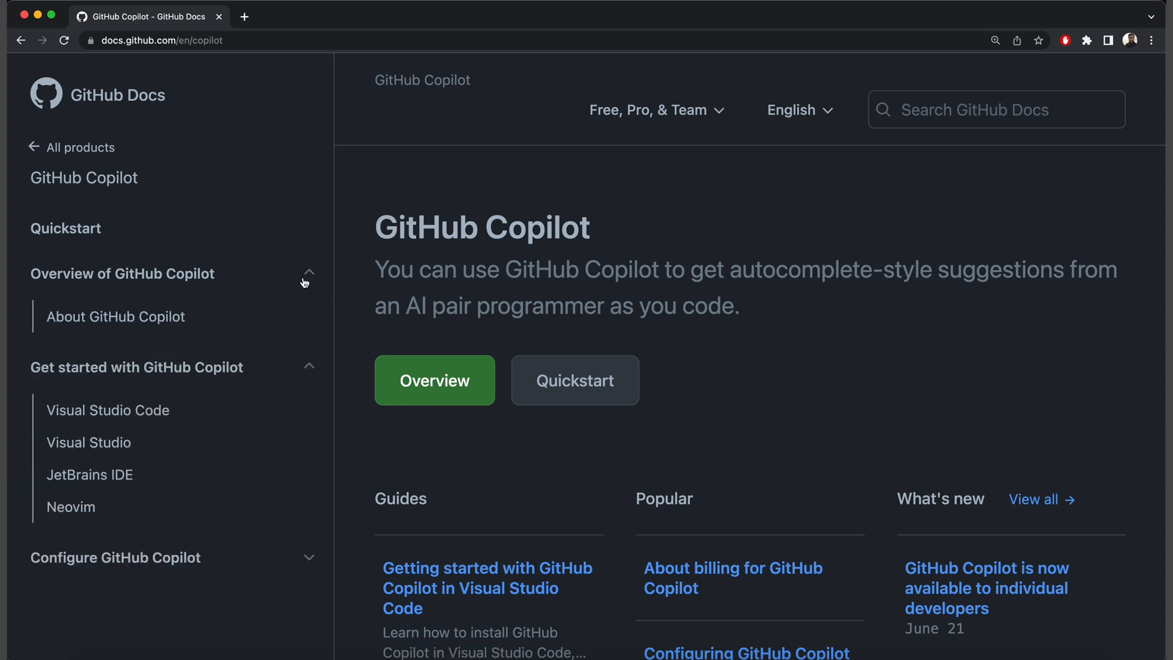
pyautogui.click(116, 316)
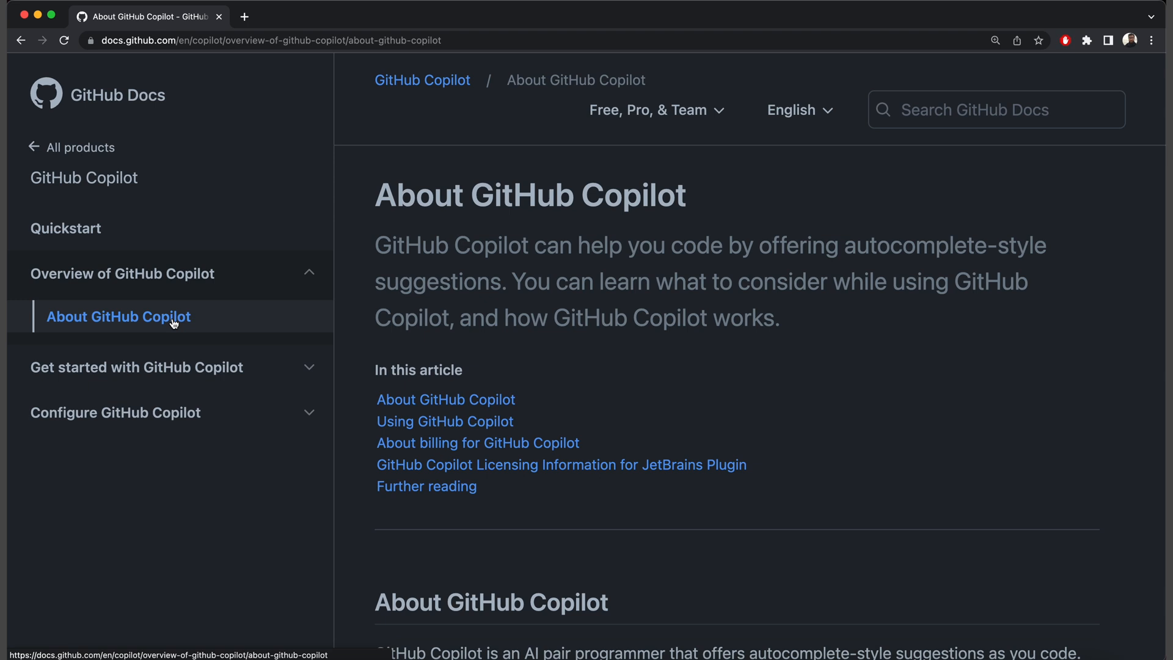
pyautogui.scroll(-3)
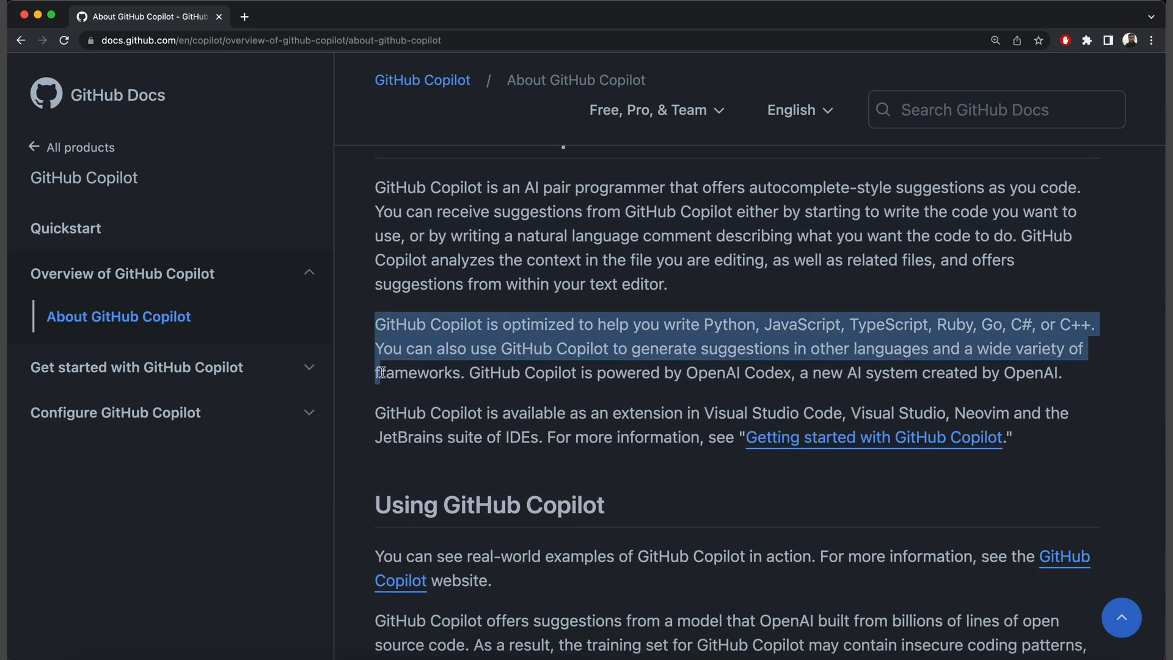
pyautogui.click(383, 396)
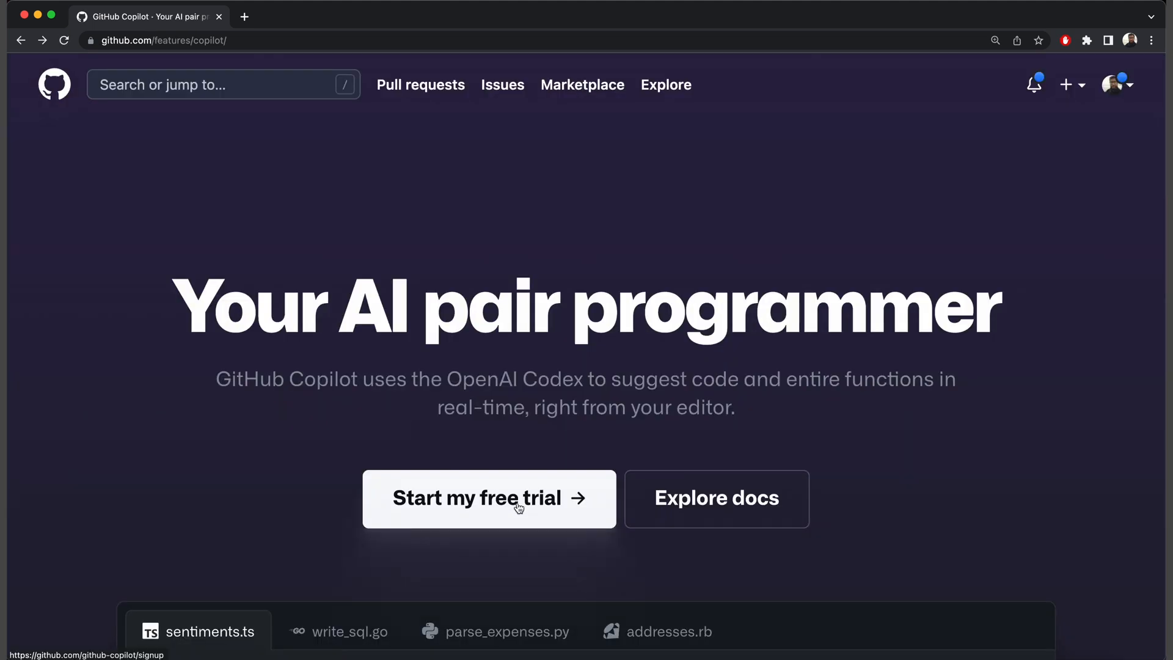
# Step: Start the Copilot free trial on the yearly plan and continue without payment details
pyautogui.click(489, 498)
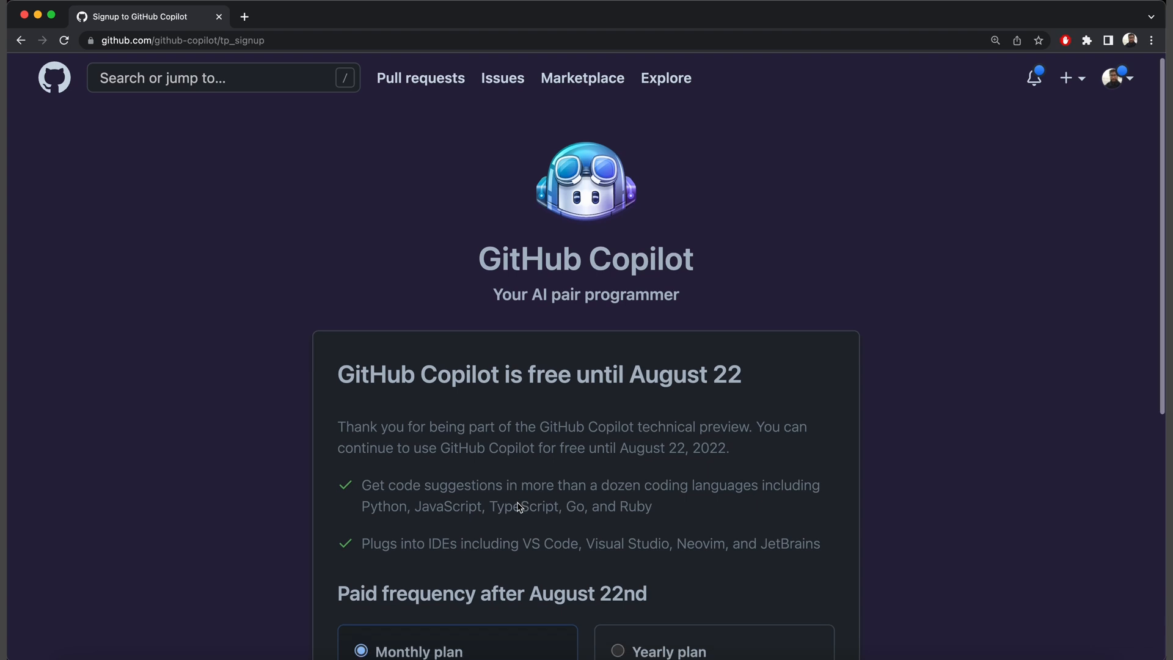
pyautogui.scroll(-3)
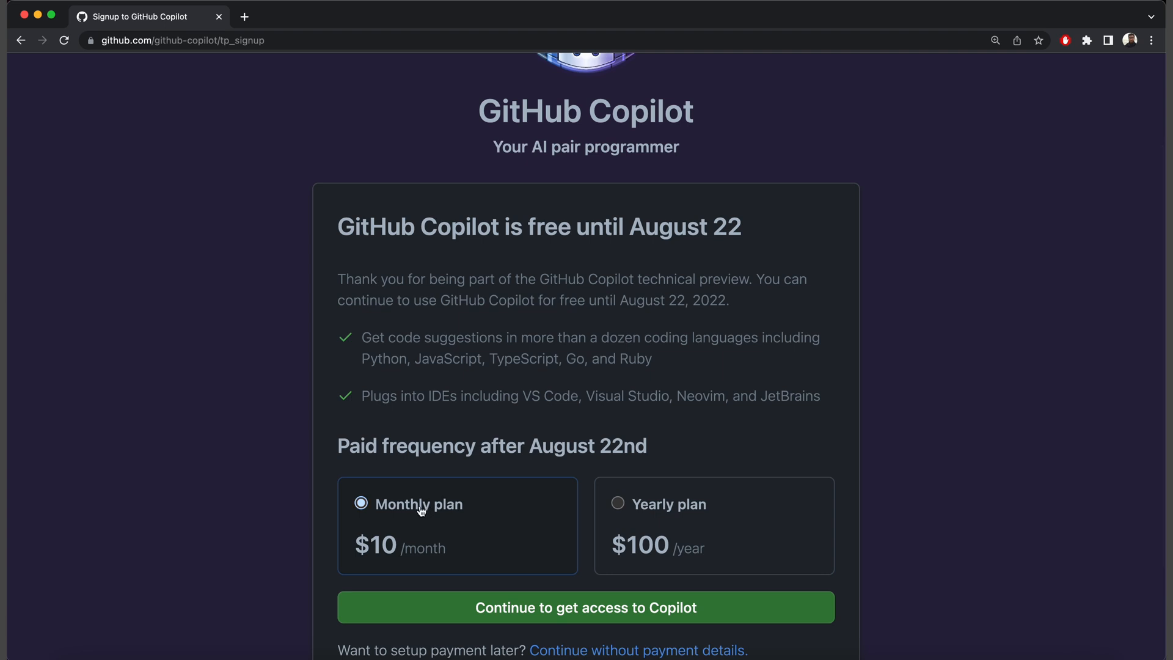
pyautogui.click(619, 503)
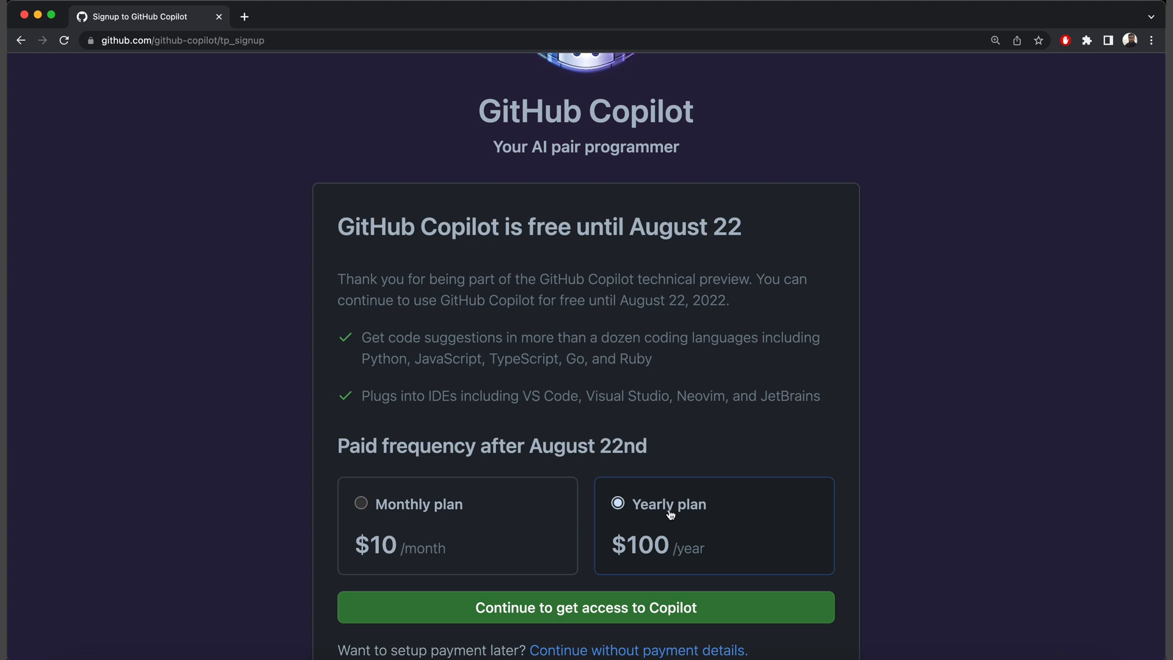
pyautogui.scroll(-3)
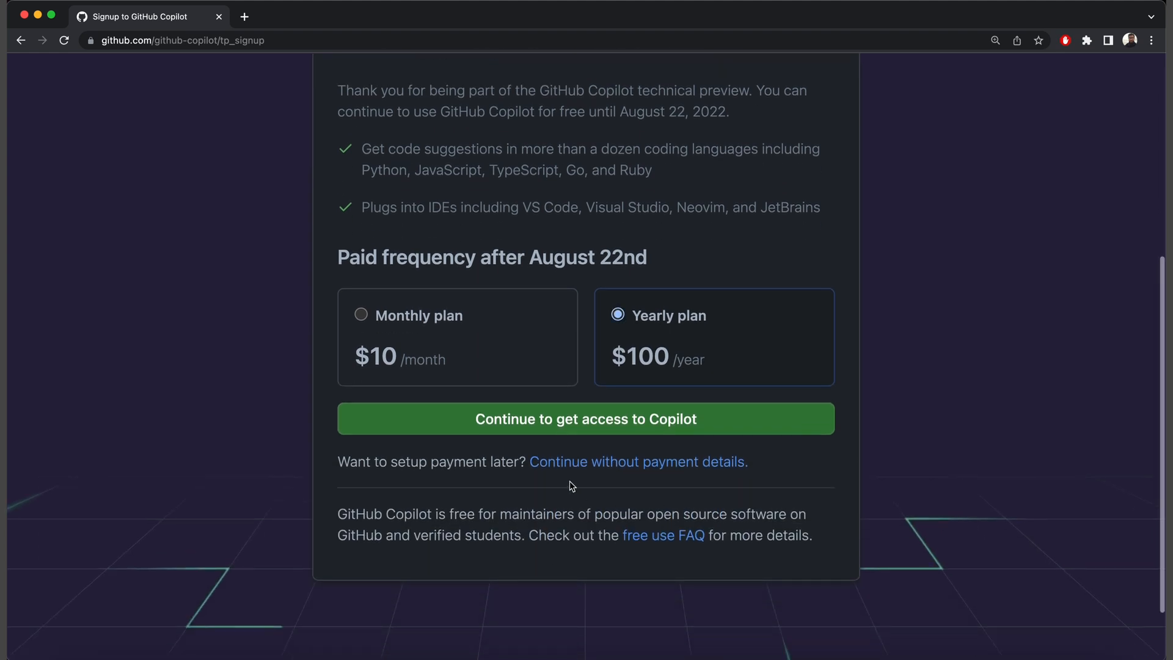
pyautogui.moveTo(638, 462)
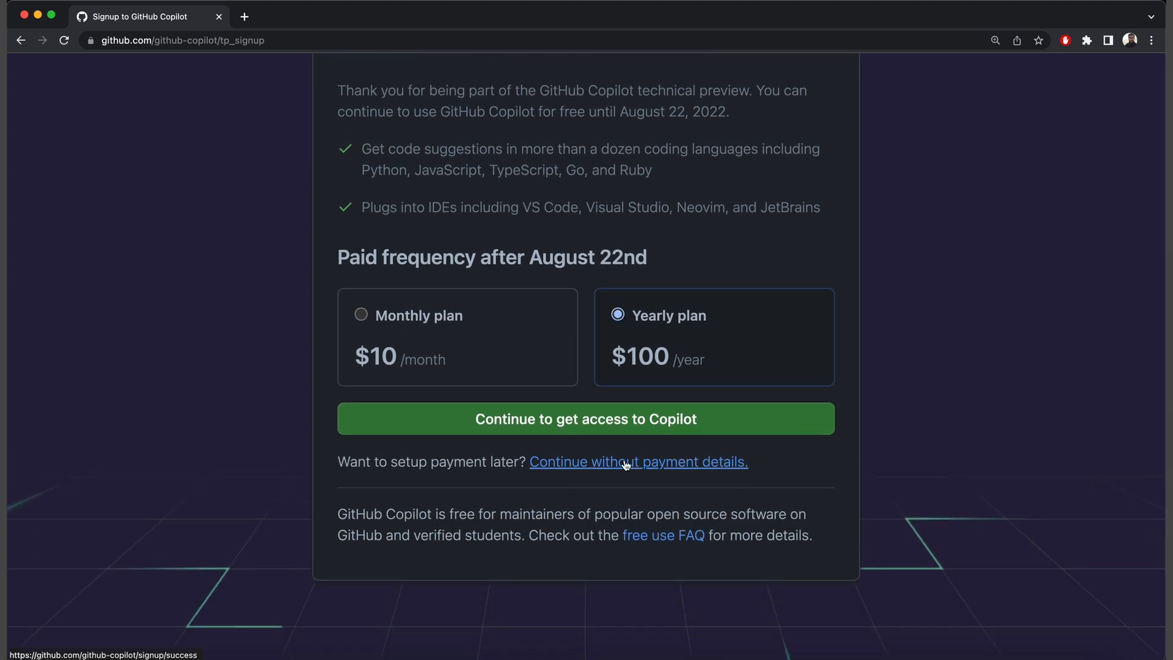
pyautogui.click(638, 461)
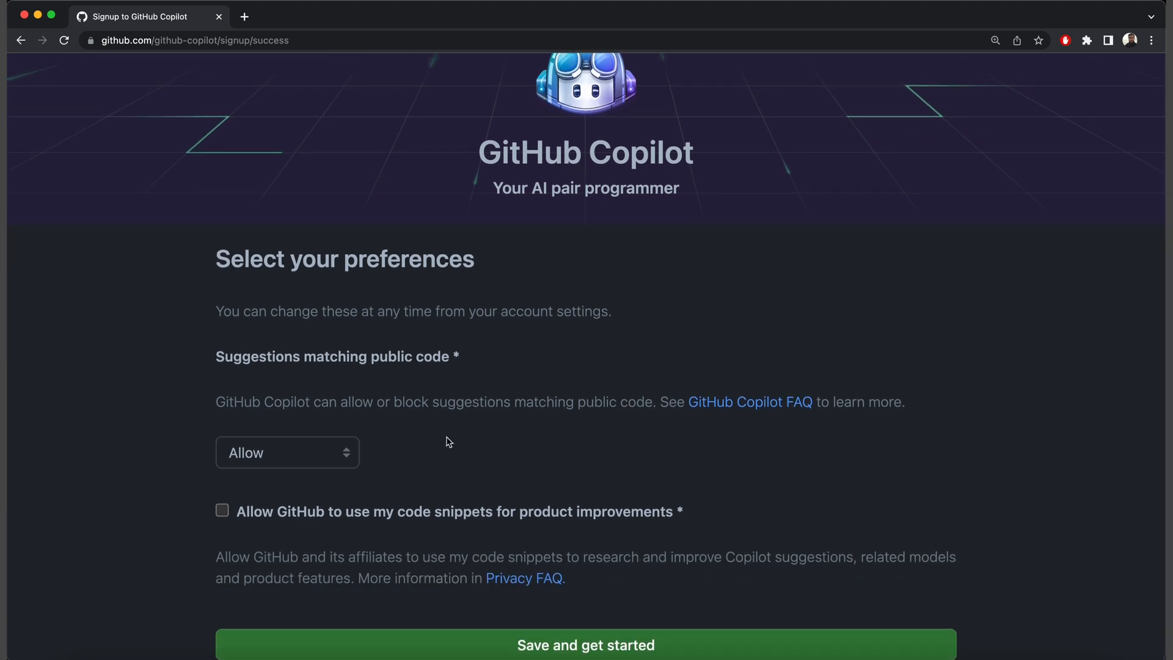
# Step: Keep 'Suggestions matching public code' on Allow, save preferences, and review the install guides
pyautogui.click(285, 452)
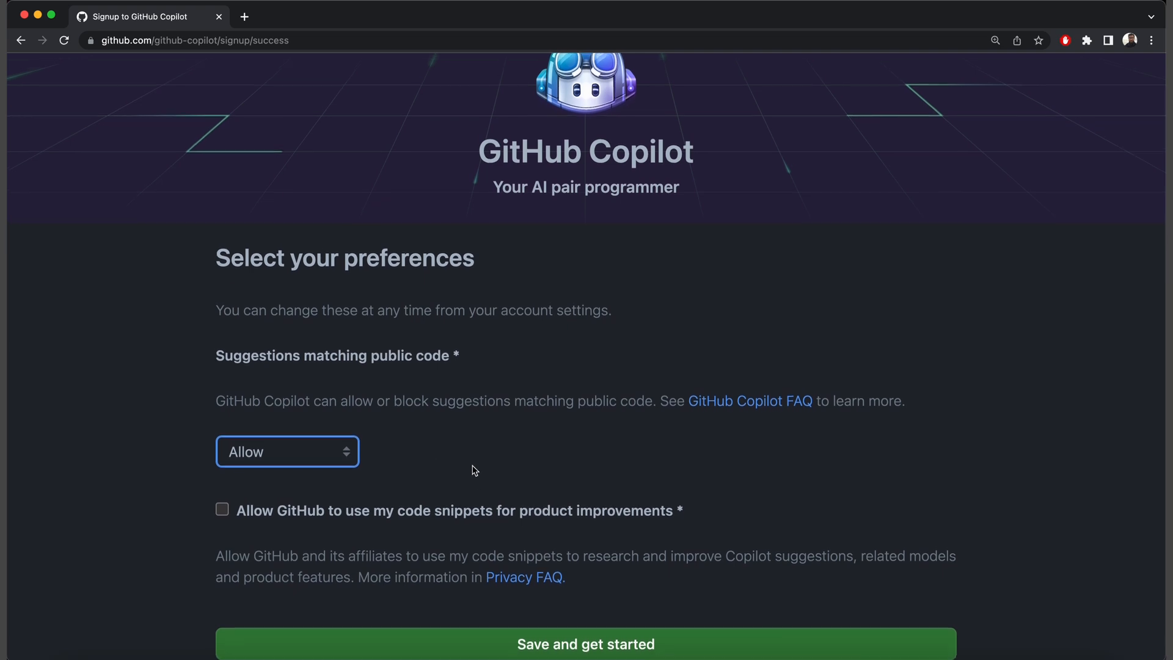
pyautogui.click(585, 644)
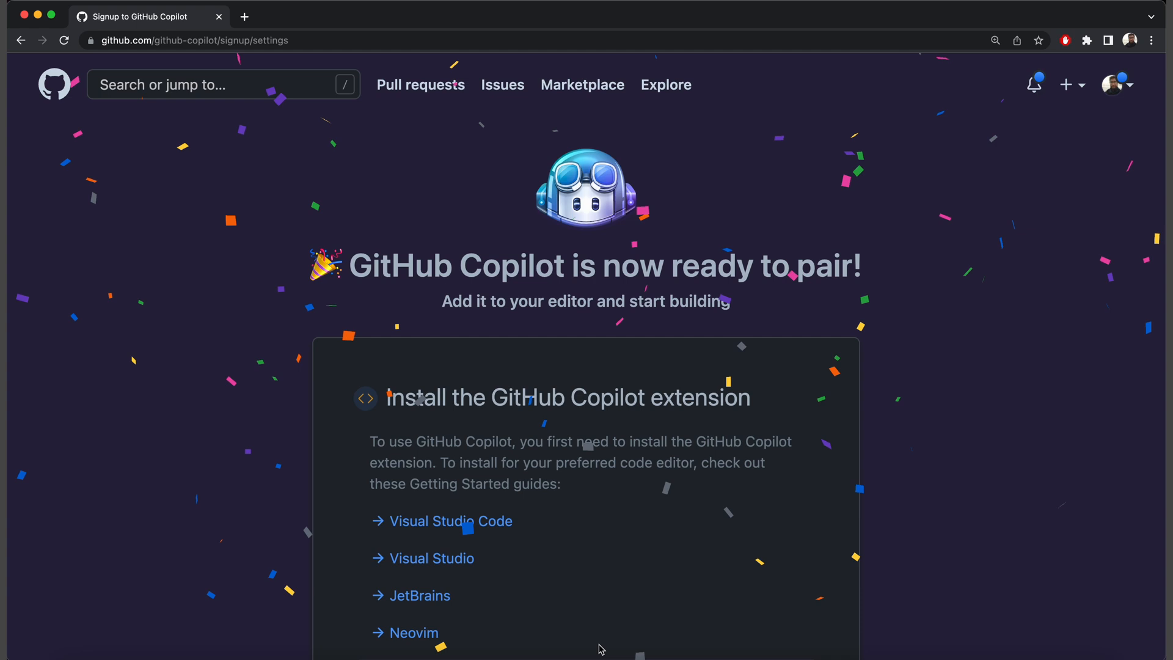
pyautogui.scroll(-3)
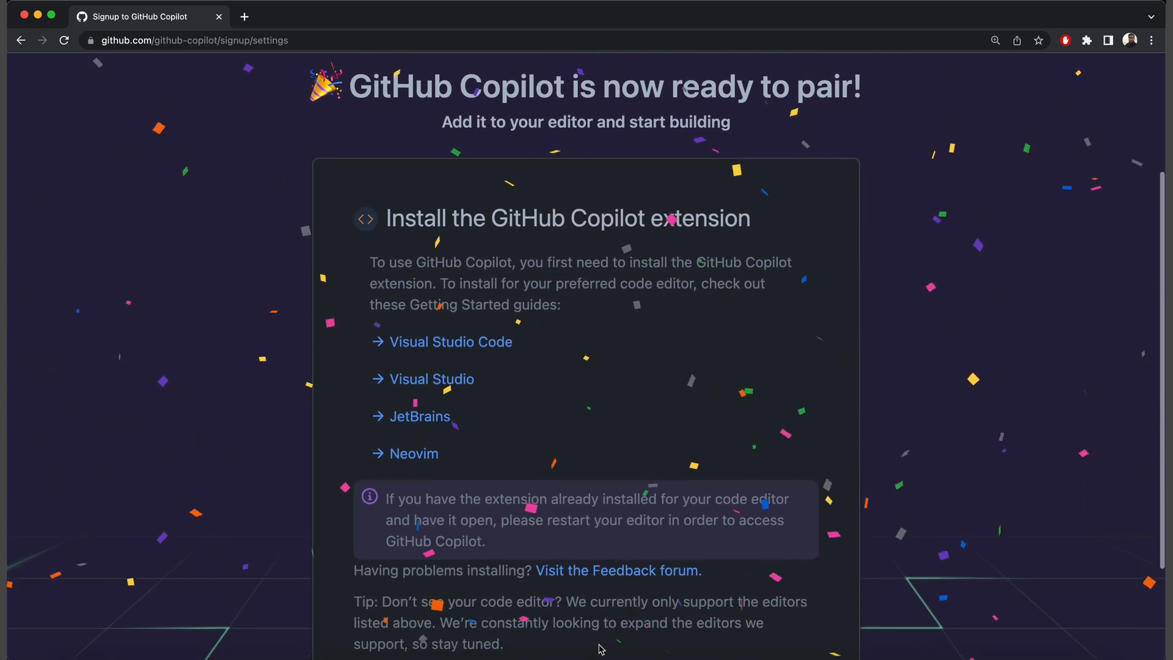
pyautogui.scroll(-3)
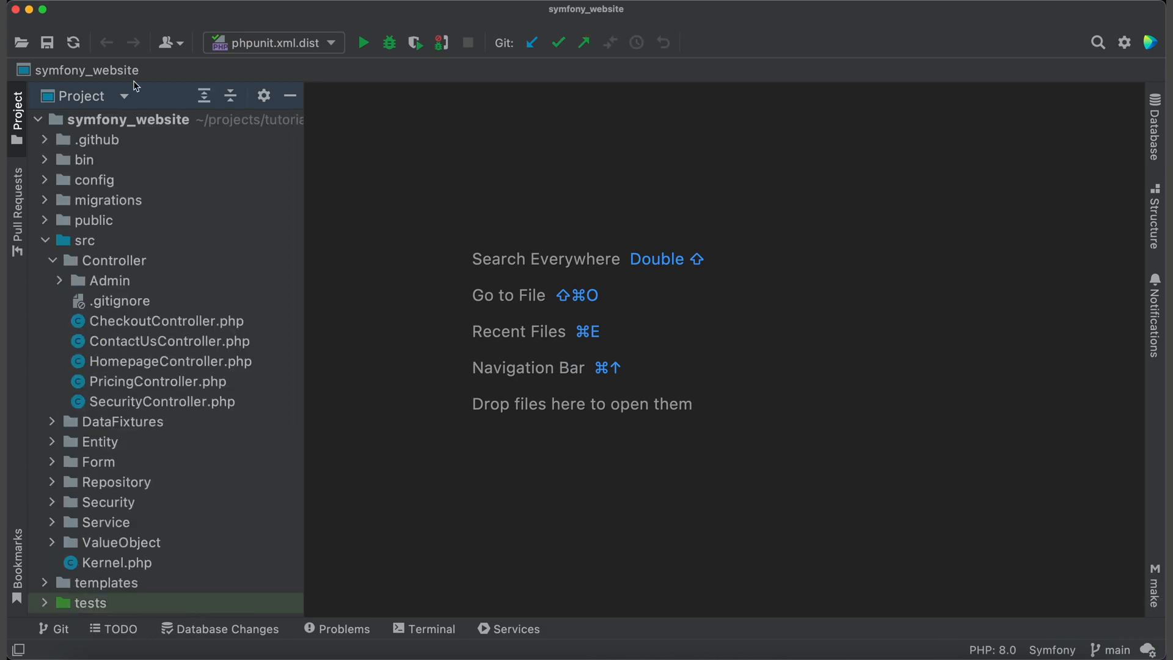
# Step: In Preferences > Plugins > Marketplace, search for 'copilot'
pyautogui.click(1123, 42)
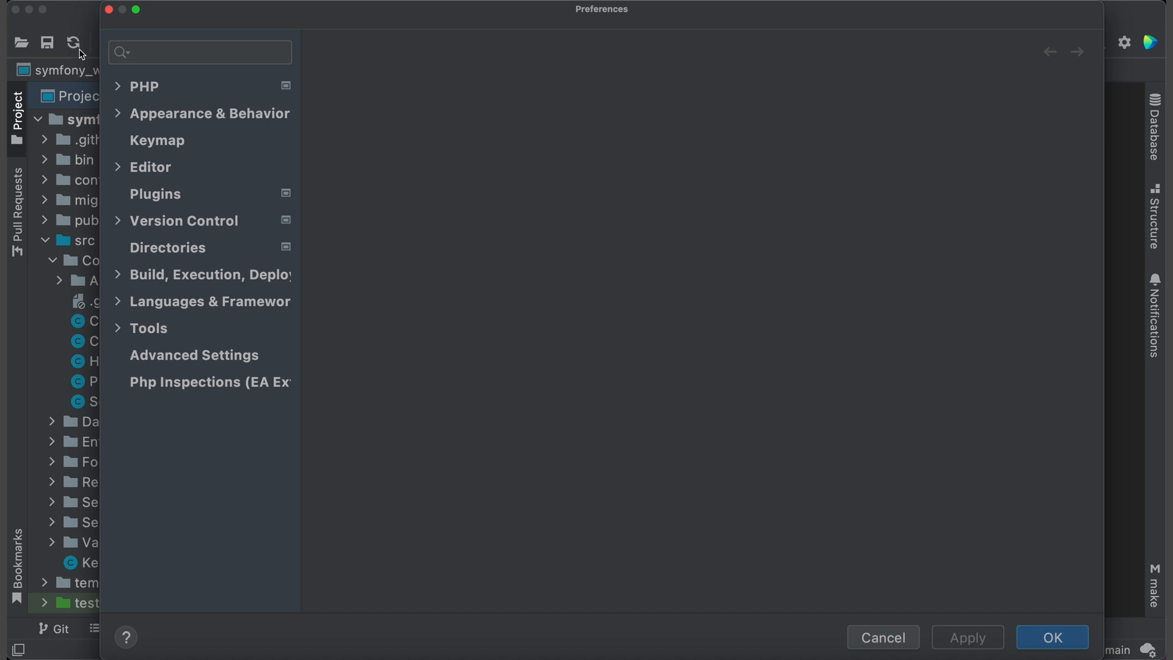
pyautogui.write('plug')
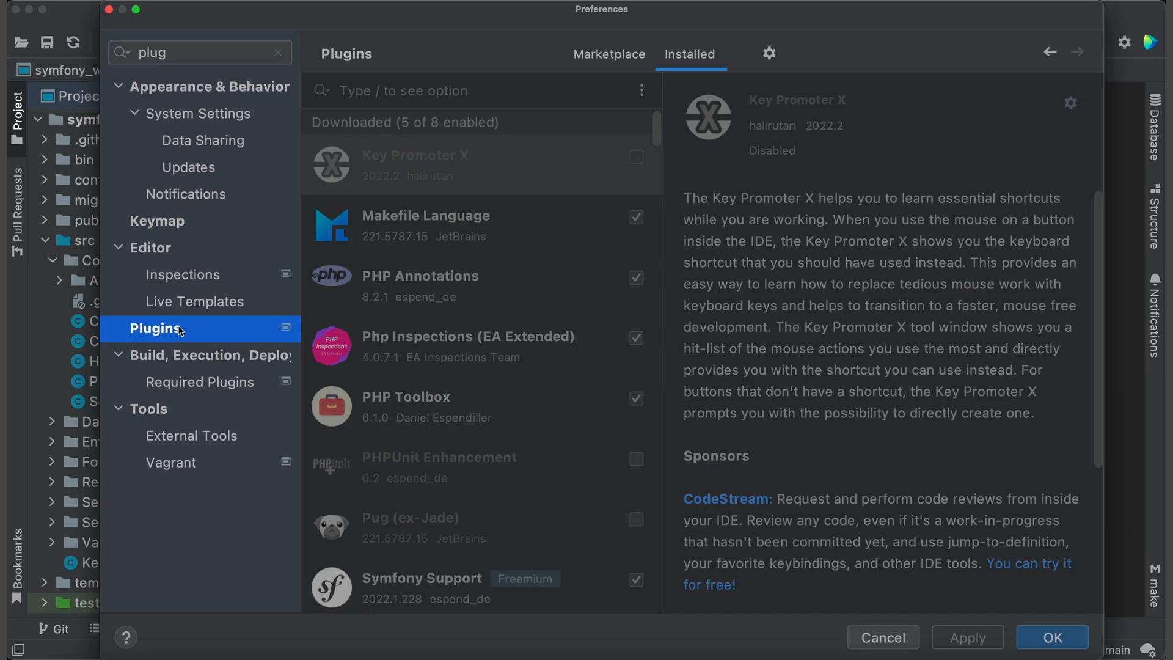
pyautogui.click(277, 52)
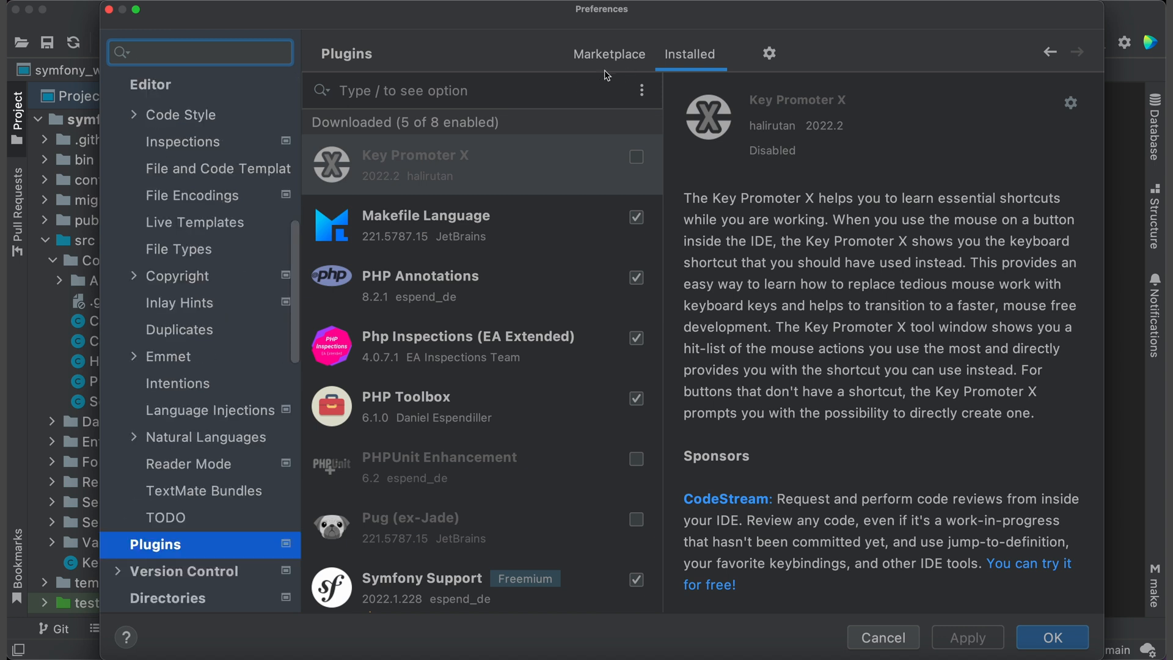
pyautogui.click(609, 54)
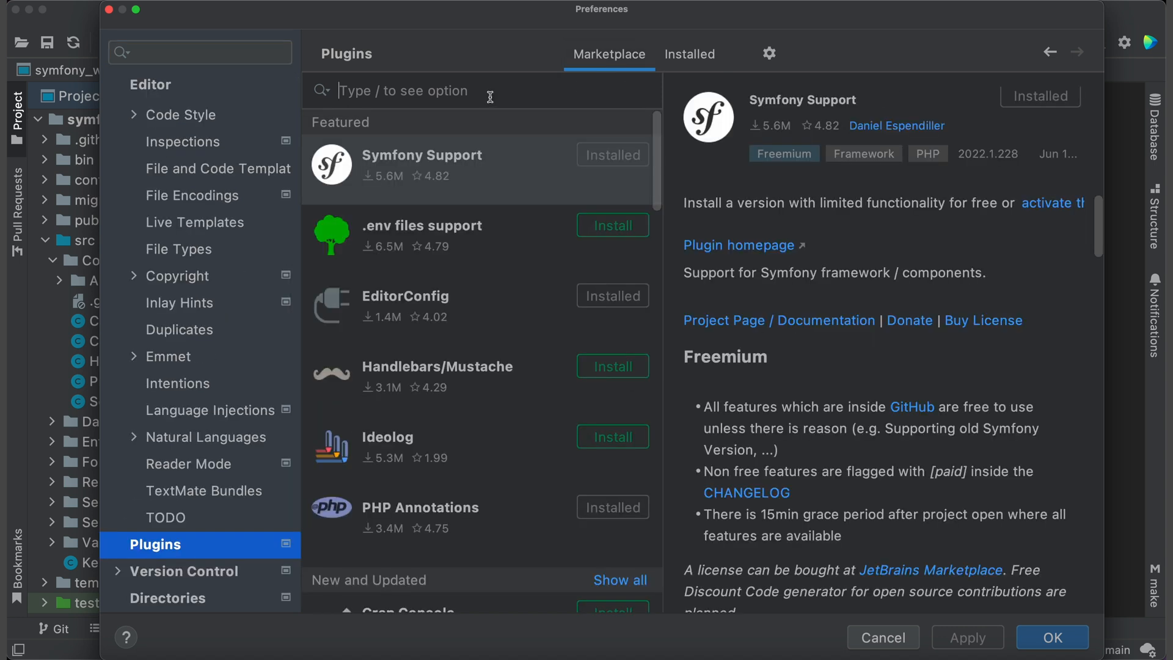
pyautogui.write('copilot')
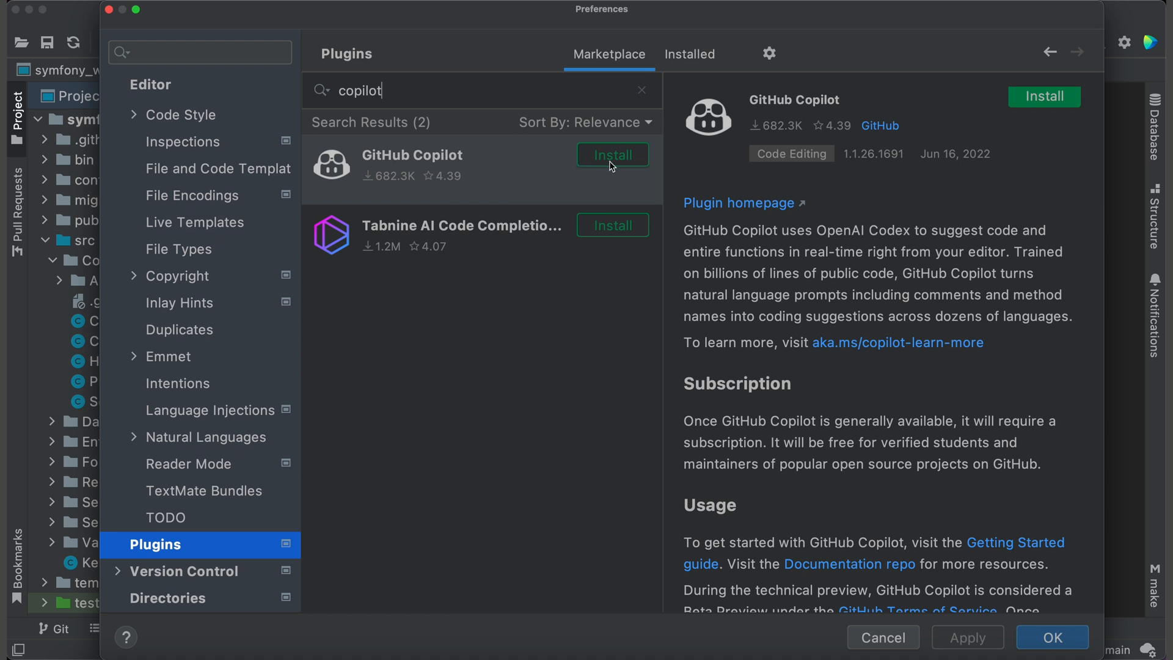
# Step: Install the GitHub Copilot plugin and restart PhpStorm to load it
pyautogui.click(611, 155)
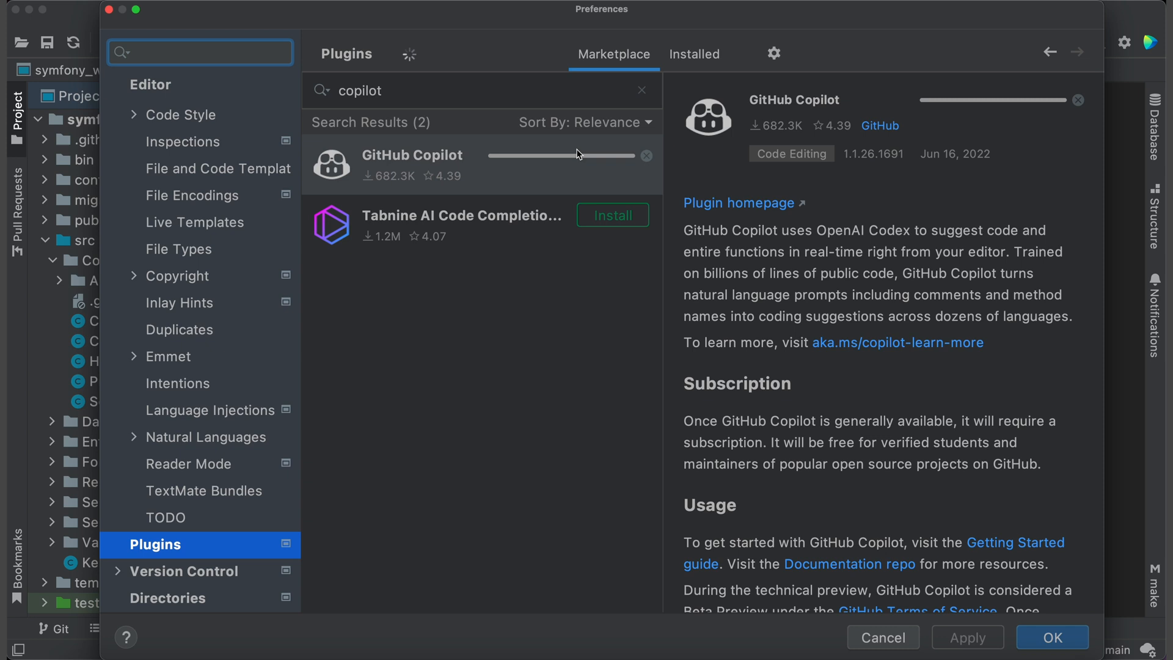
pyautogui.click(599, 156)
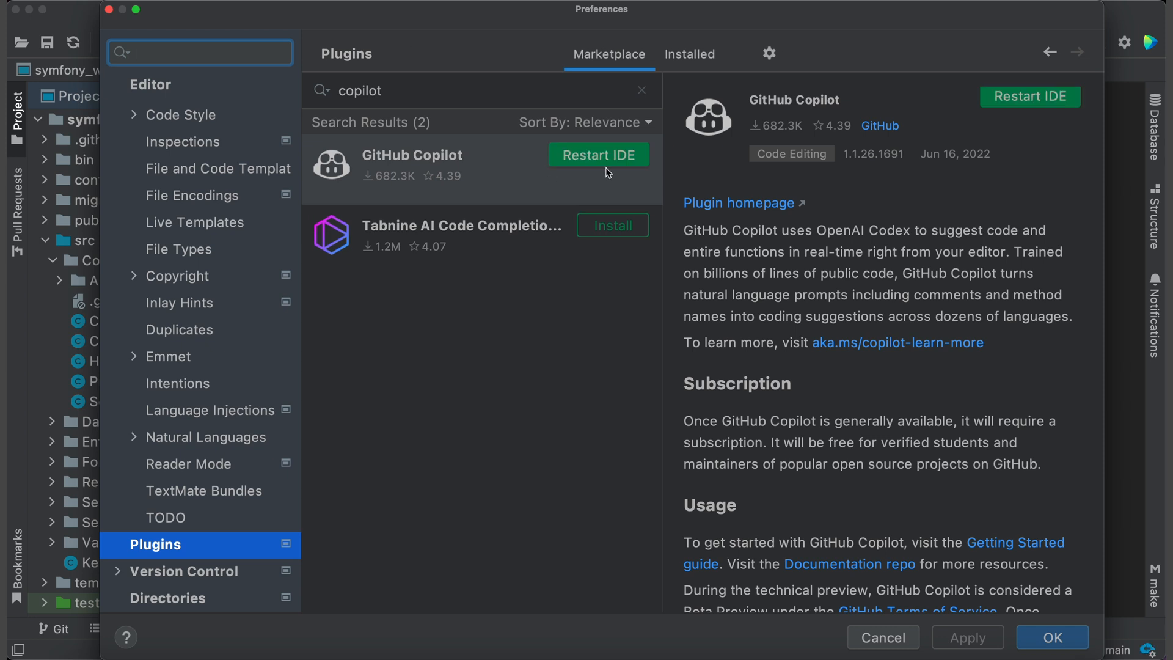
pyautogui.click(597, 155)
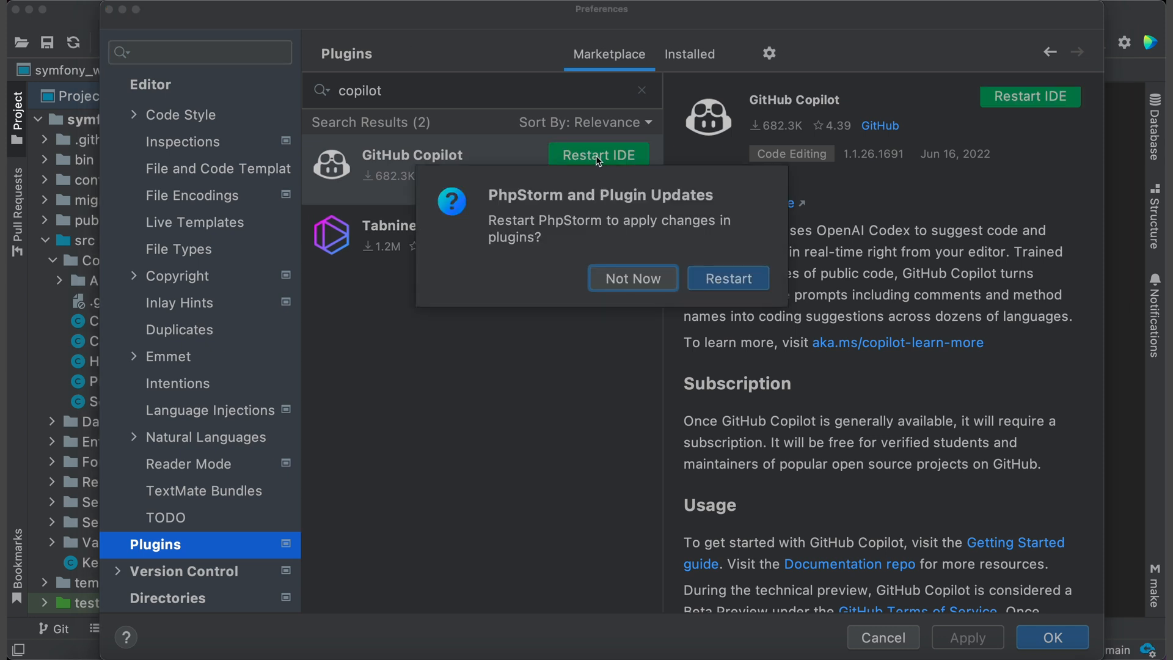
pyautogui.click(727, 277)
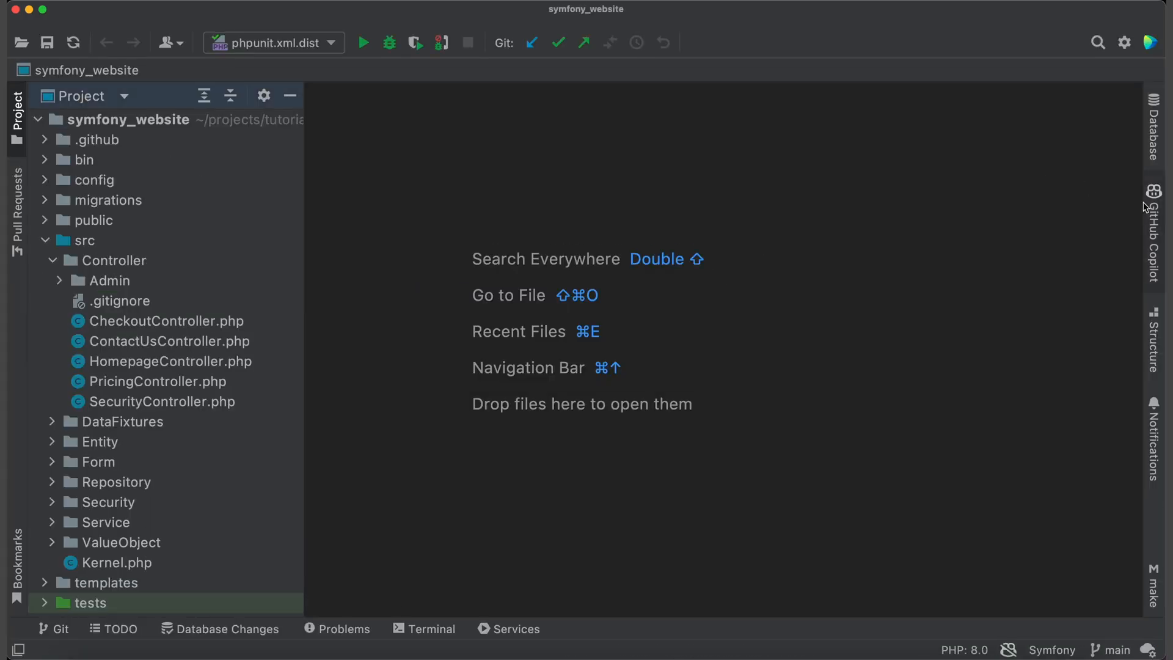
# Step: From the Copilot status icon choose Login to GitHub, showing the device-code sign-in dialog
pyautogui.click(1152, 192)
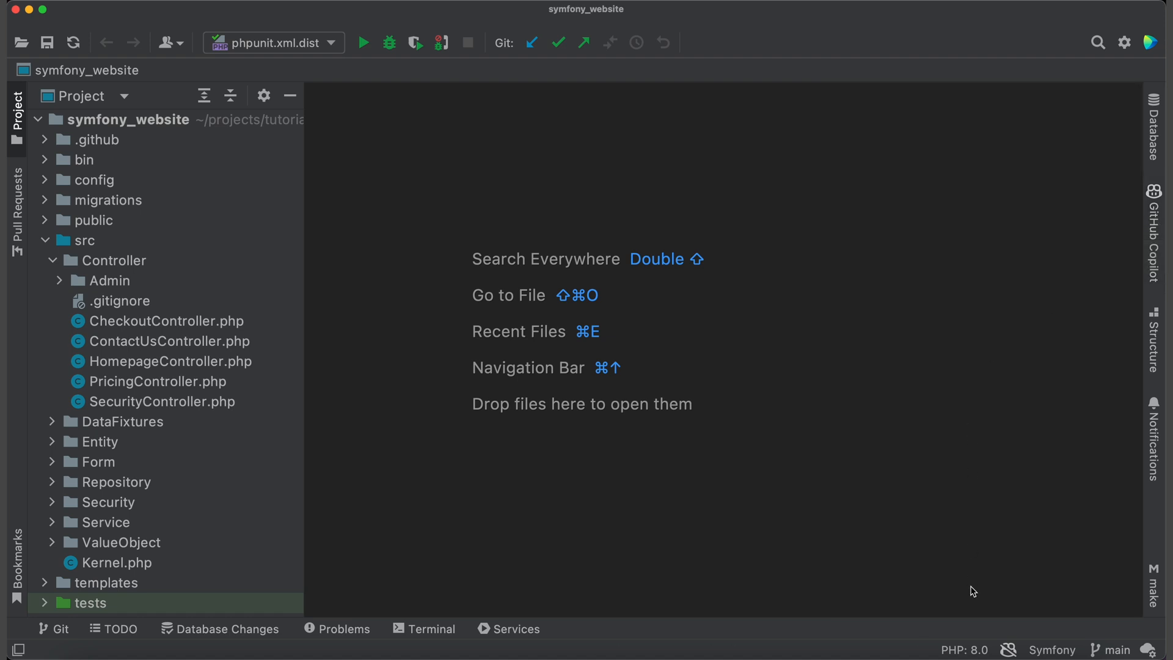
pyautogui.click(1009, 649)
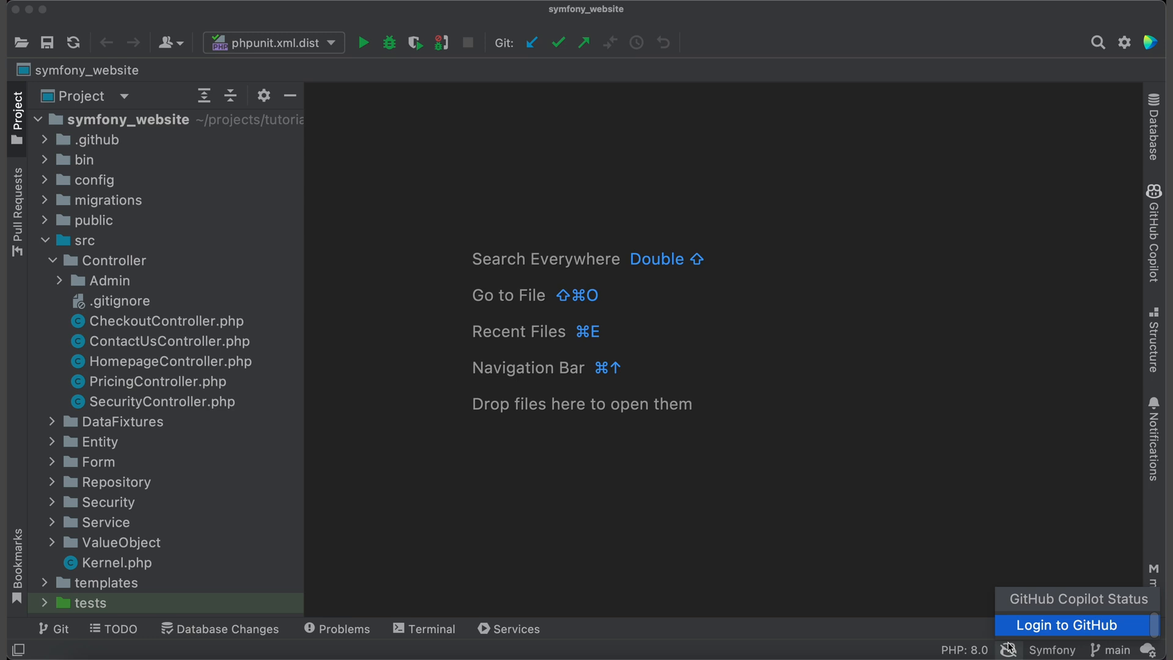
pyautogui.click(1064, 625)
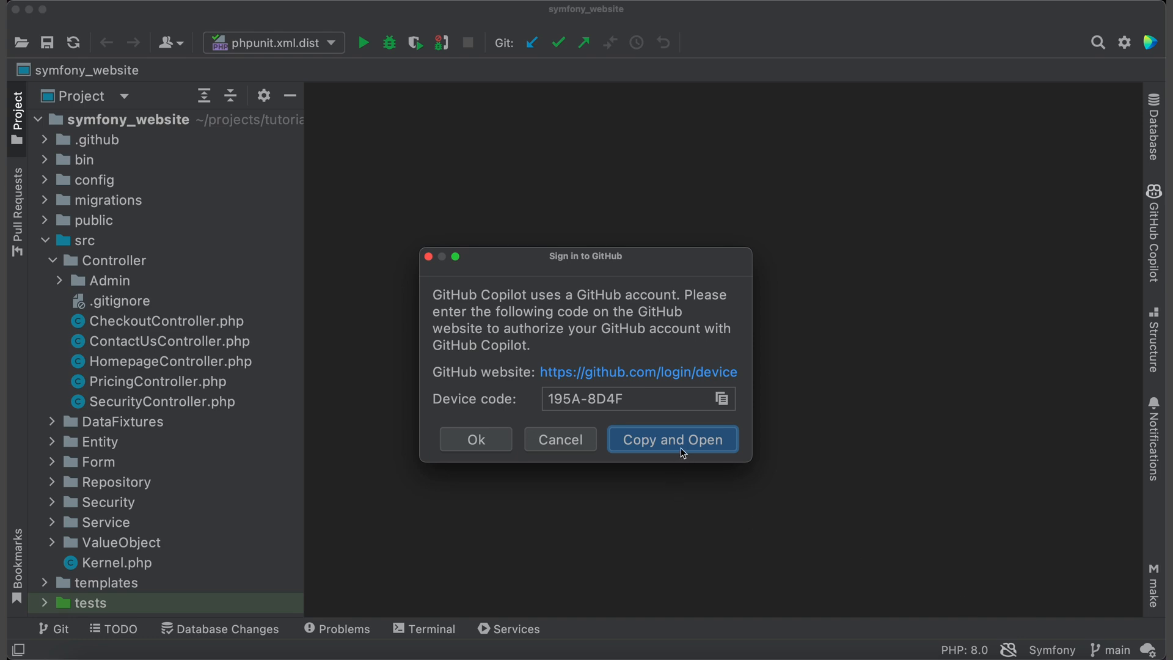
# Step: Submit the copied device code on github.com/login/device and authorize the GitHub Copilot Plugin
pyautogui.click(671, 439)
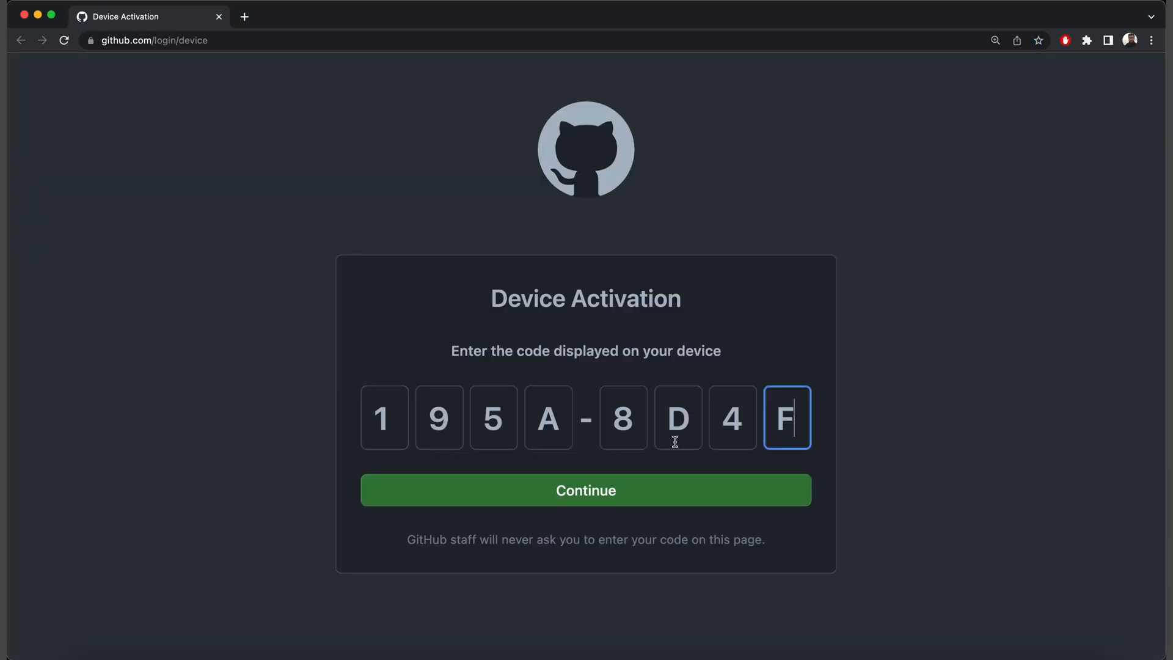
pyautogui.click(586, 490)
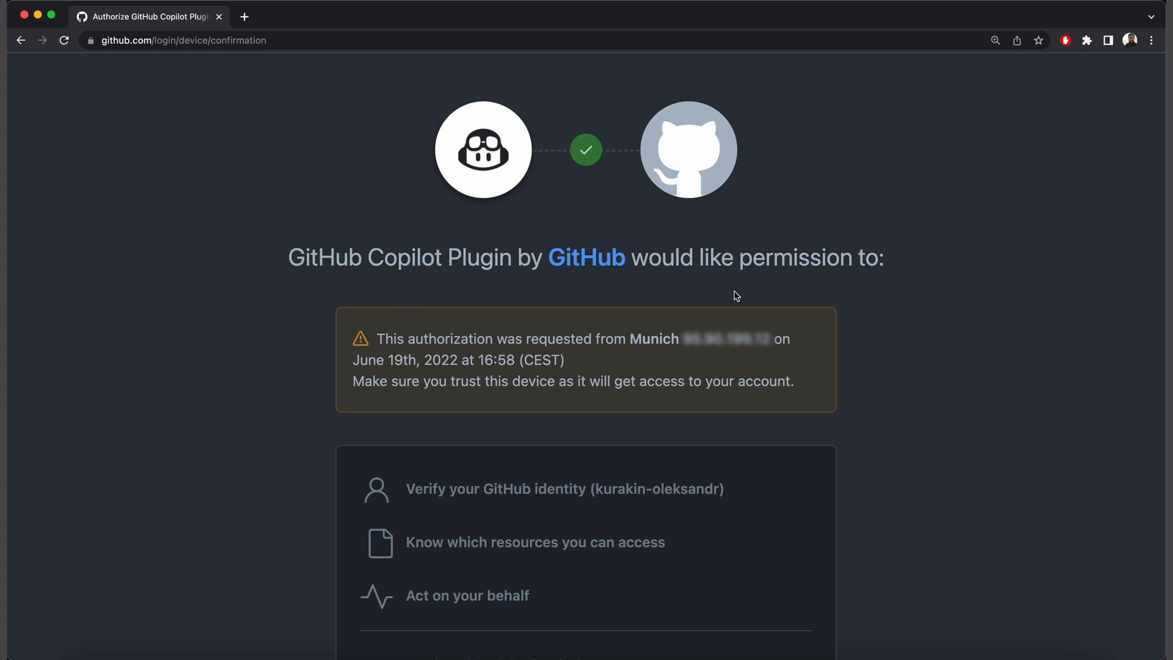
pyautogui.scroll(-3)
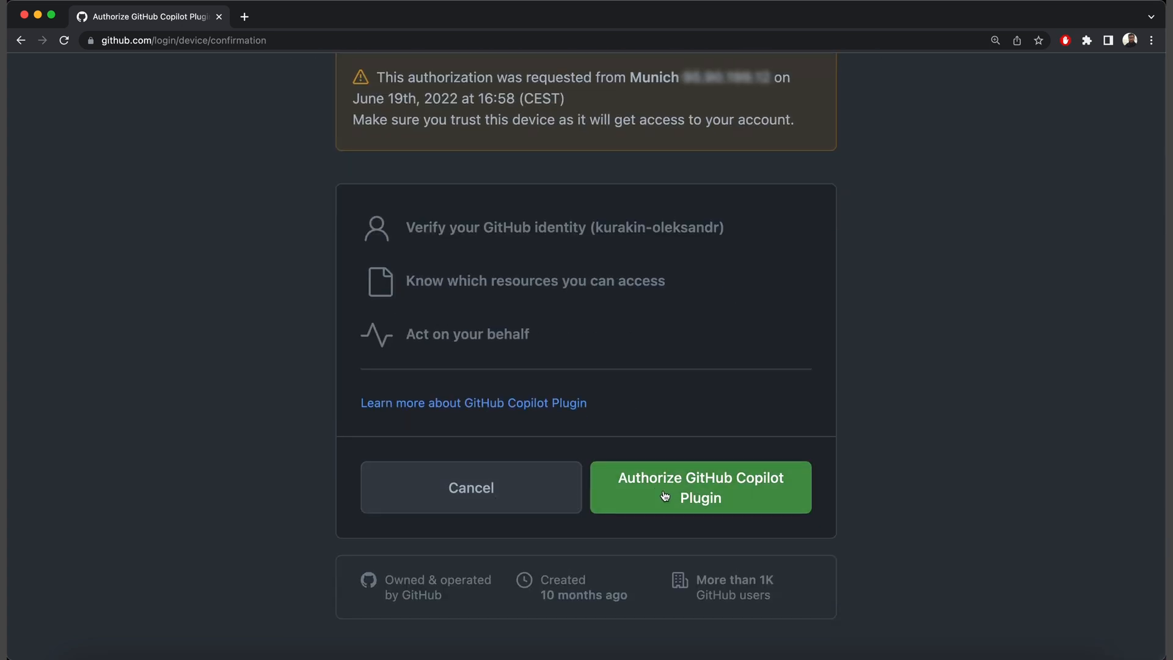
pyautogui.click(699, 487)
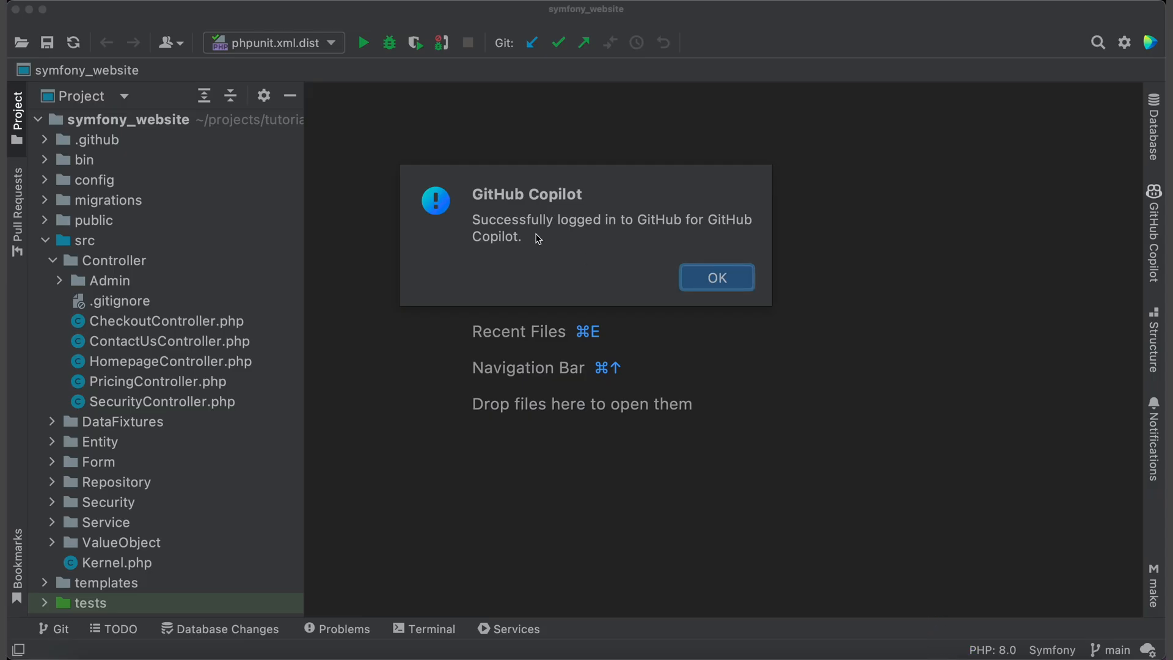
# Step: Dismiss the 'Successfully logged in' dialog and open PricingController.php from the Project tree
pyautogui.click(716, 277)
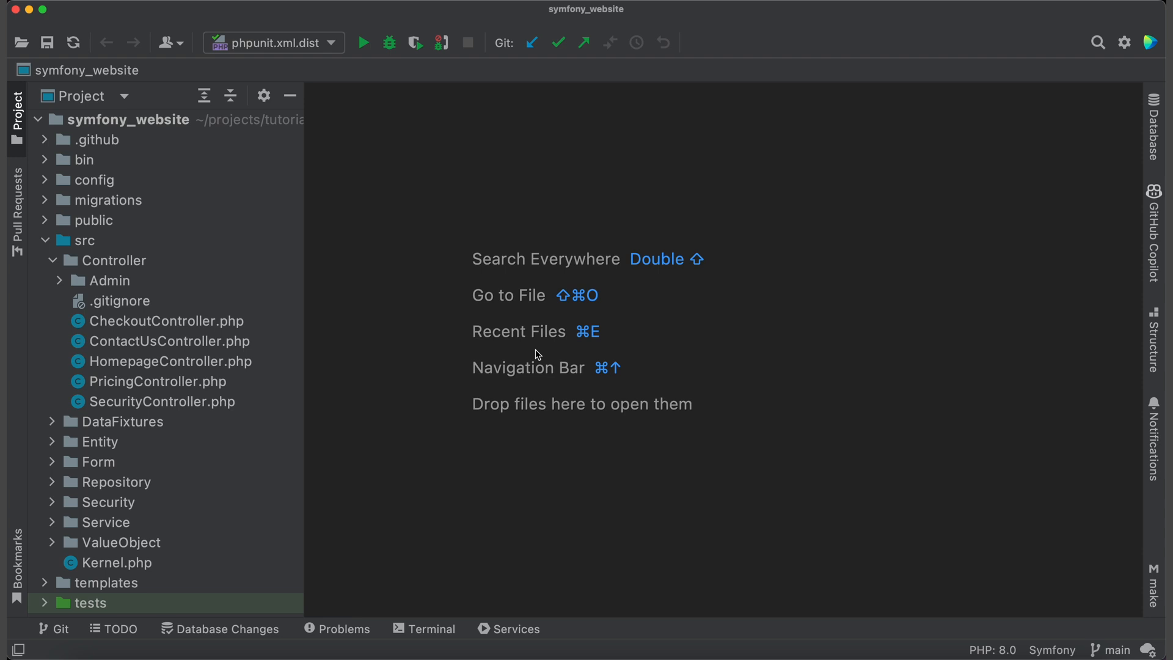
pyautogui.moveTo(109, 345)
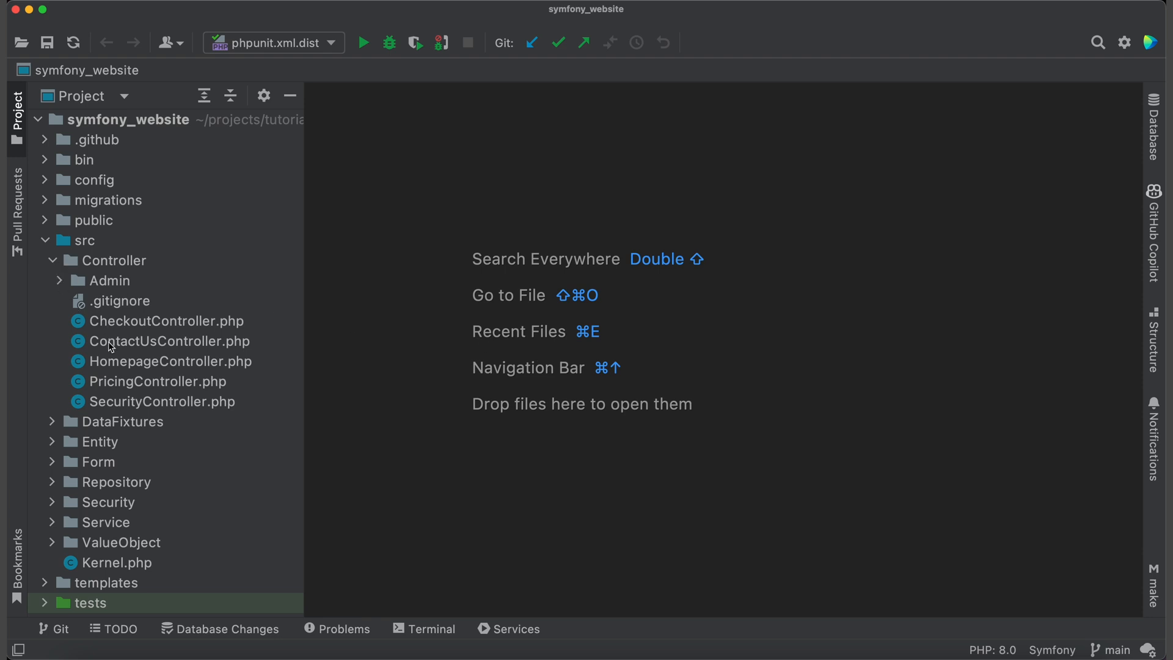
pyautogui.doubleClick(158, 382)
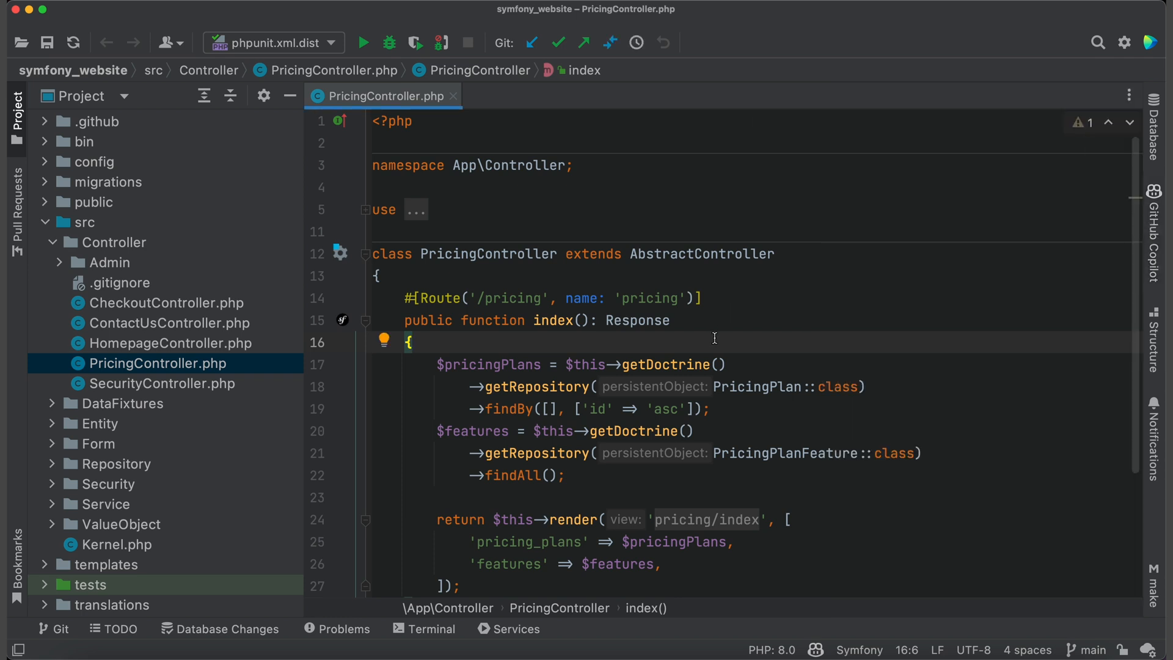
pyautogui.moveTo(710, 337)
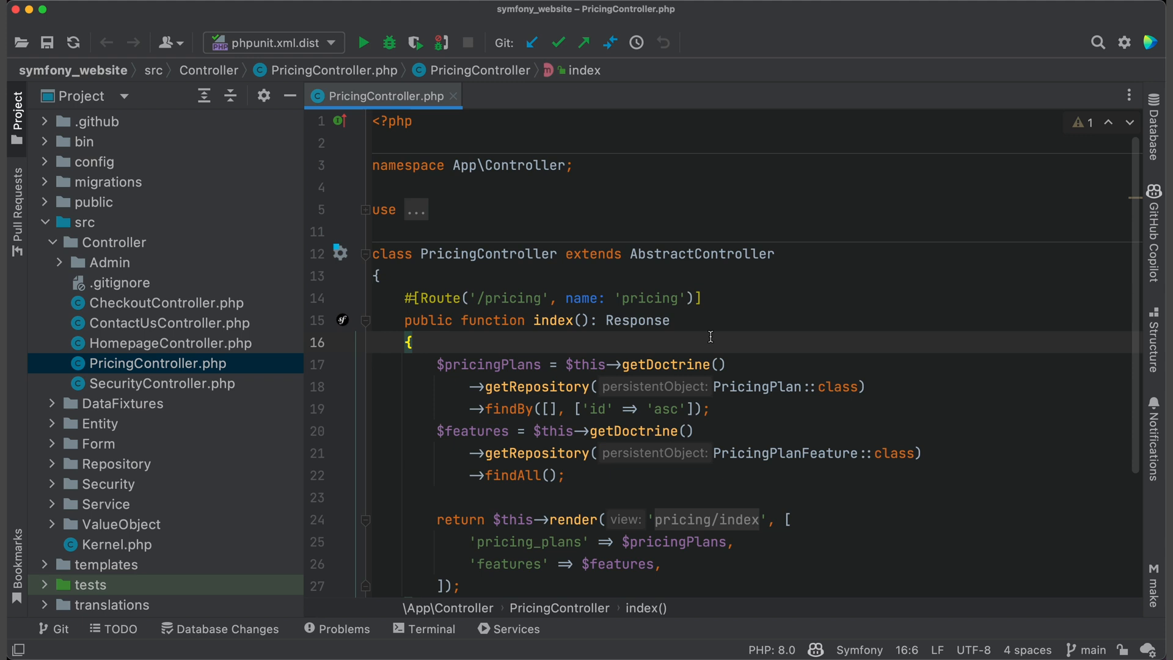
# Step: Scroll to the index method's return statement and start an empty '// ' comment line above it
pyautogui.scroll(-3)
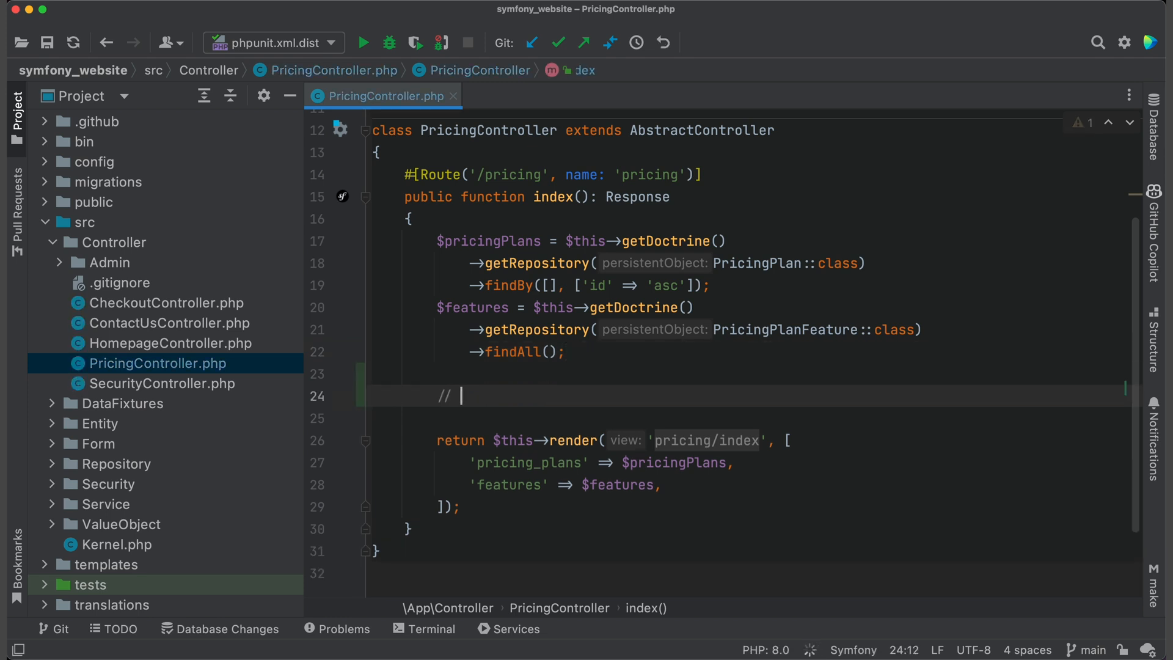
# Step: Comment 'Sort pricing plans by price', accept Copilot's usort block, and begin a '// Grou' comment
pyautogui.write('Sort the features by the order field')
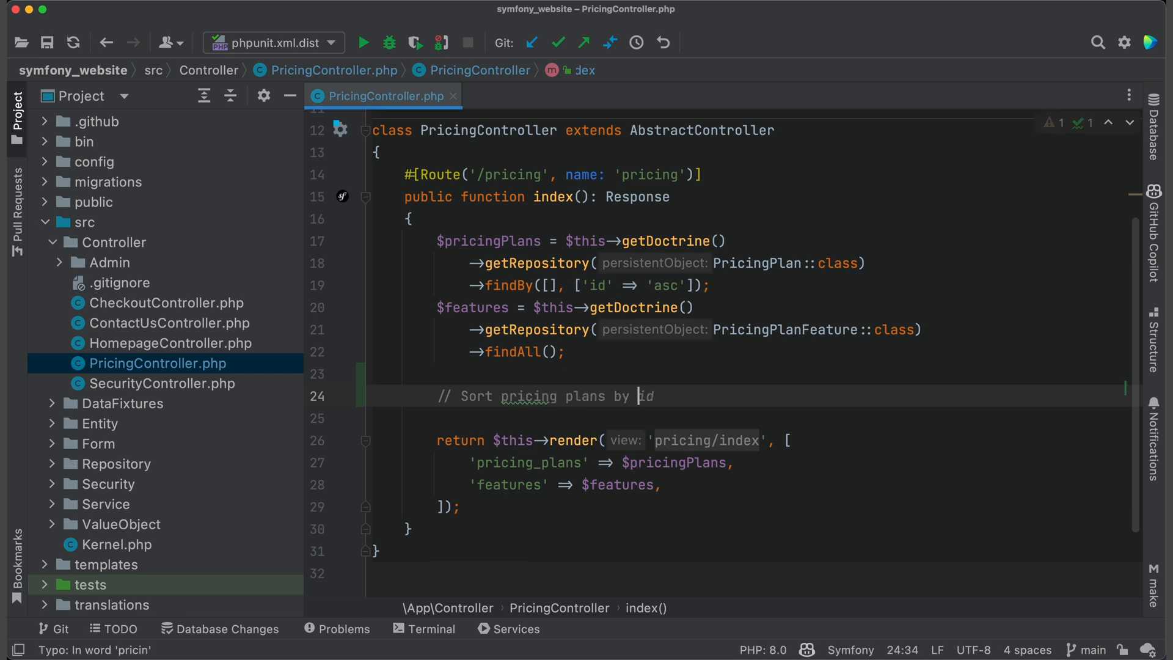
pyautogui.write('pri')
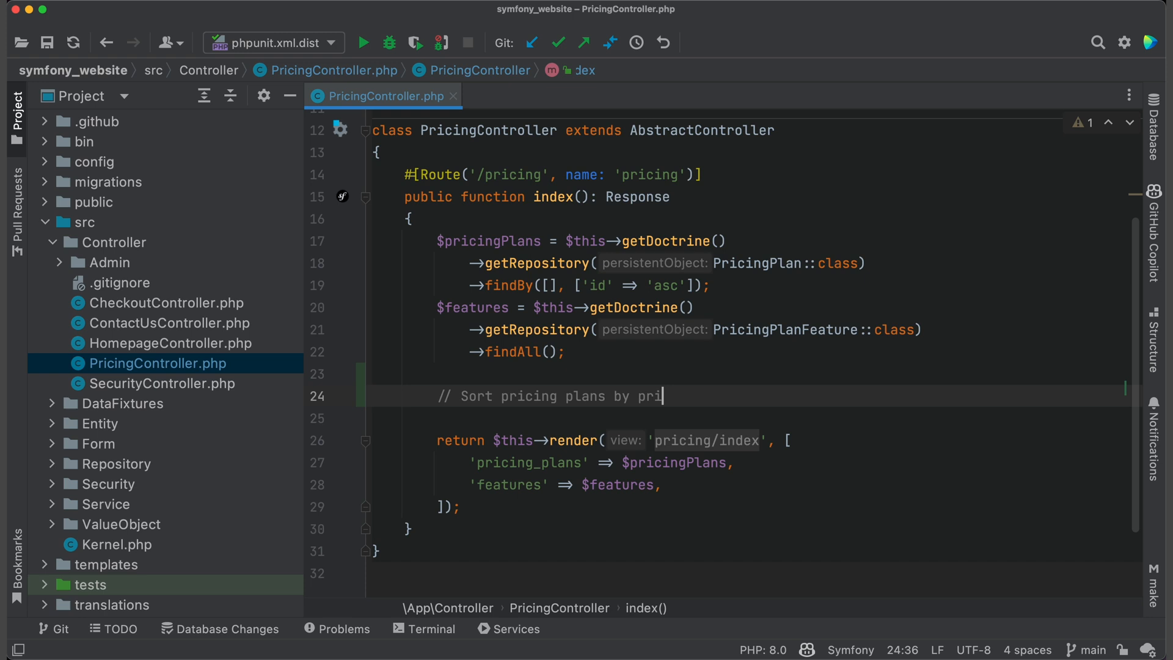
pyautogui.write('ce')
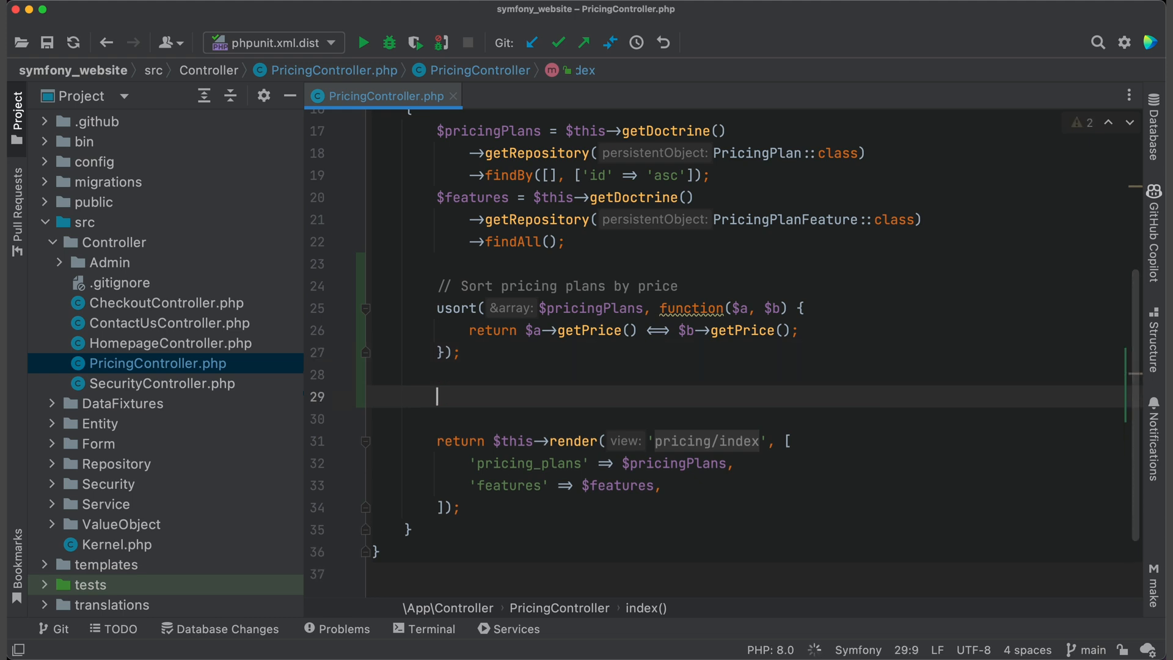
pyautogui.write('// Group pricing plans by name')
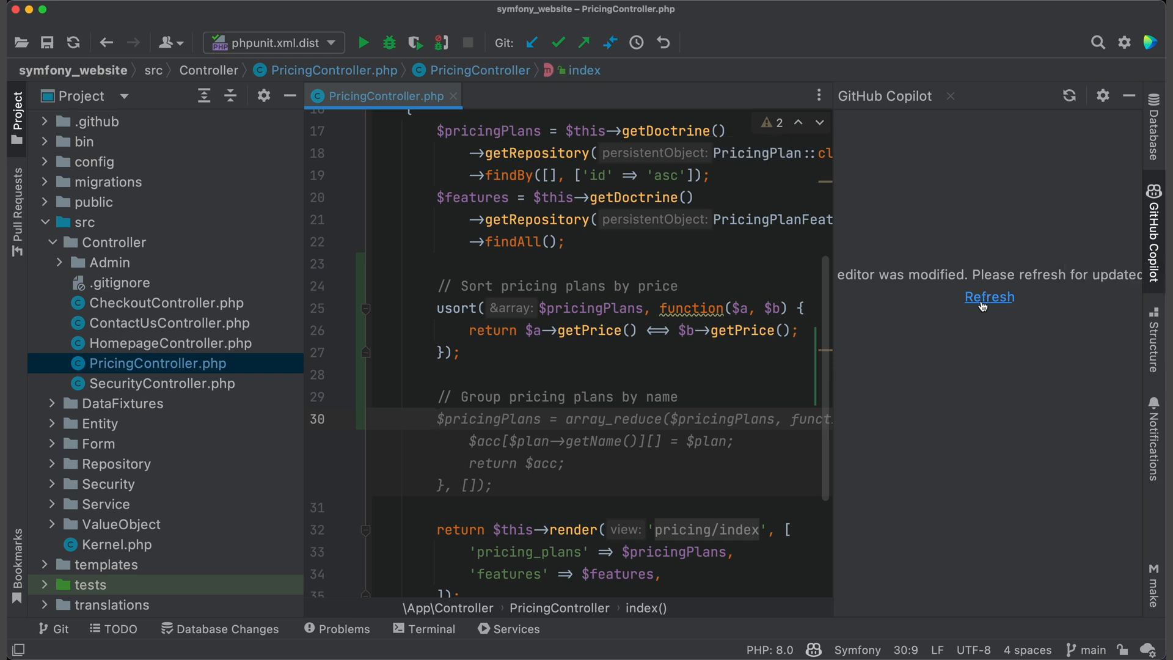
# Step: Refresh the Copilot panel and accept the foreach block grouping plans into $pricingPlansGrouped
pyautogui.click(989, 297)
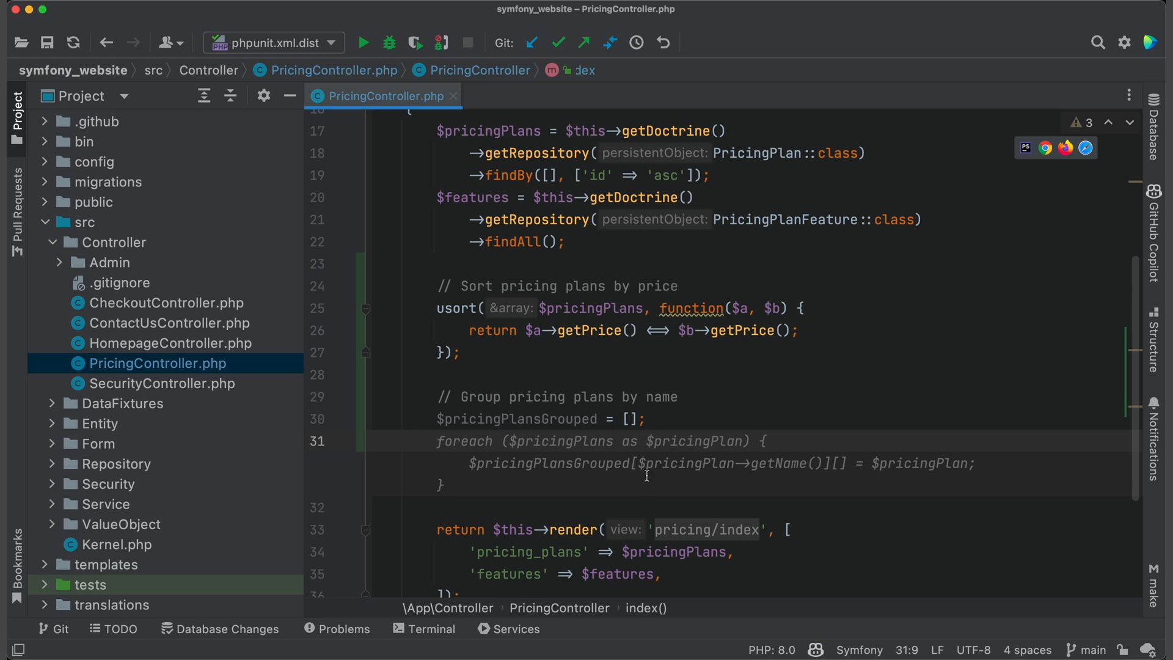
pyautogui.scroll(-3)
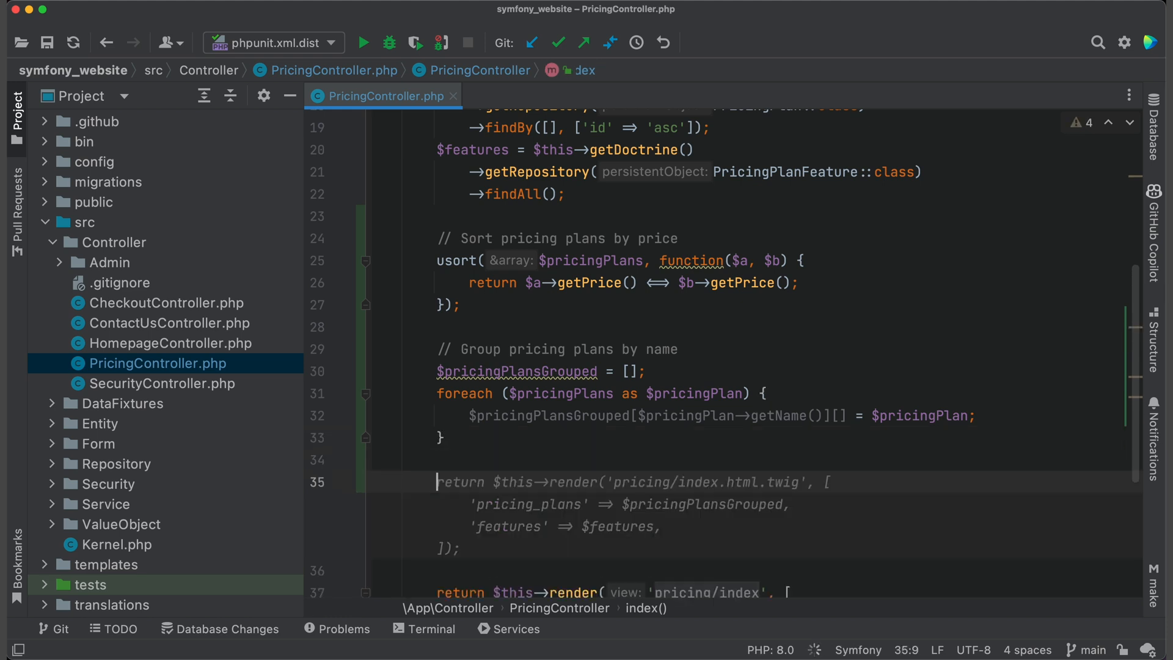
# Step: Add '// Pre-select user's pricing plan', '$user = $this->getUser();' and accept the if ($user) foreach block
pyautogui.scroll(-3)
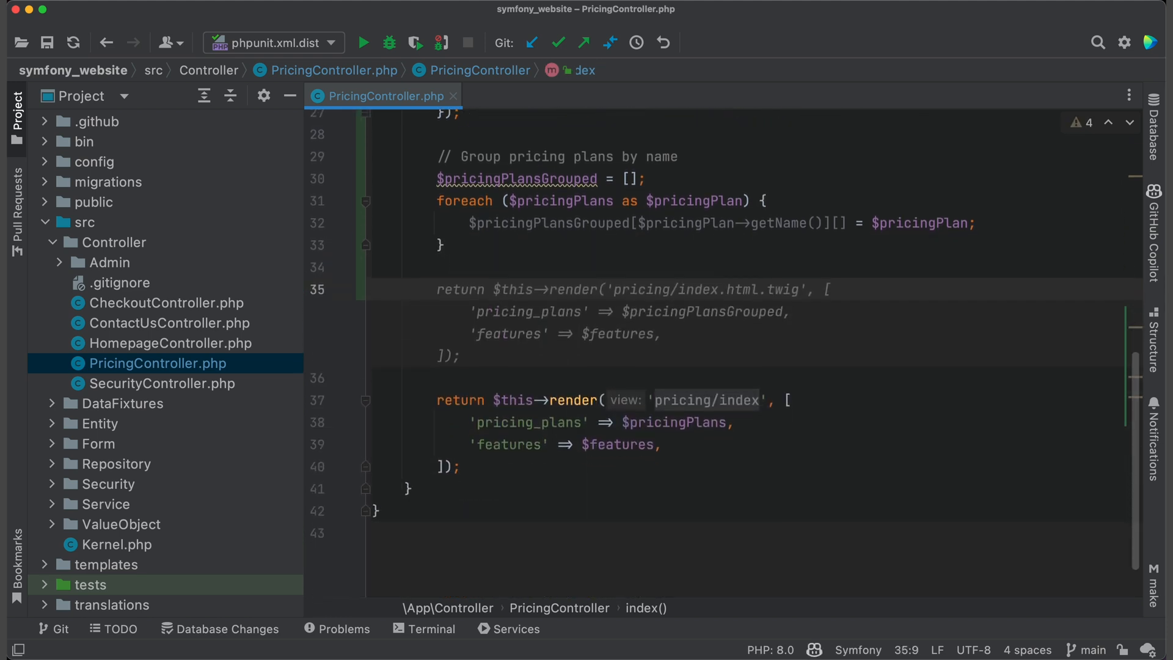
pyautogui.write('// Pre')
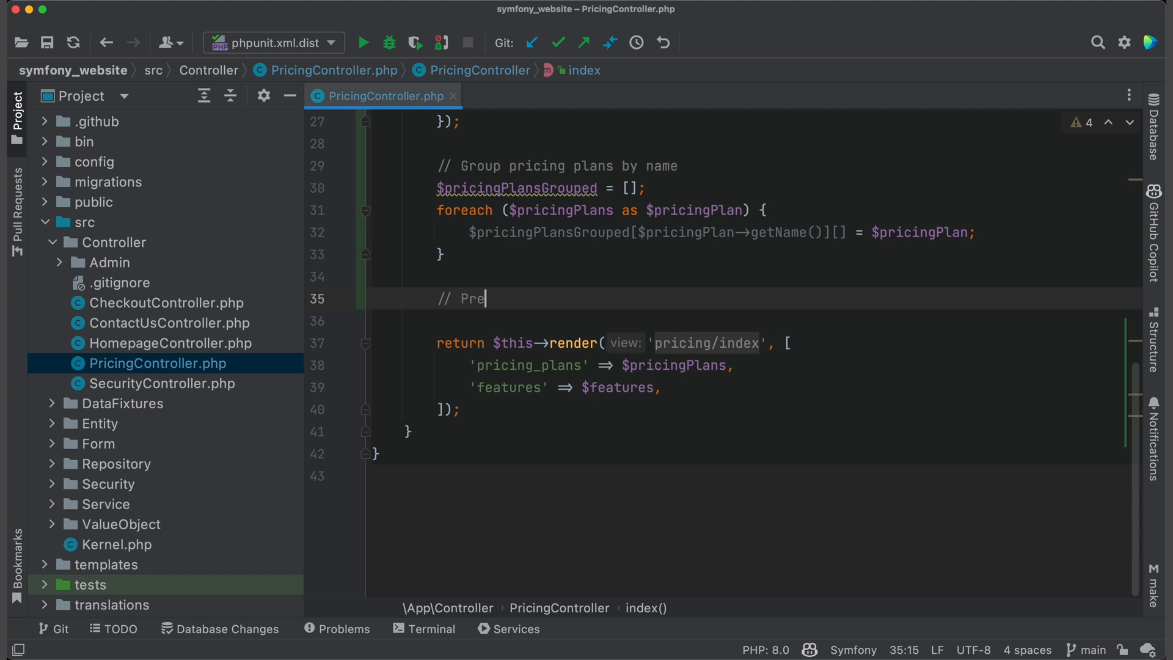
pyautogui.write('-select us')
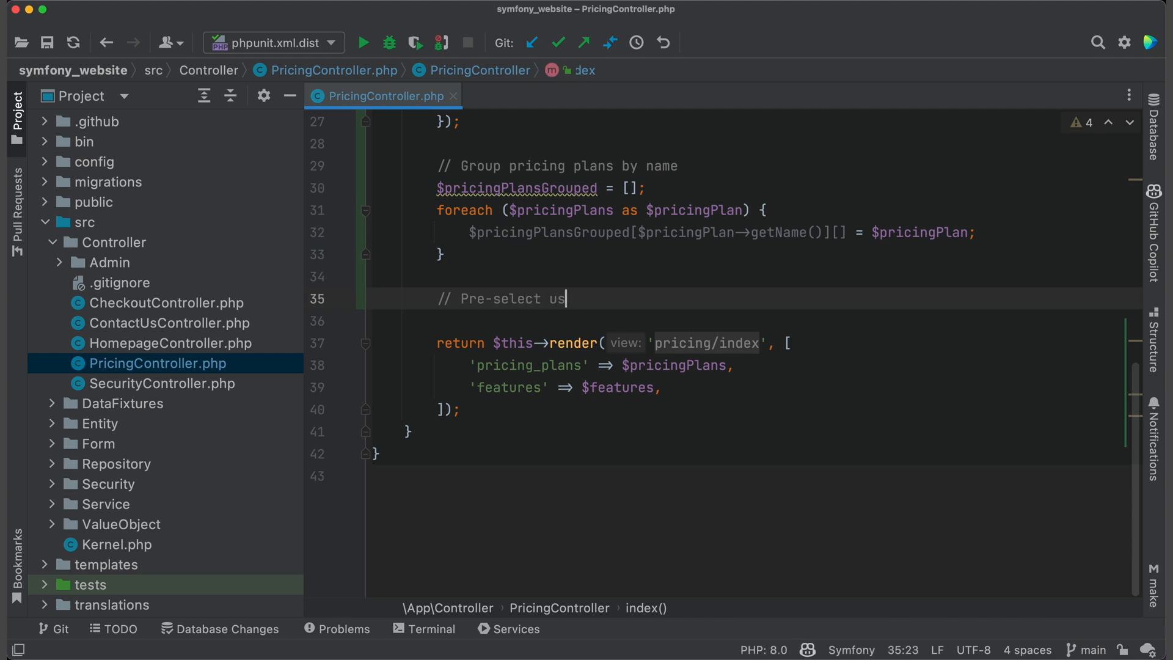
pyautogui.write("er's pricing plan")
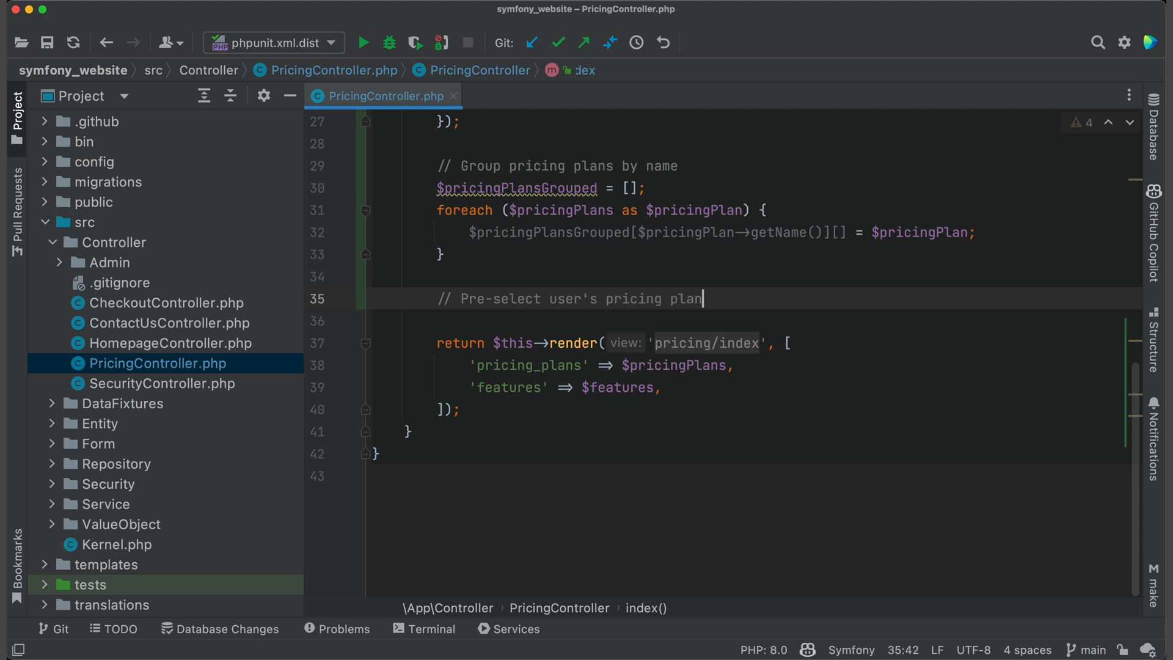
pyautogui.write('$user = $this->getUser();')
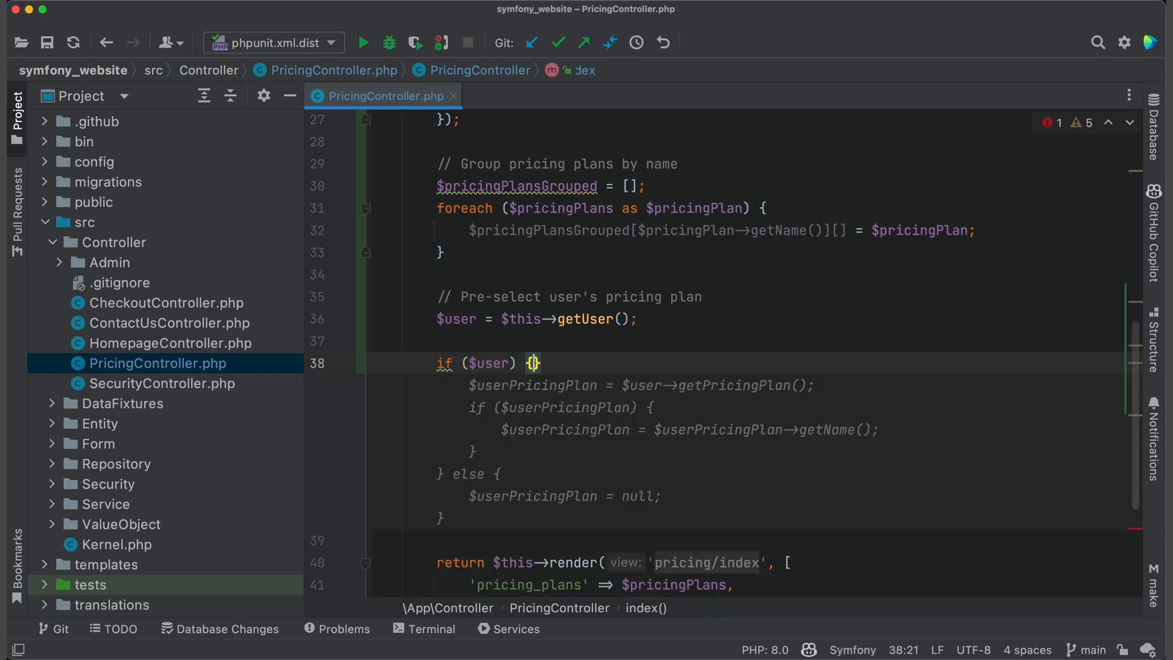
pyautogui.write('foreach ($pricing')
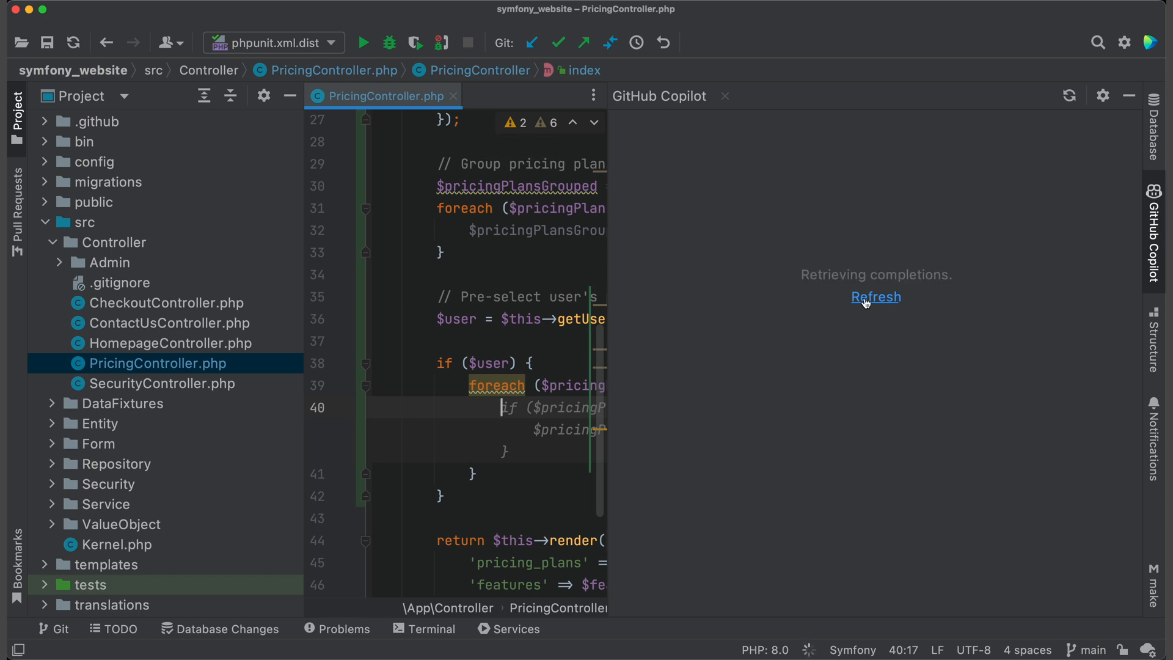
# Step: Refresh Copilot suggestions and accept the first solution marking the user's pricing plan as selected
pyautogui.click(875, 297)
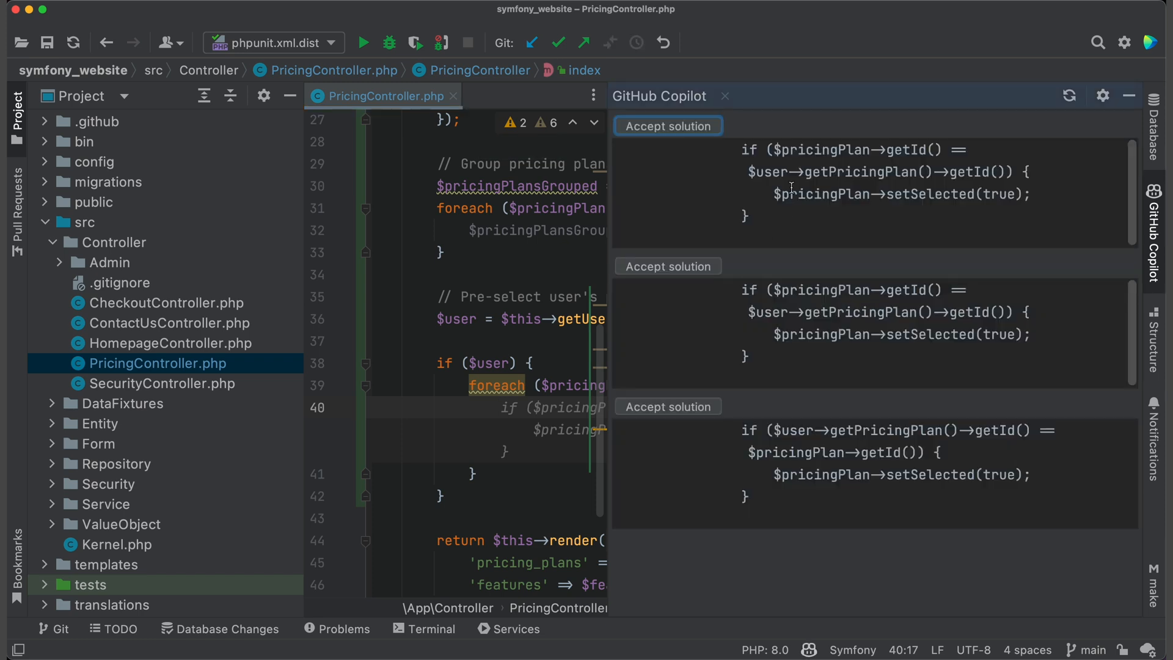
pyautogui.moveTo(894, 285)
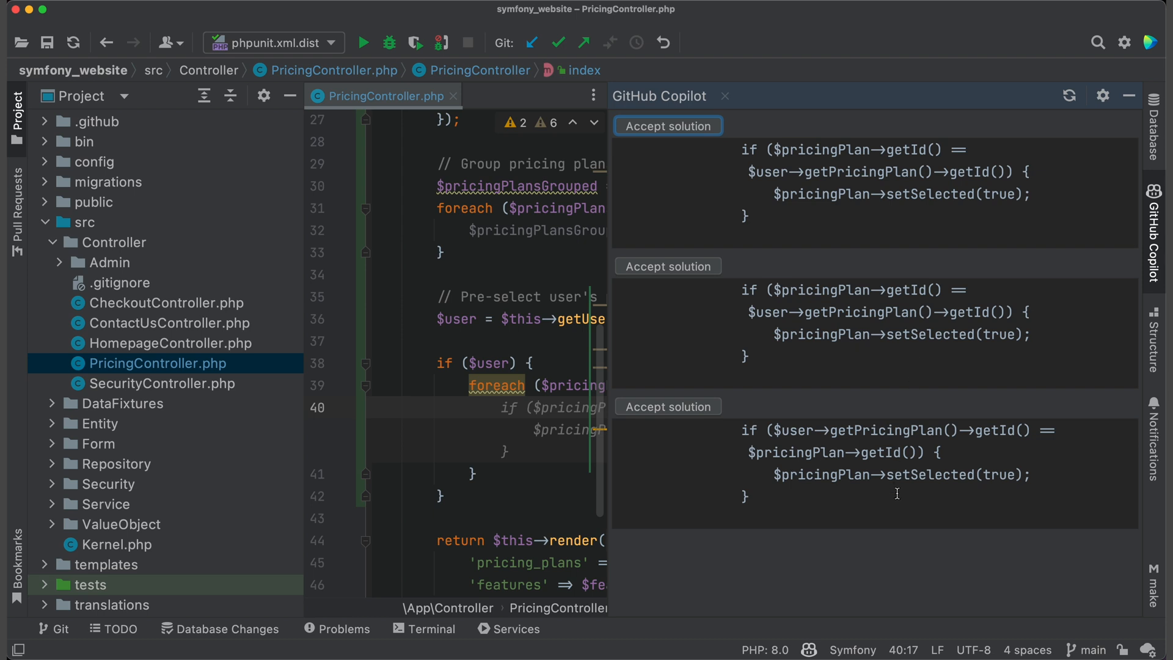
pyautogui.moveTo(701, 142)
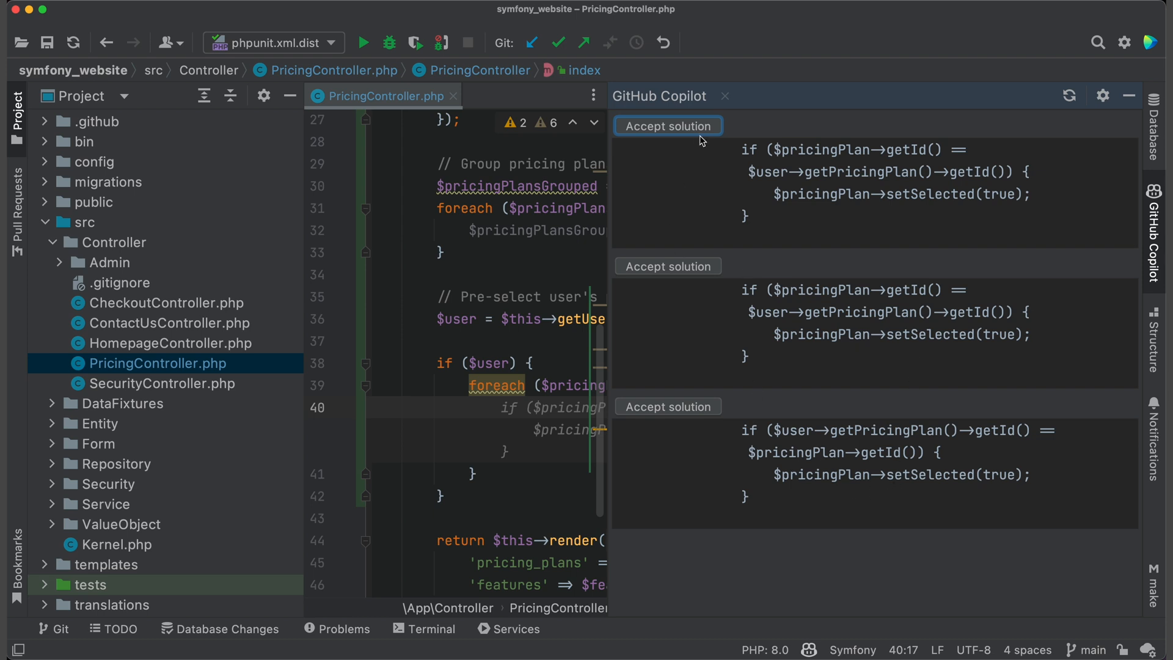
pyautogui.click(667, 126)
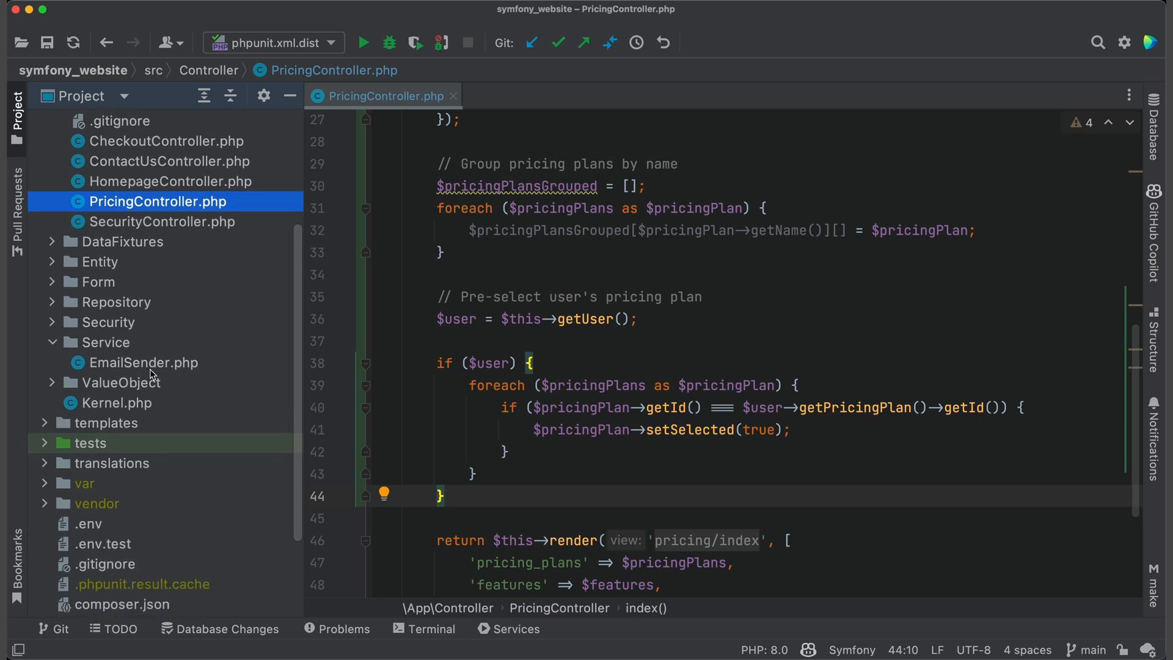
pyautogui.doubleClick(138, 362)
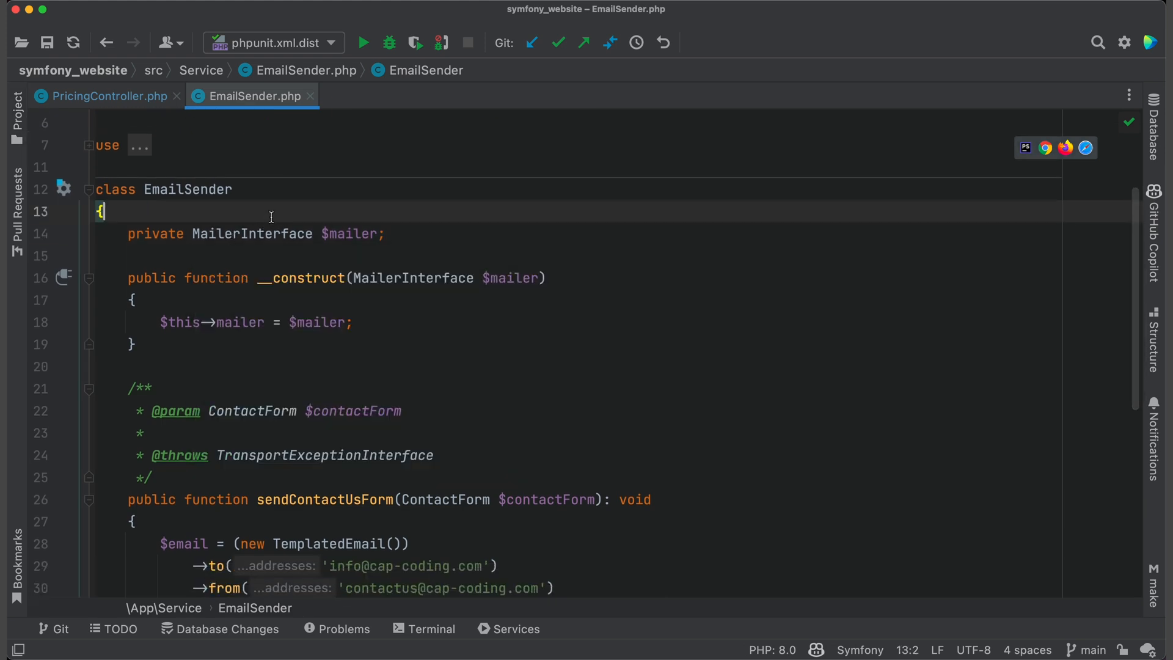
pyautogui.scroll(-3)
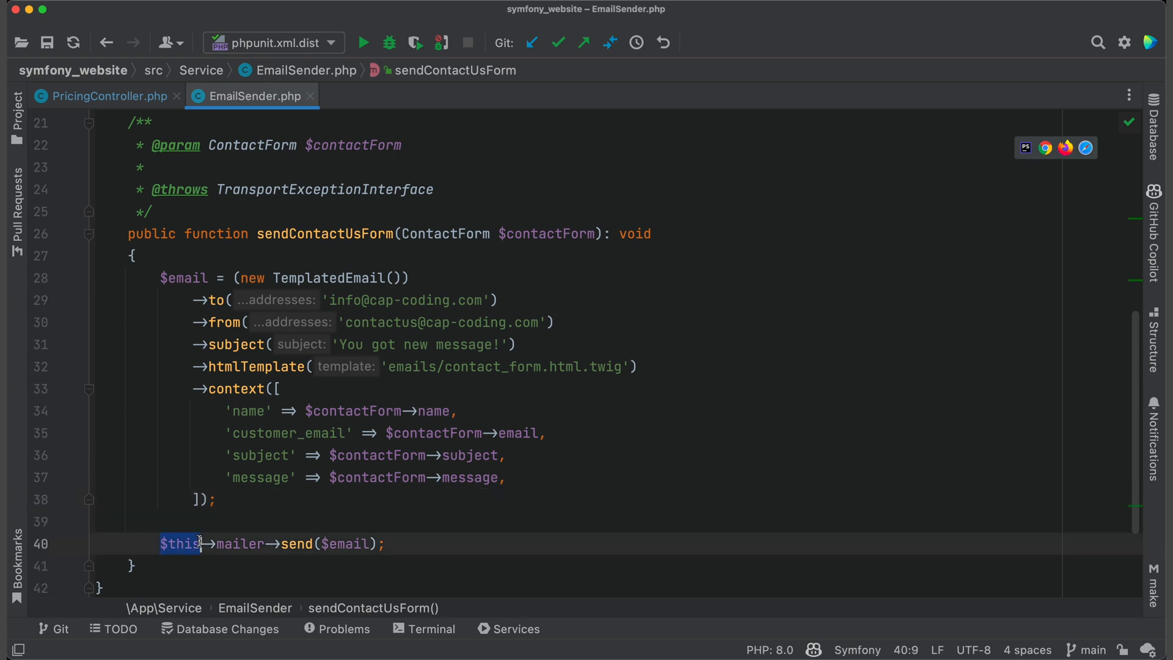
pyautogui.click(385, 543)
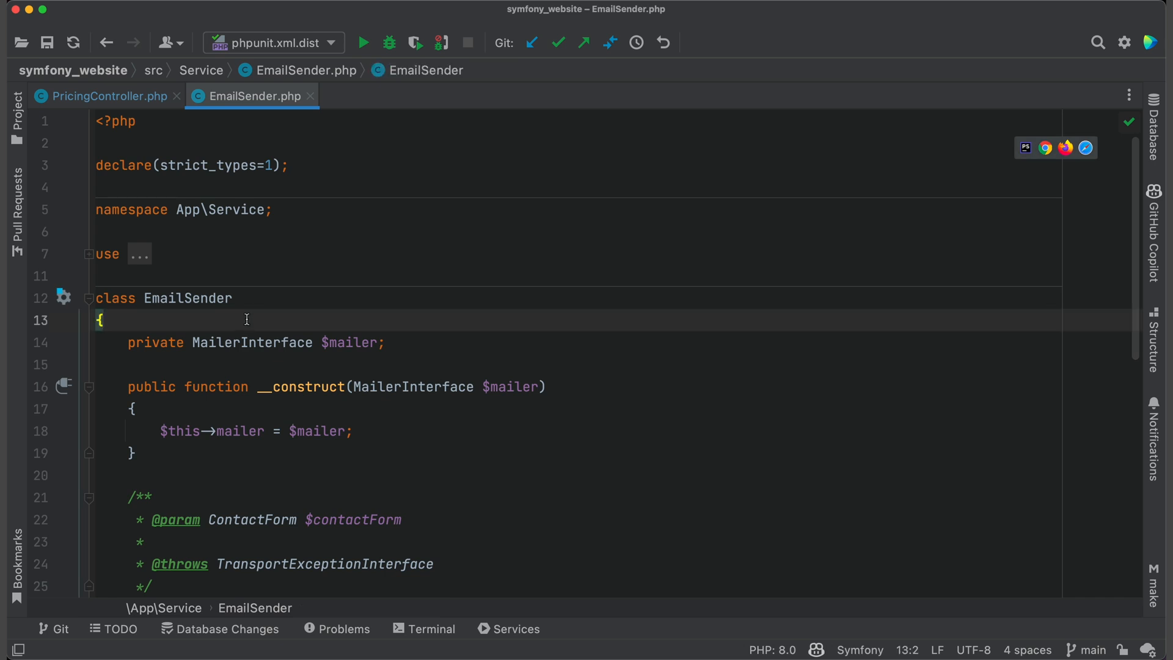
# Step: Generate EmailSenderTest with a sendContactUsForm test method and add the file to Git
pyautogui.press('cmd+shift+t')
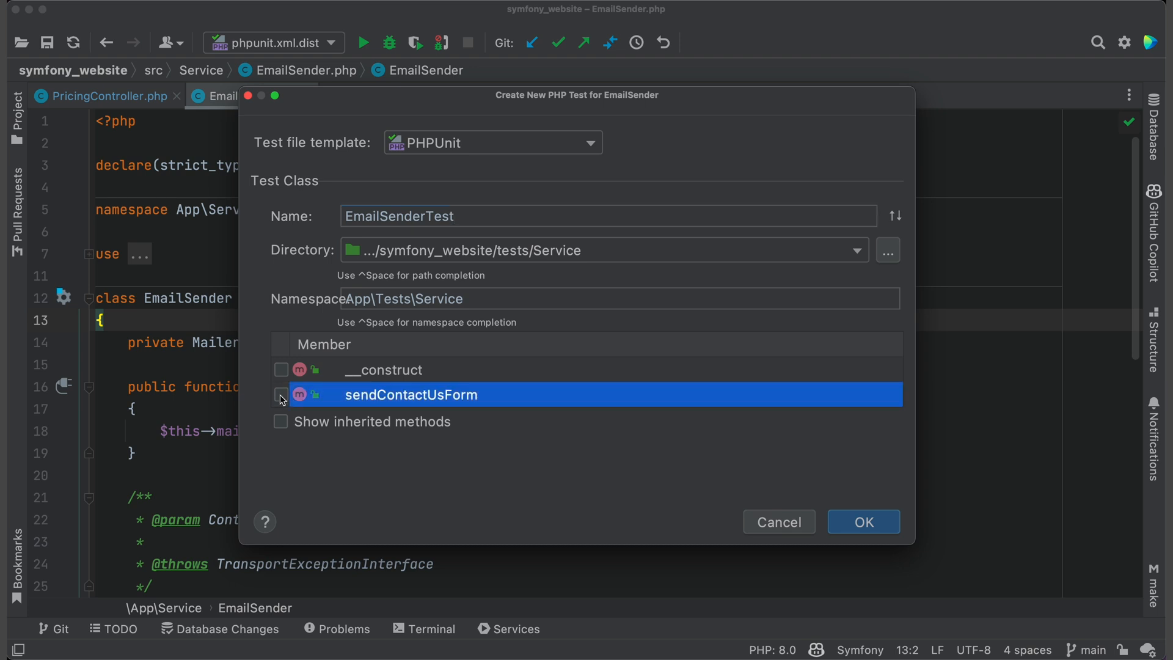
pyautogui.click(281, 395)
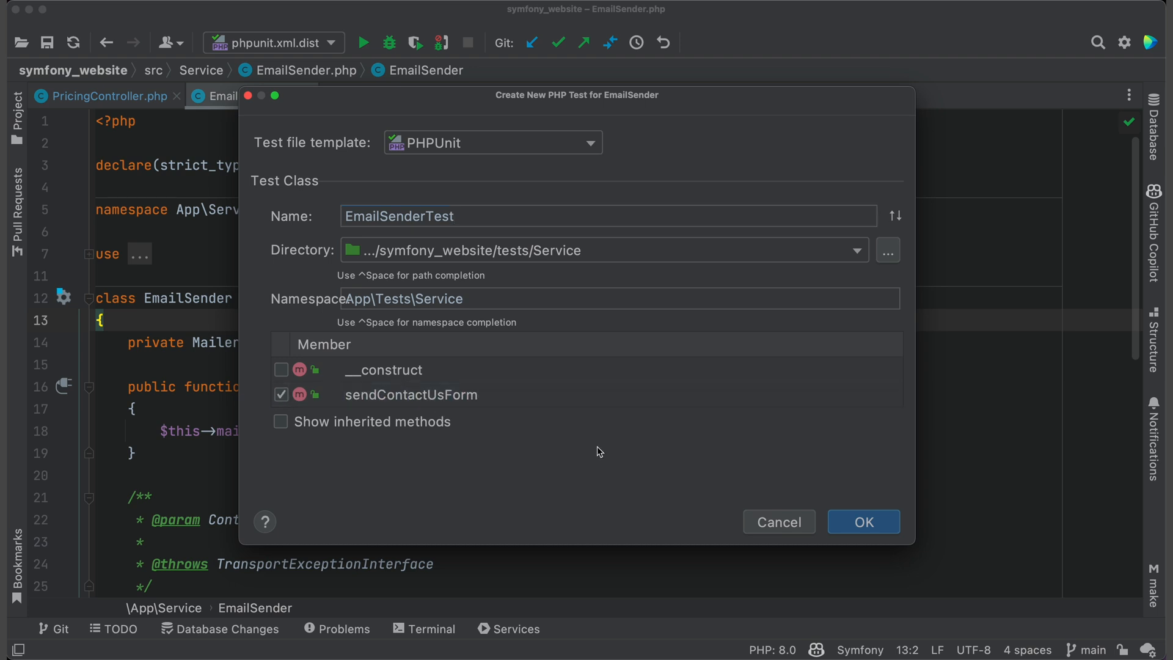
pyautogui.click(862, 522)
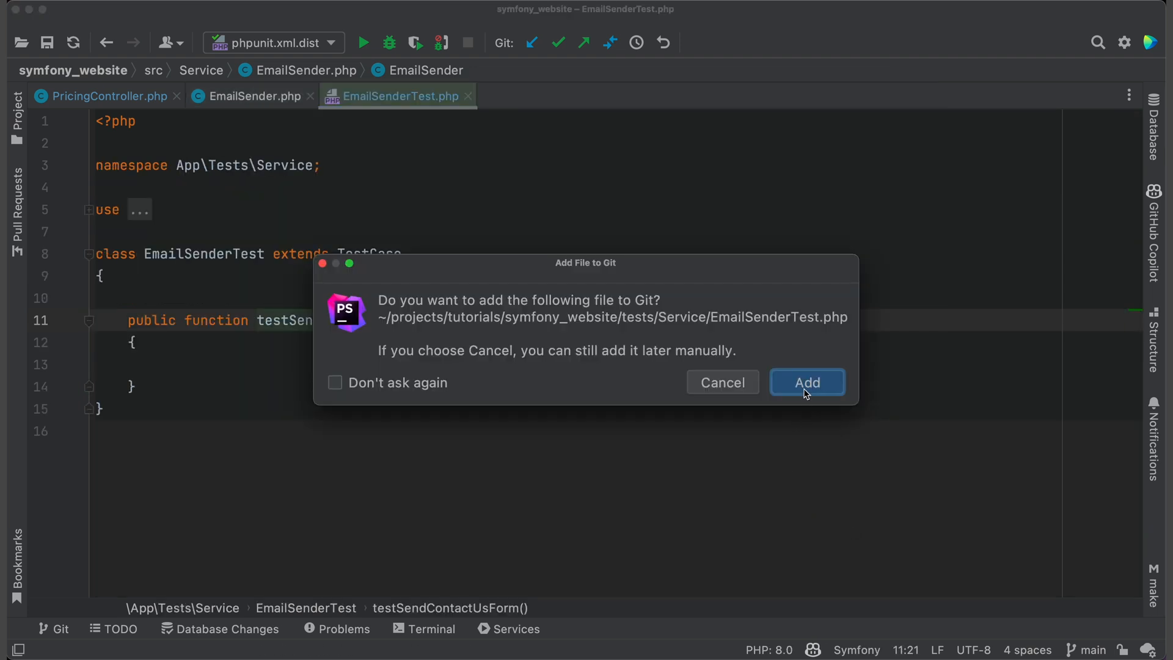
pyautogui.click(806, 383)
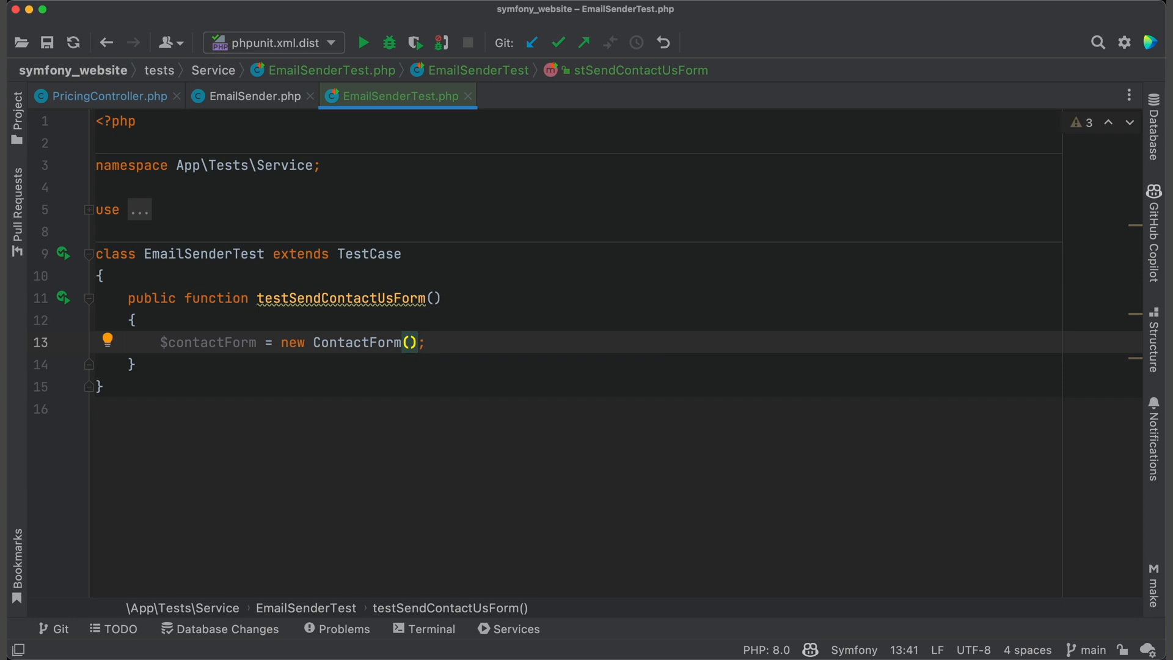
# Step: Assign the ContactForm name 'John Doe', email, subject 'Test subject' and message 'Test message', then start an EmailSender
pyautogui.write("$contactForm->name = 'John Doe';")
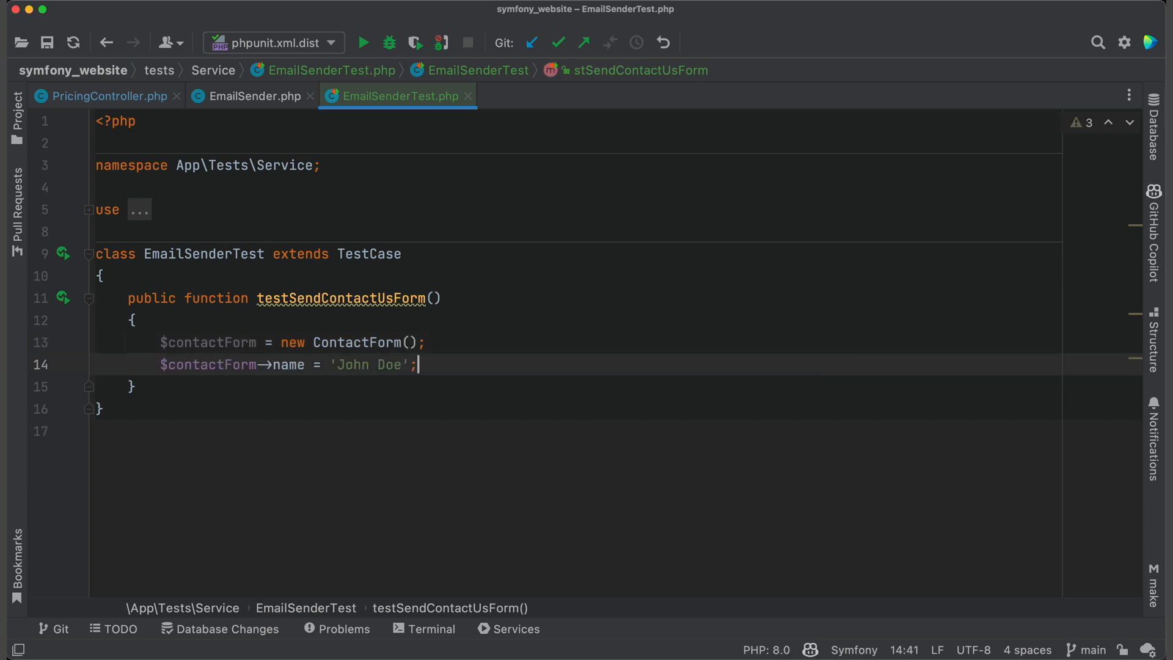
pyautogui.write("$contactForm->email = '")
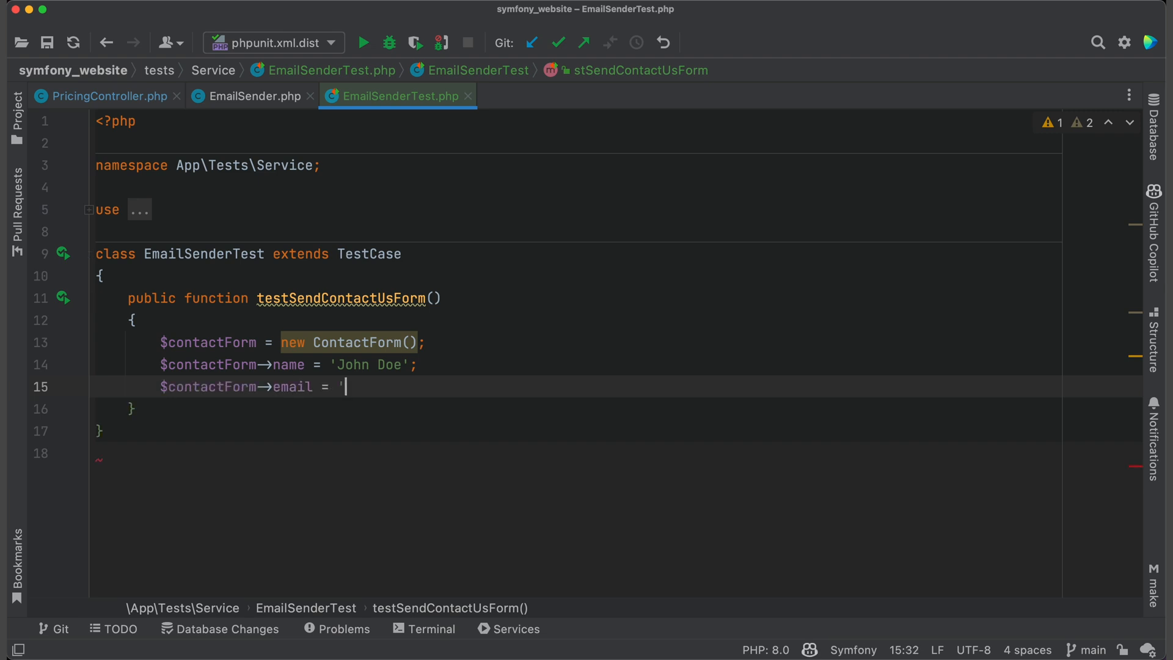
pyautogui.write("test@email.com';")
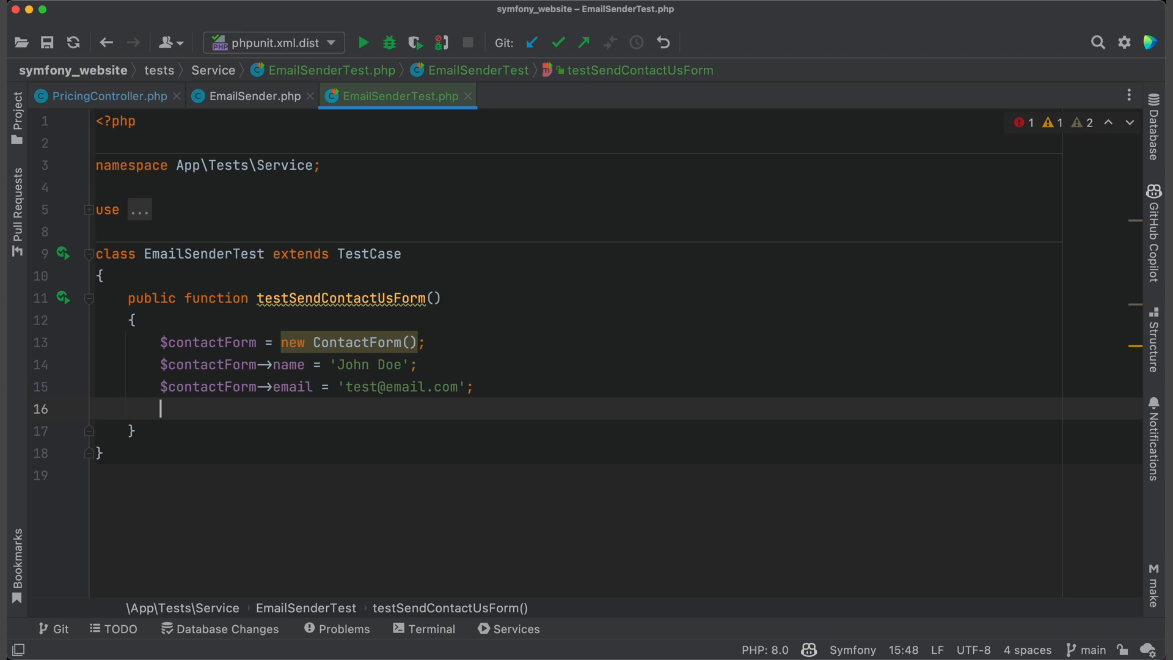
pyautogui.write("$contactForm->subject = 'Test subject';")
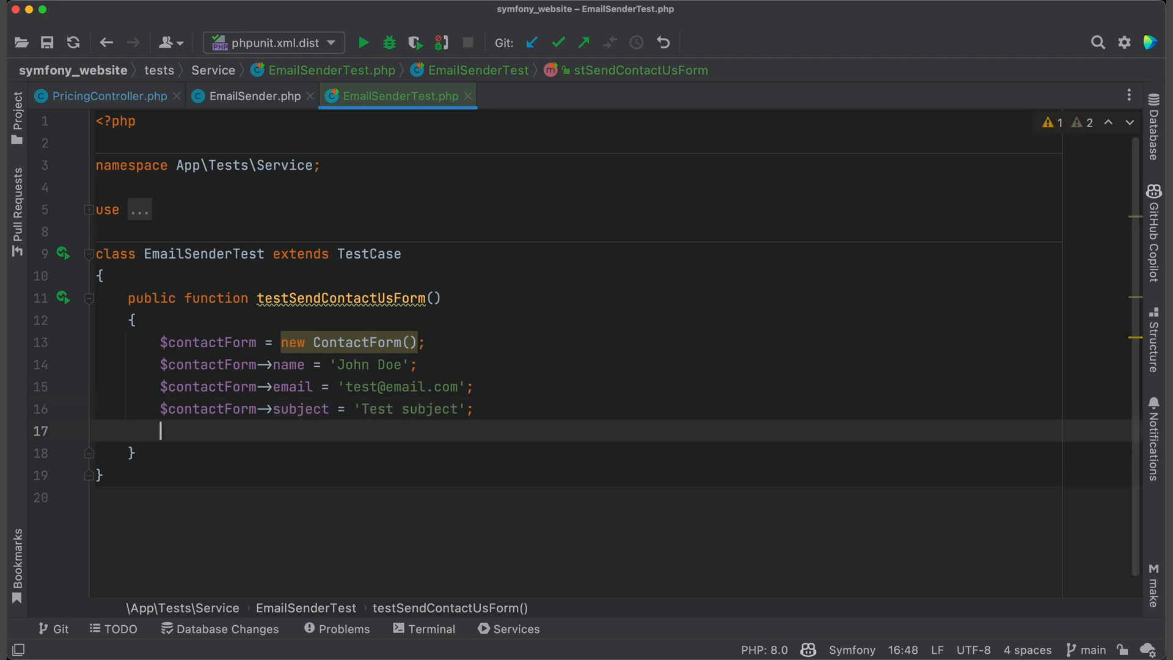
pyautogui.write("$contactForm->message = 'Test message';")
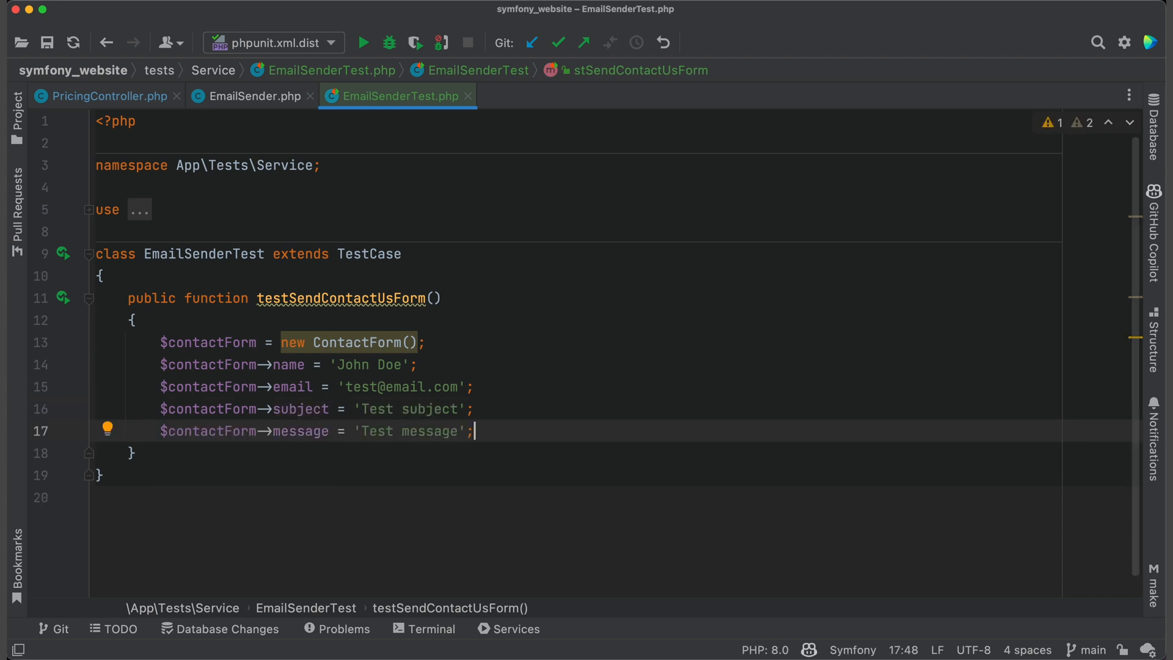
pyautogui.write('$emailSender = new EmailSender();')
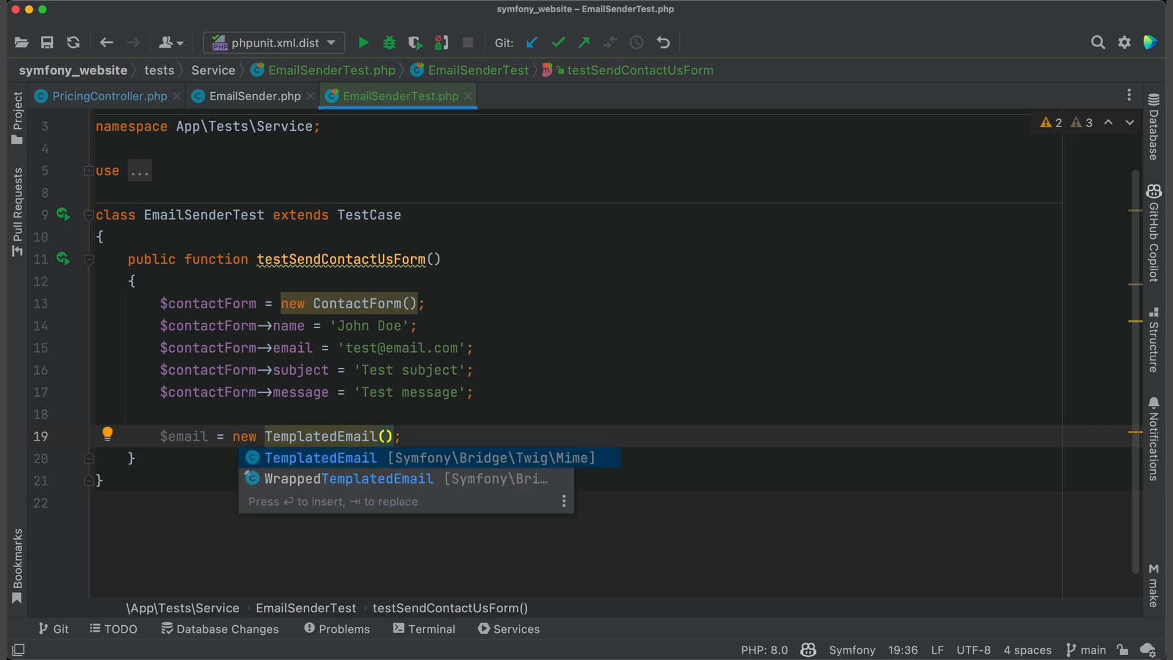
# Step: Build the expected TemplatedEmail with to, from, subject 'You got new message!' and template copied from EmailSender
pyautogui.write("$email->to('")
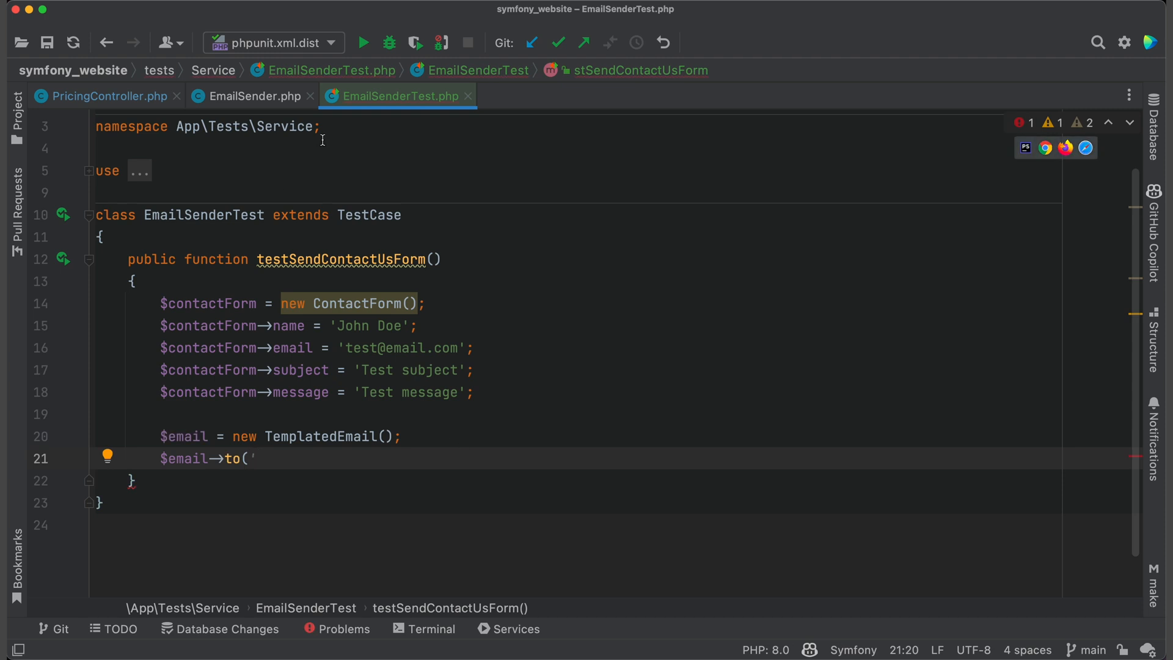
pyautogui.click(251, 95)
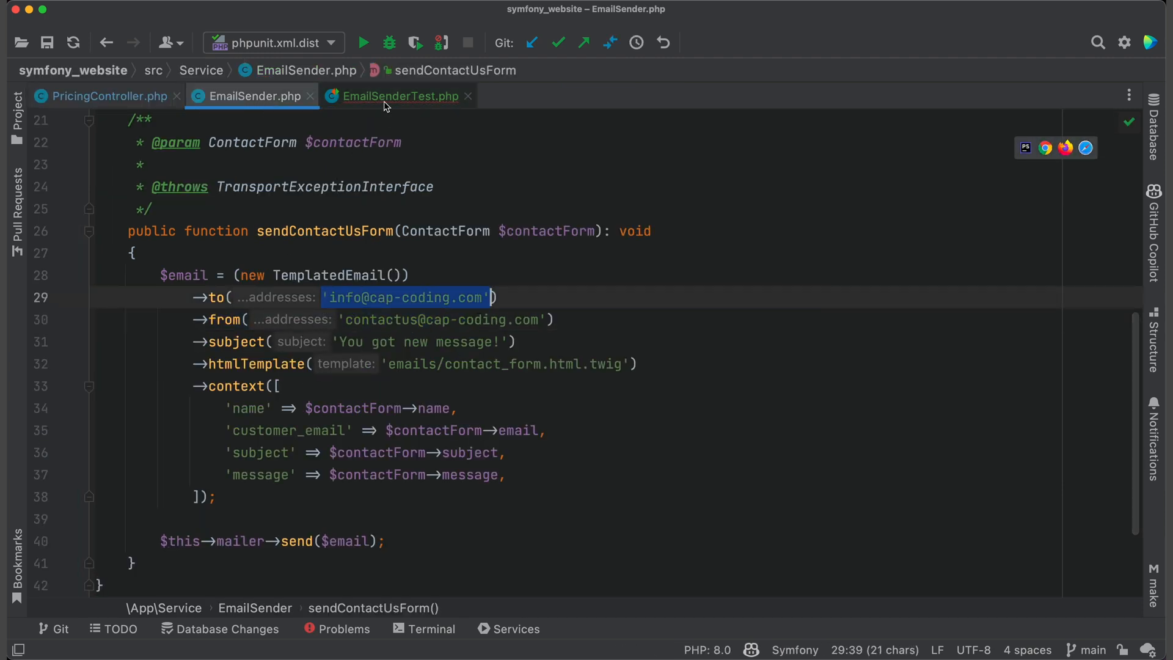
pyautogui.click(399, 95)
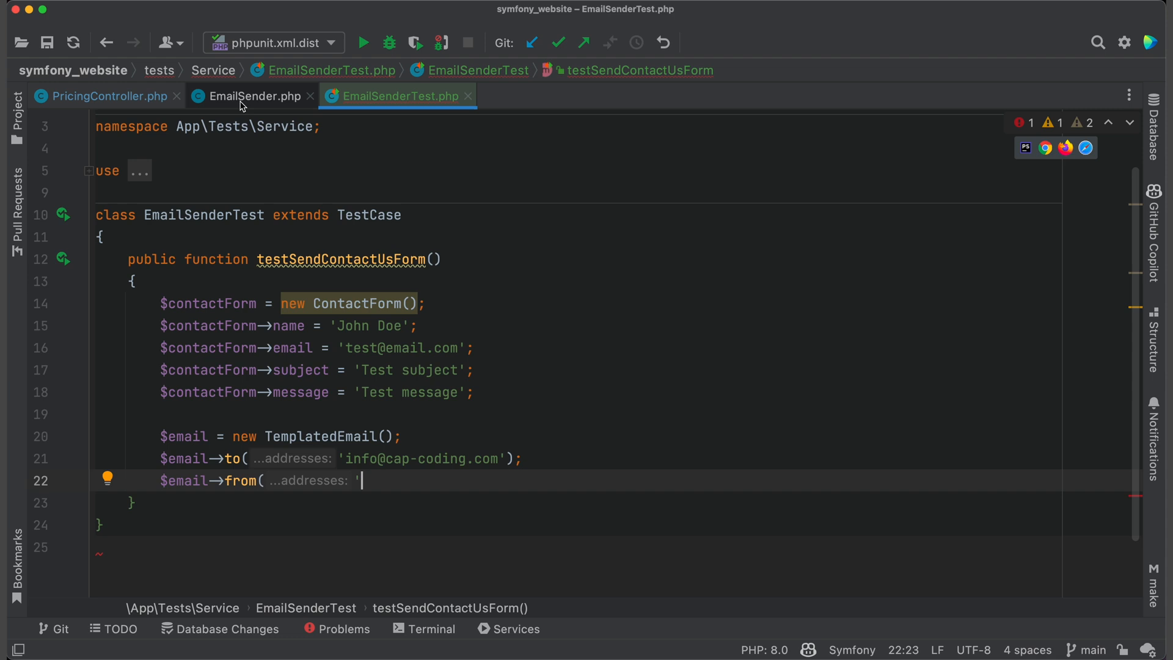
pyautogui.click(252, 95)
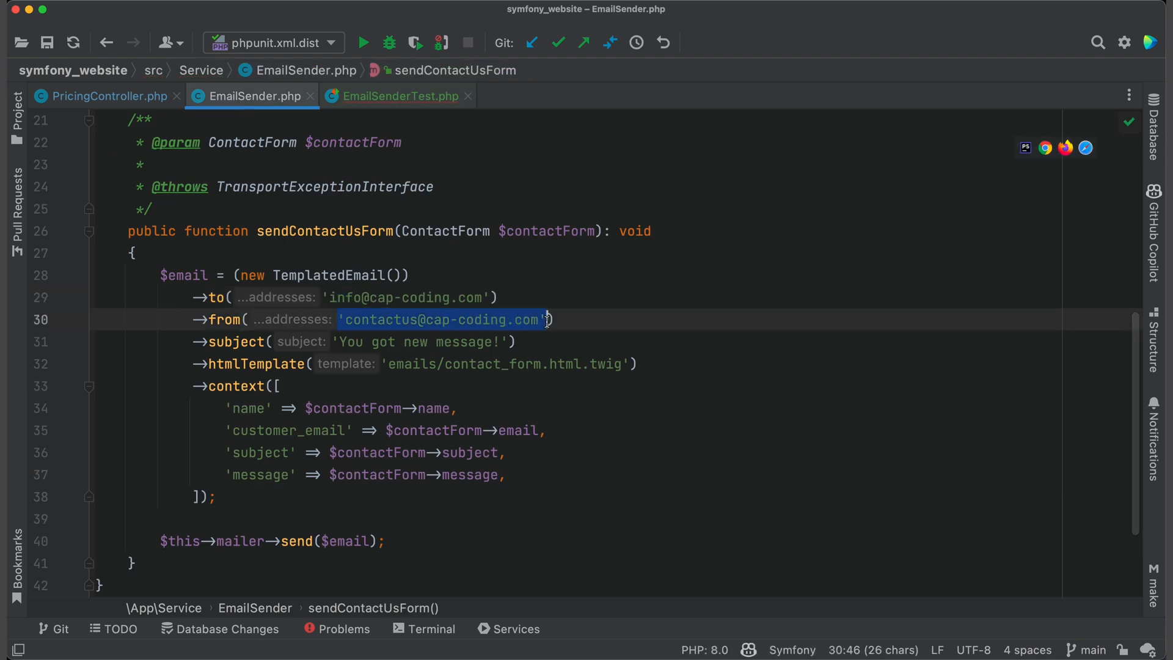
pyautogui.click(401, 95)
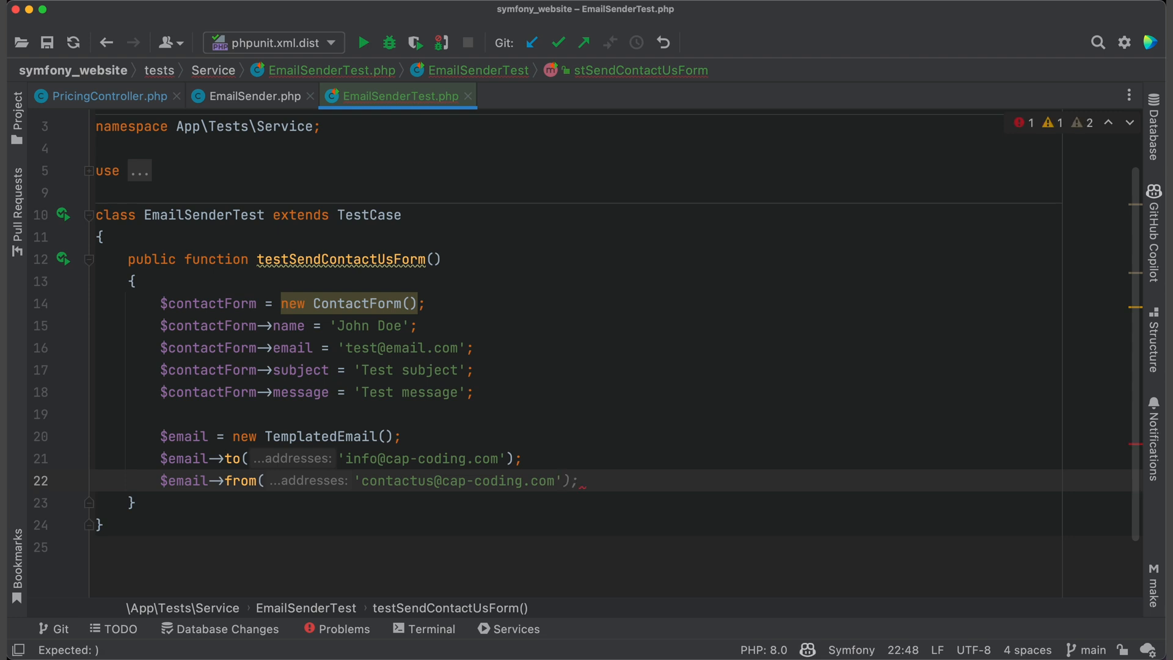
pyautogui.write("$email->subject('You got new message!');")
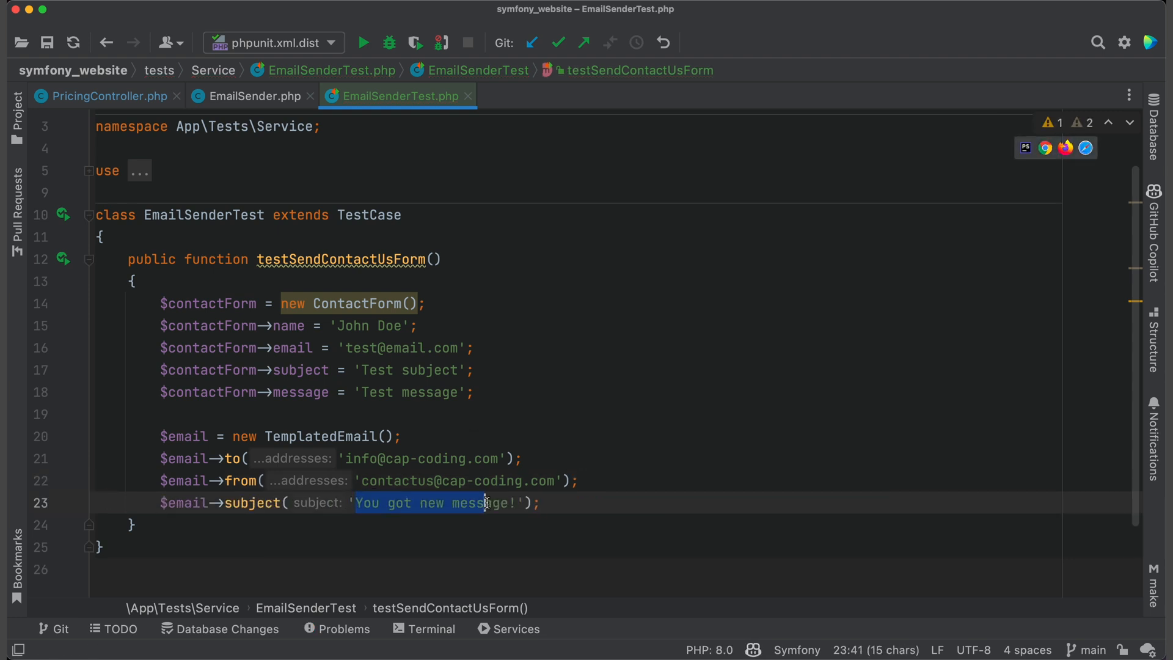
pyautogui.click(249, 95)
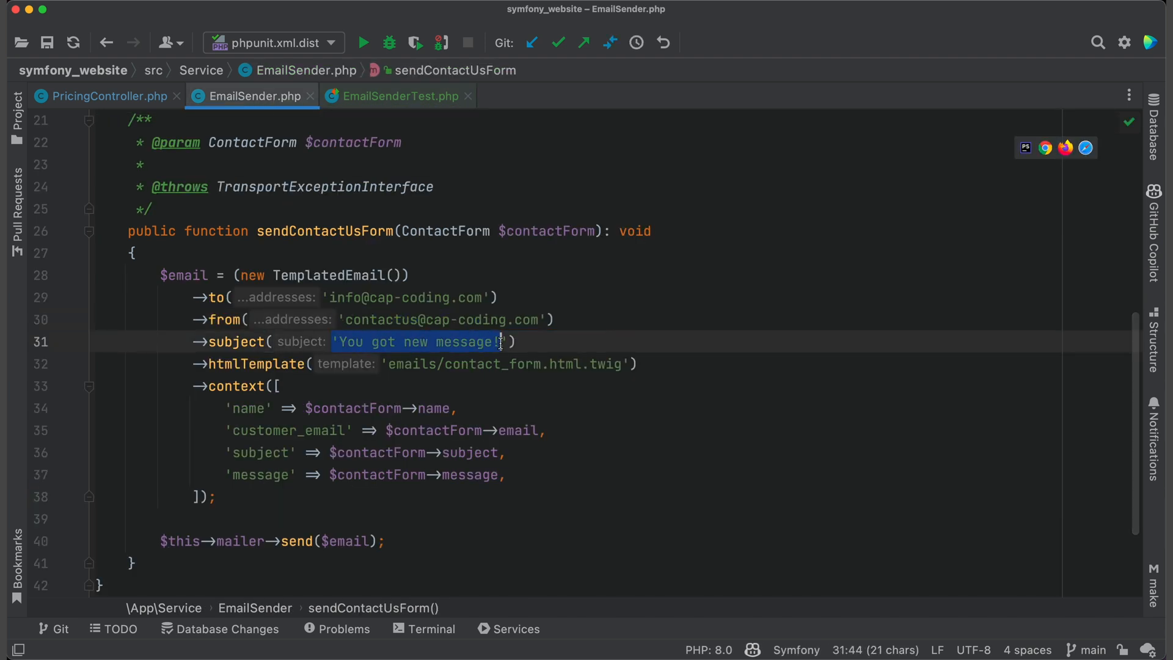
pyautogui.click(395, 95)
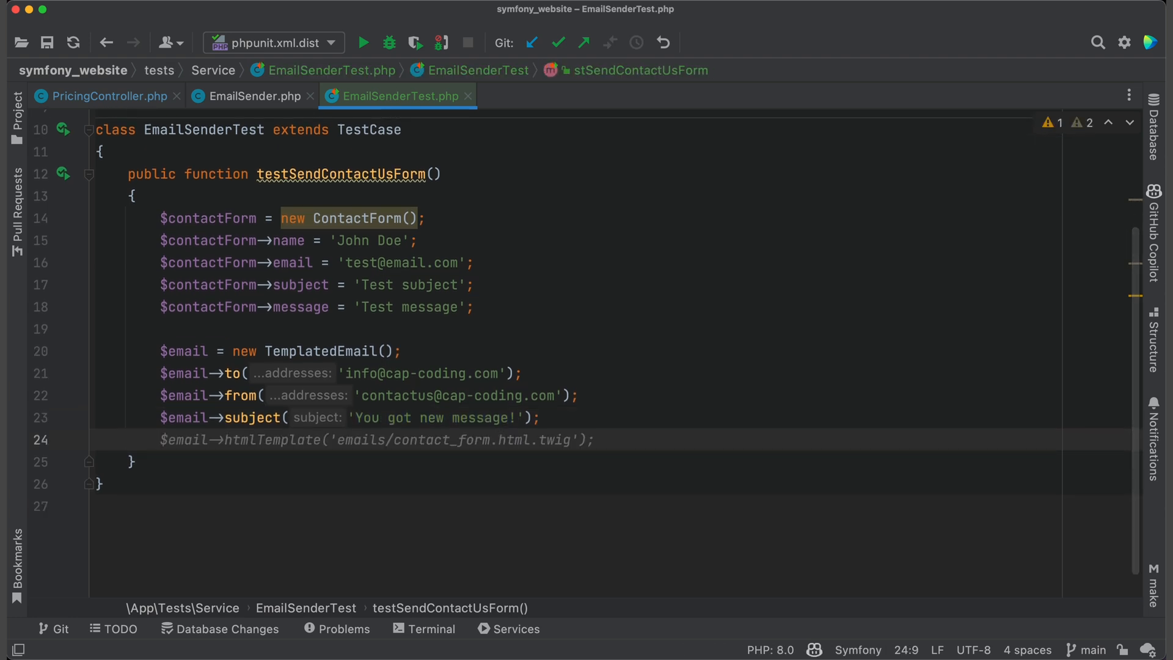
pyautogui.doubleClick(516, 440)
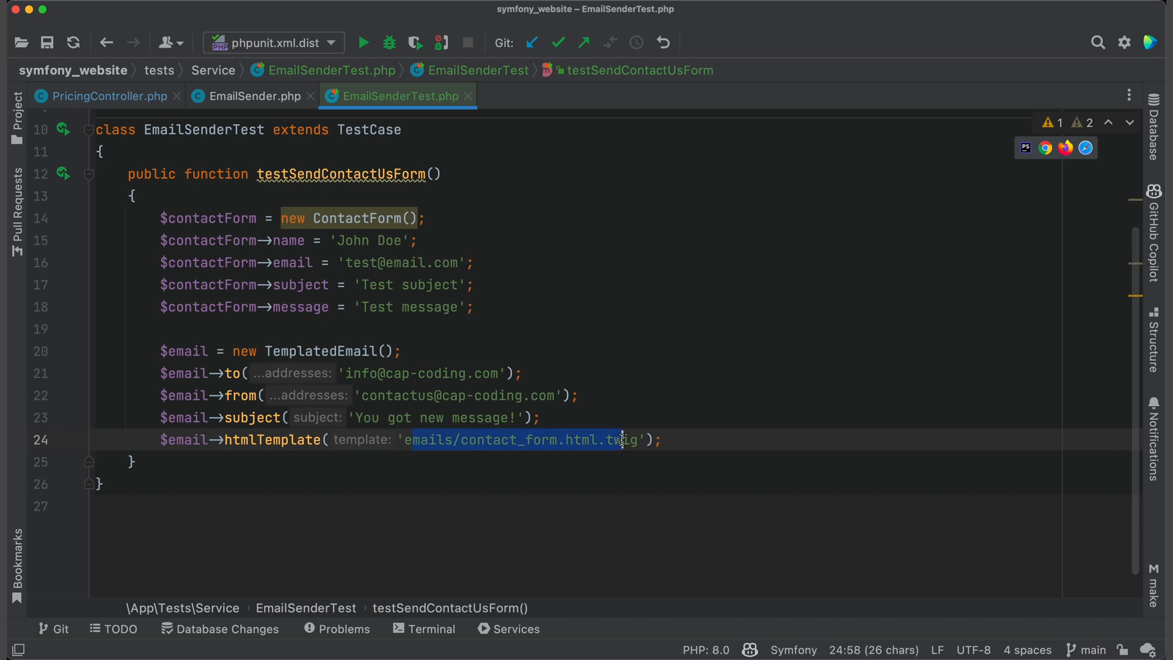
pyautogui.click(252, 95)
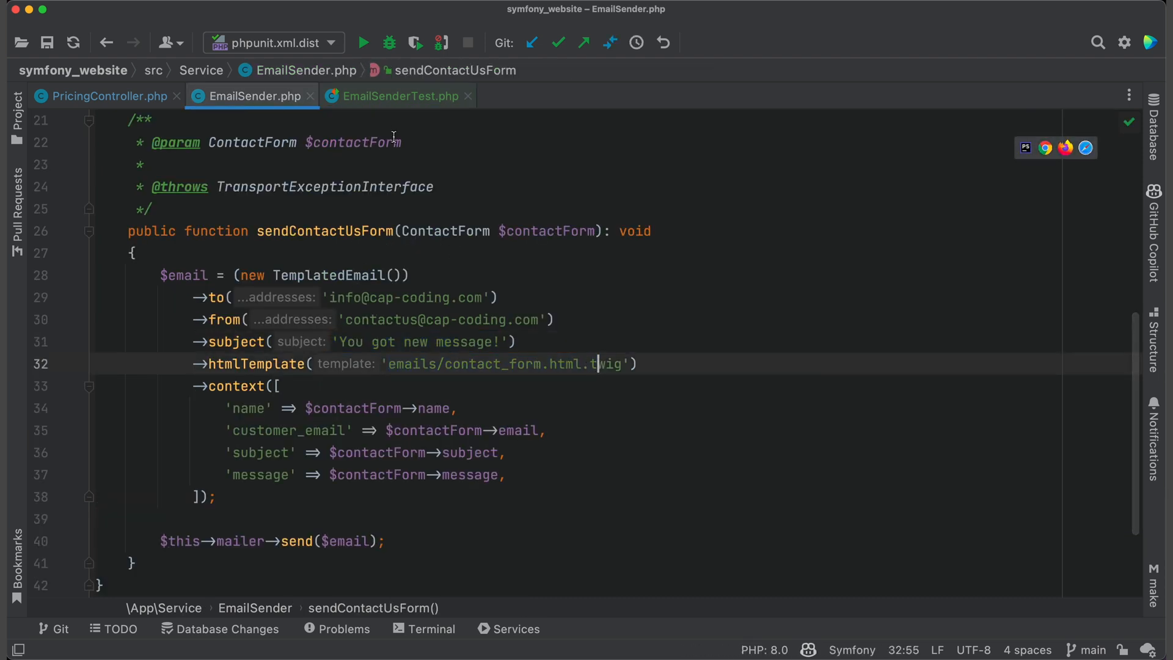
pyautogui.click(401, 95)
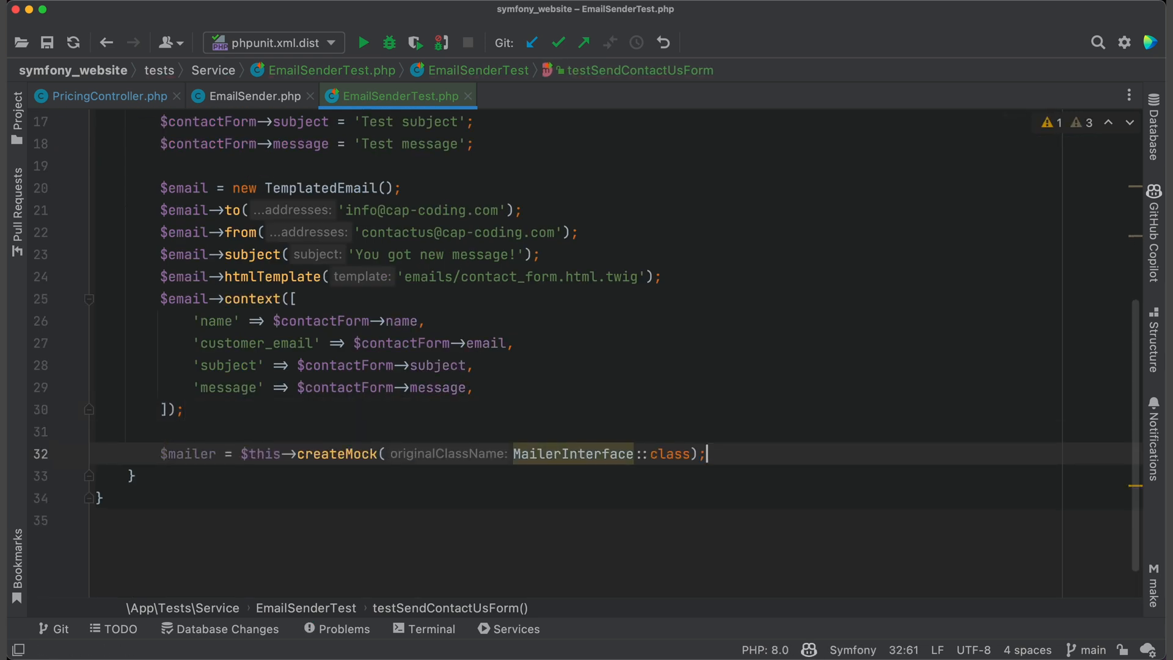
# Step: Mock the mailer to expect one send, construct EmailSender with it and call sendContactUsForm
pyautogui.write('$mailer->expects($this->once())')
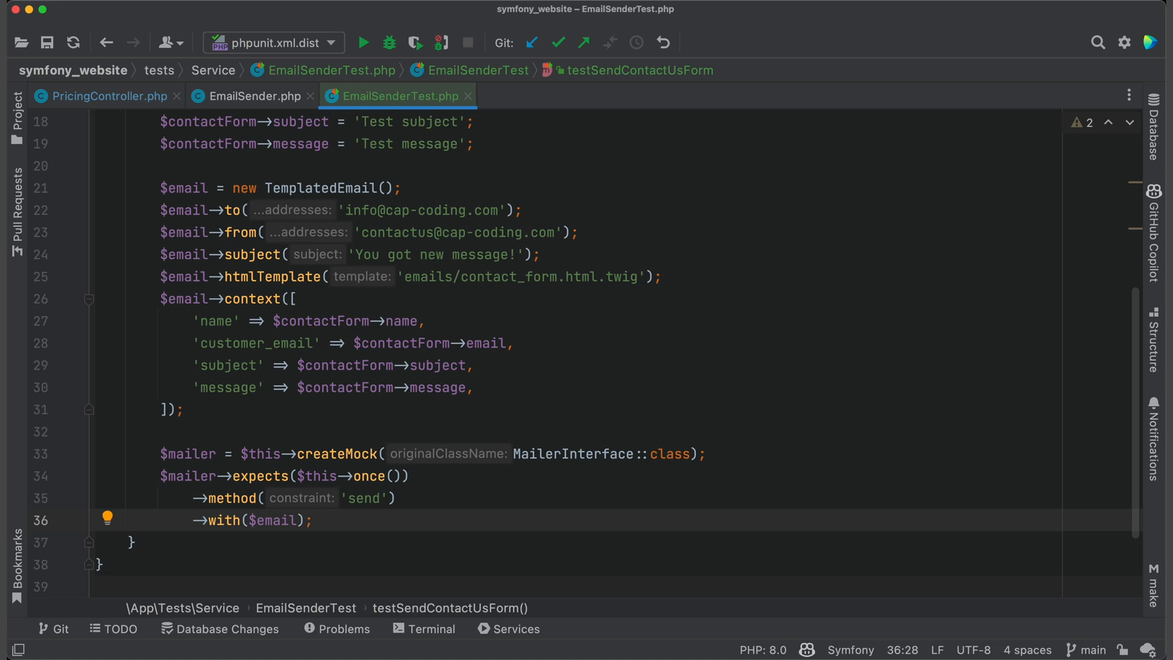
pyautogui.scroll(-3)
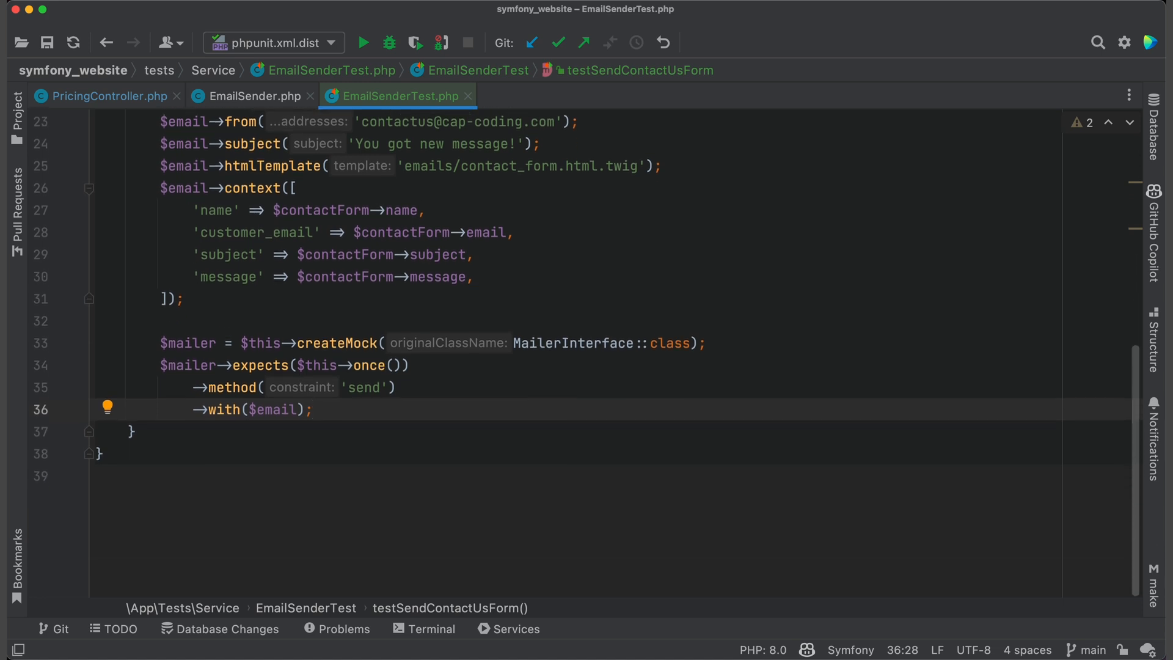
pyautogui.write('$emailSender = new EmailSender($mailer);')
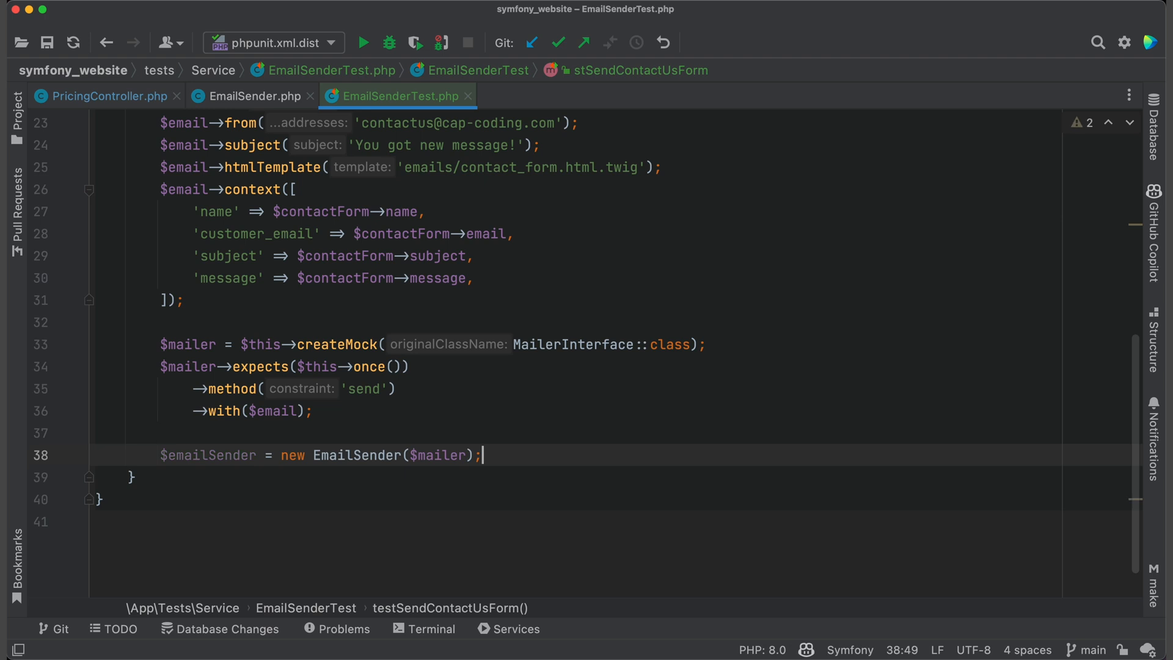
pyautogui.write('$emailSender->sendContactUsForm($contactForm);')
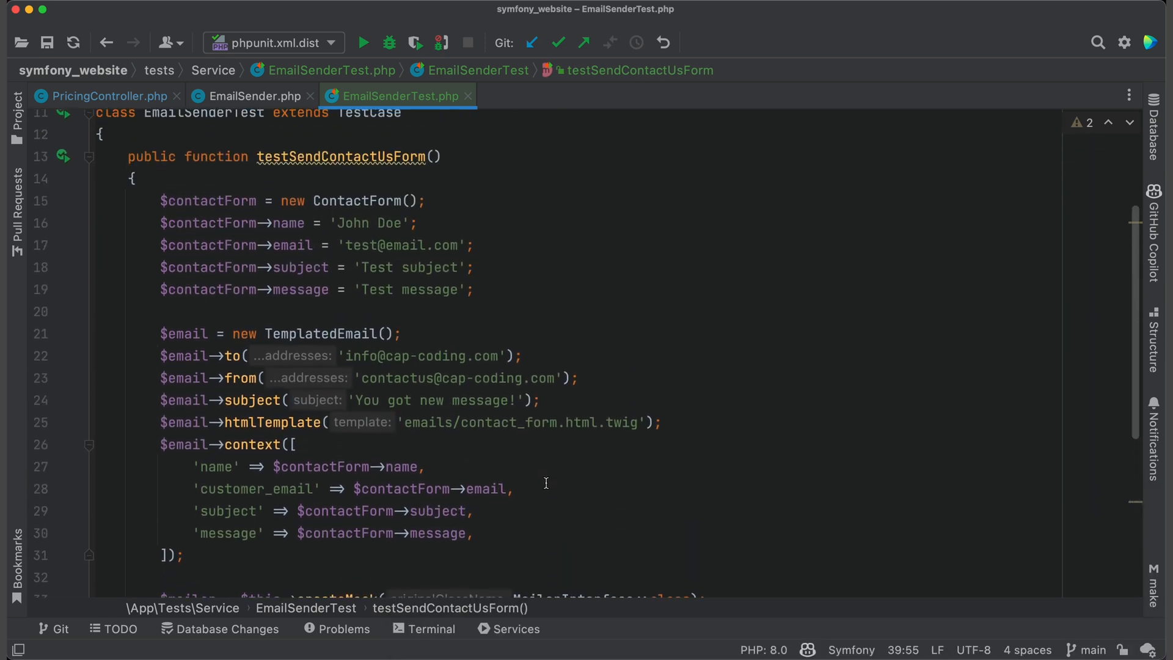
# Step: Run testSendContactUsForm from the gutter, hide the results panel and scroll to the code below
pyautogui.click(64, 156)
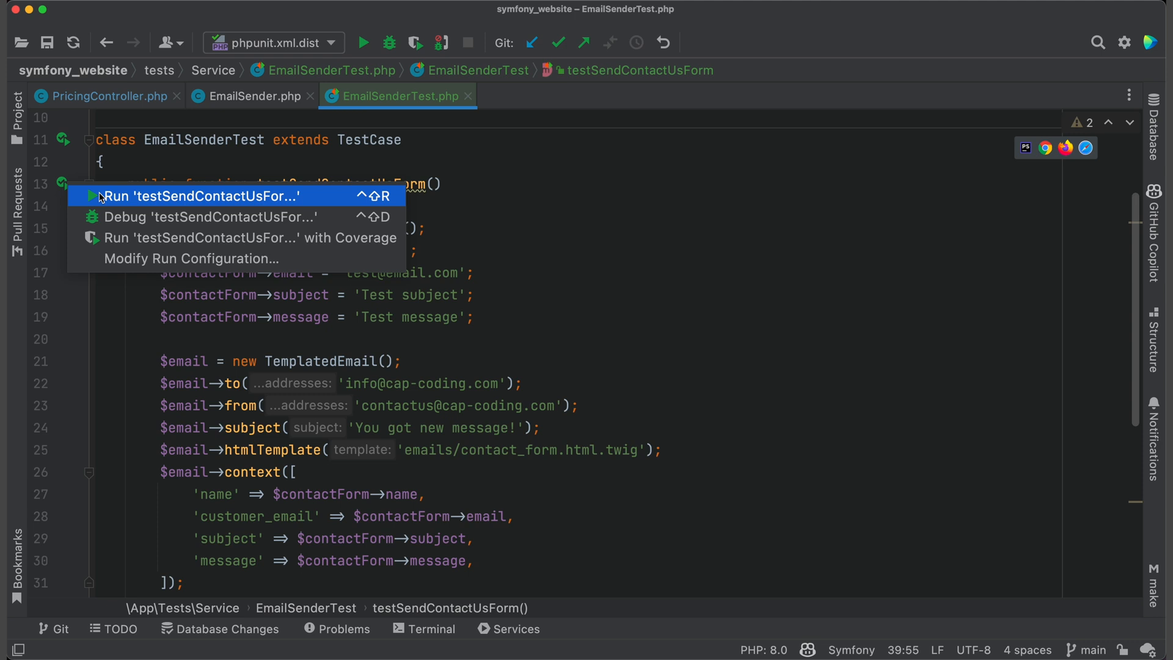
pyautogui.click(199, 196)
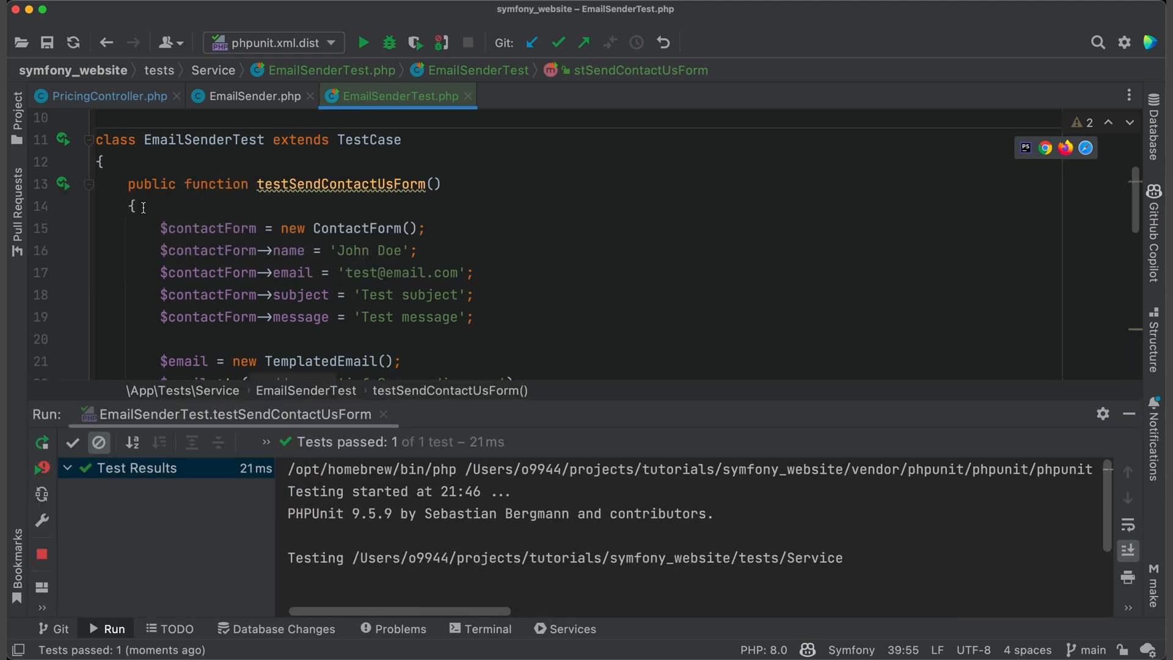
pyautogui.click(269, 42)
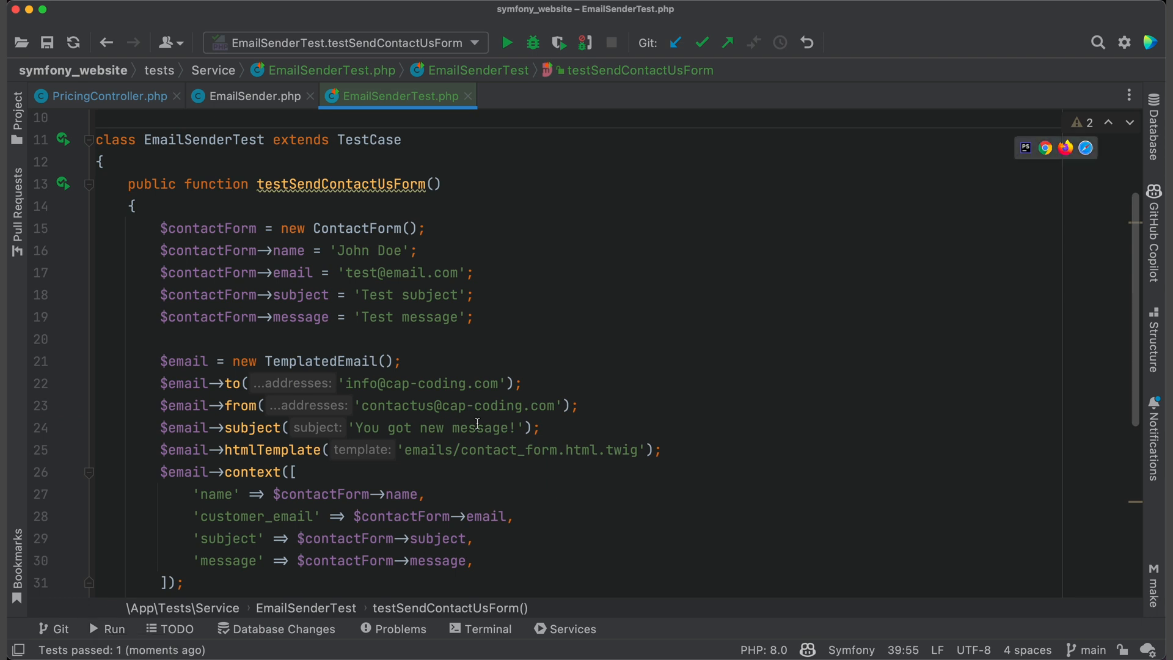
pyautogui.scroll(-3)
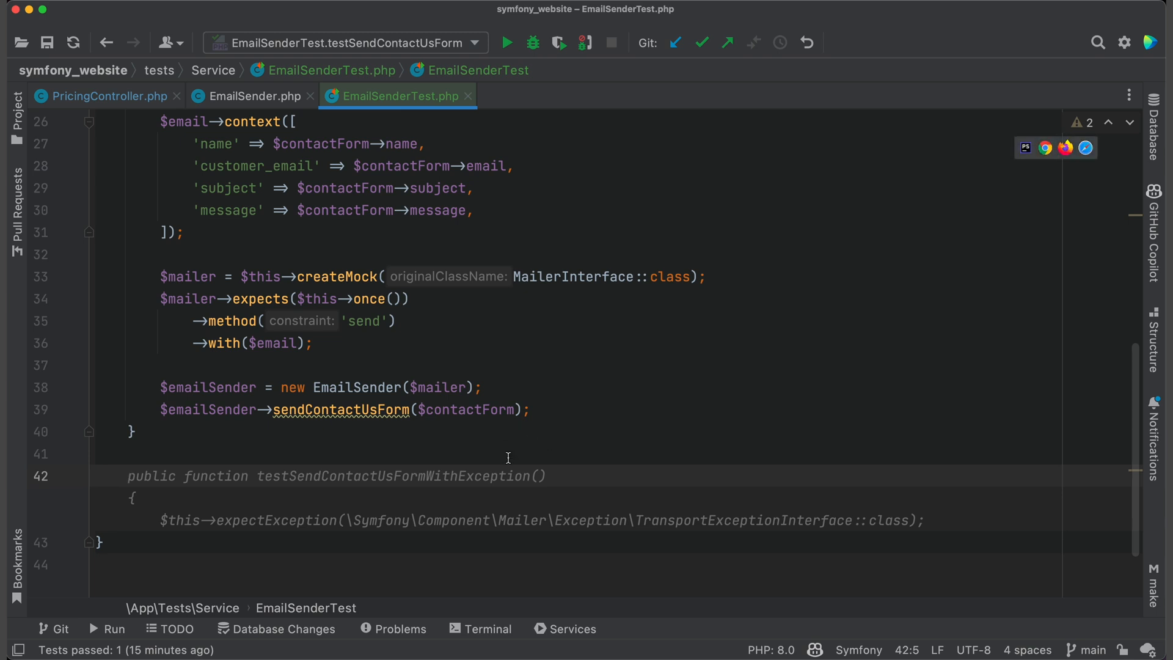
pyautogui.moveTo(504, 484)
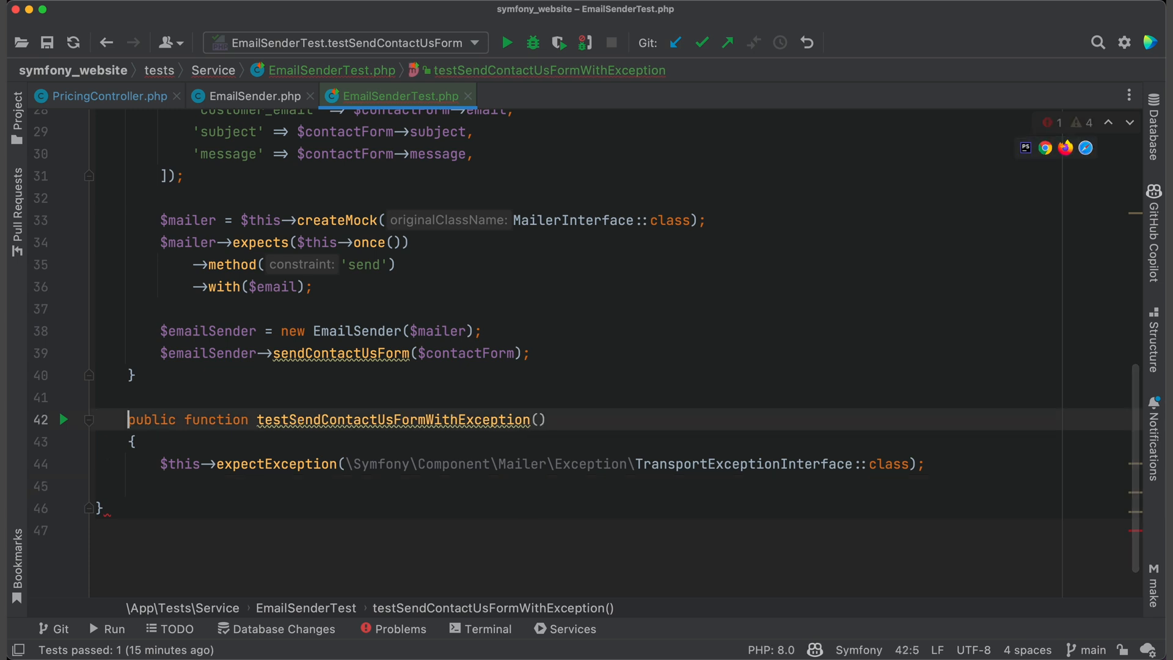
# Step: In the exception test, create the ContactForm with name 'John Doe' and email, and a new TemplatedEmail
pyautogui.write('$contactForm = new ContactForm();')
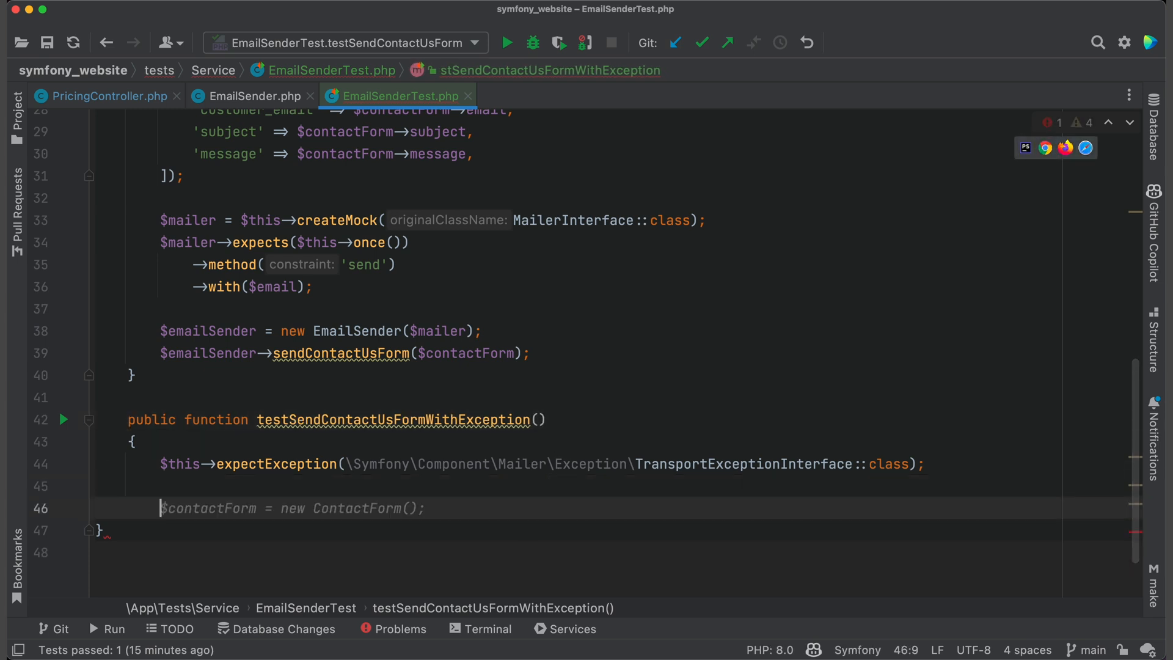
pyautogui.write("$contactForm->name = 'John Doe';")
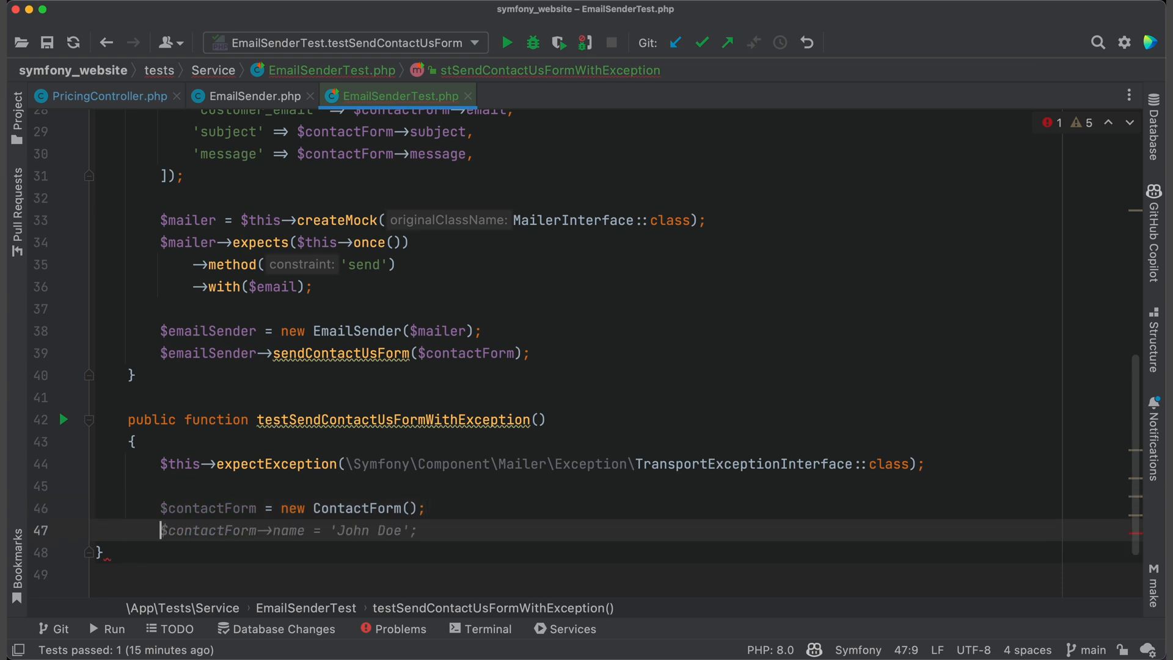
pyautogui.write("$contactForm->email = 'test@email.com';")
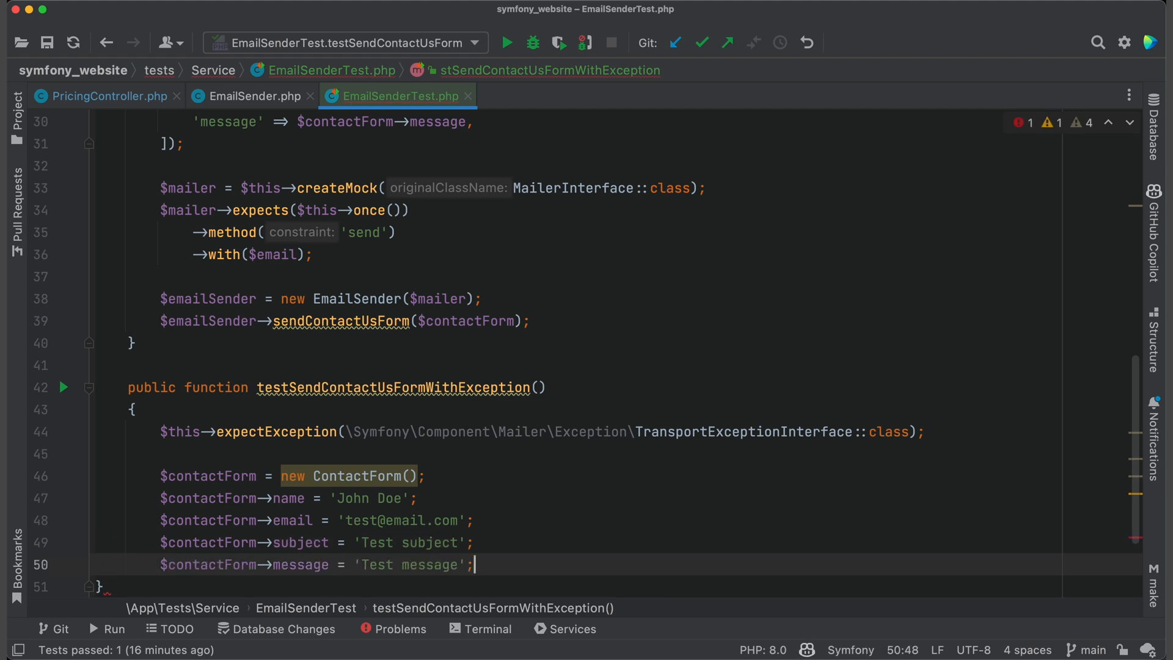
pyautogui.scroll(-3)
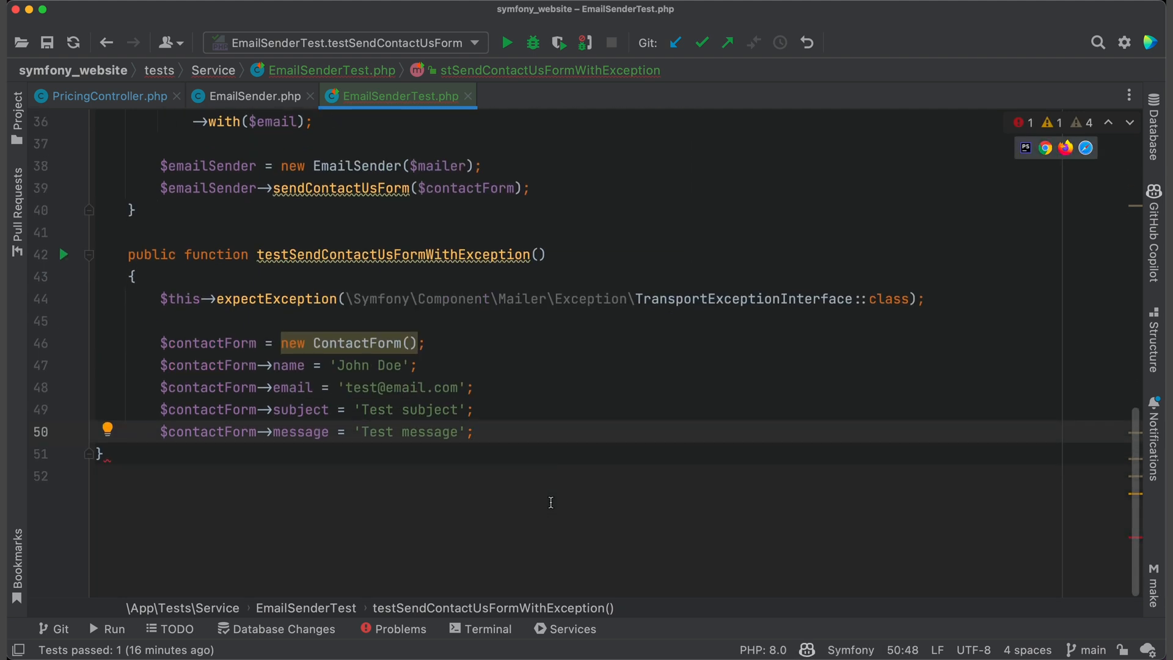
pyautogui.write('$email = new TemplatedEmail();')
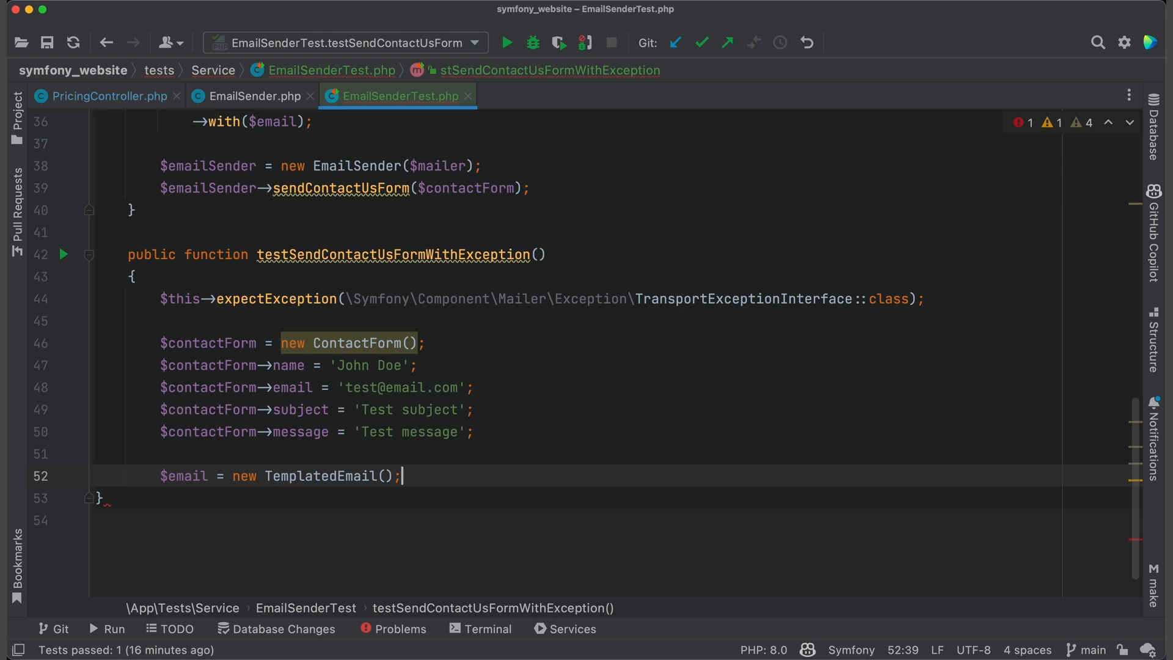
# Step: Set the email's to and from addresses copied from EmailSender, then bring up the Copilot completions
pyautogui.write("$email->to('")
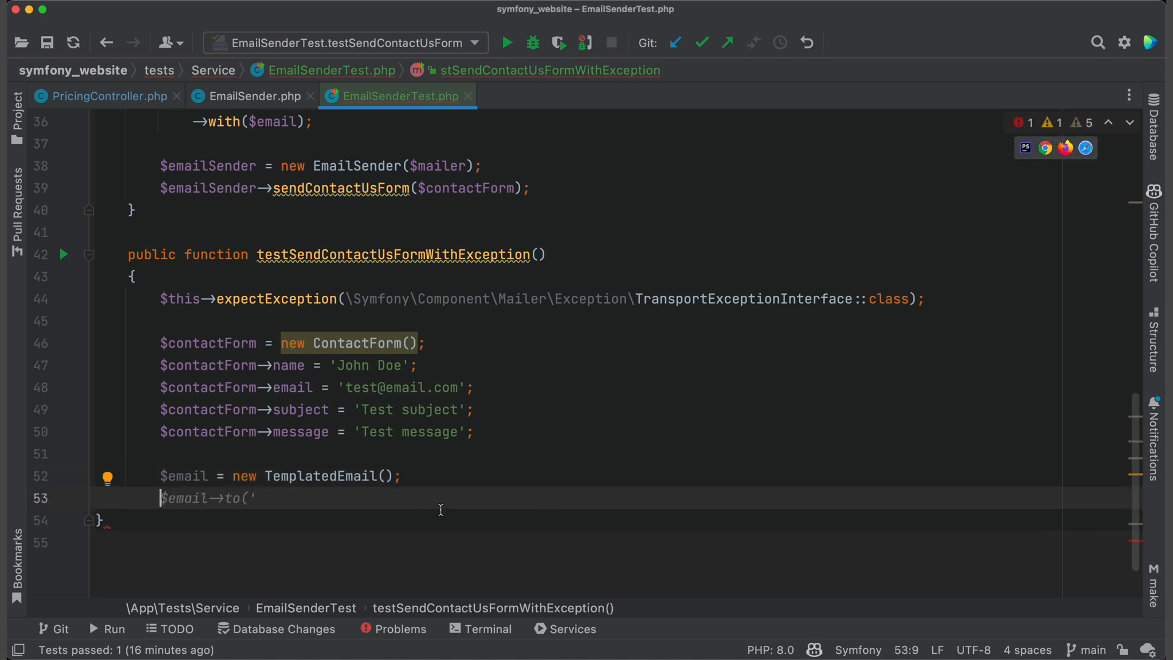
pyautogui.click(251, 95)
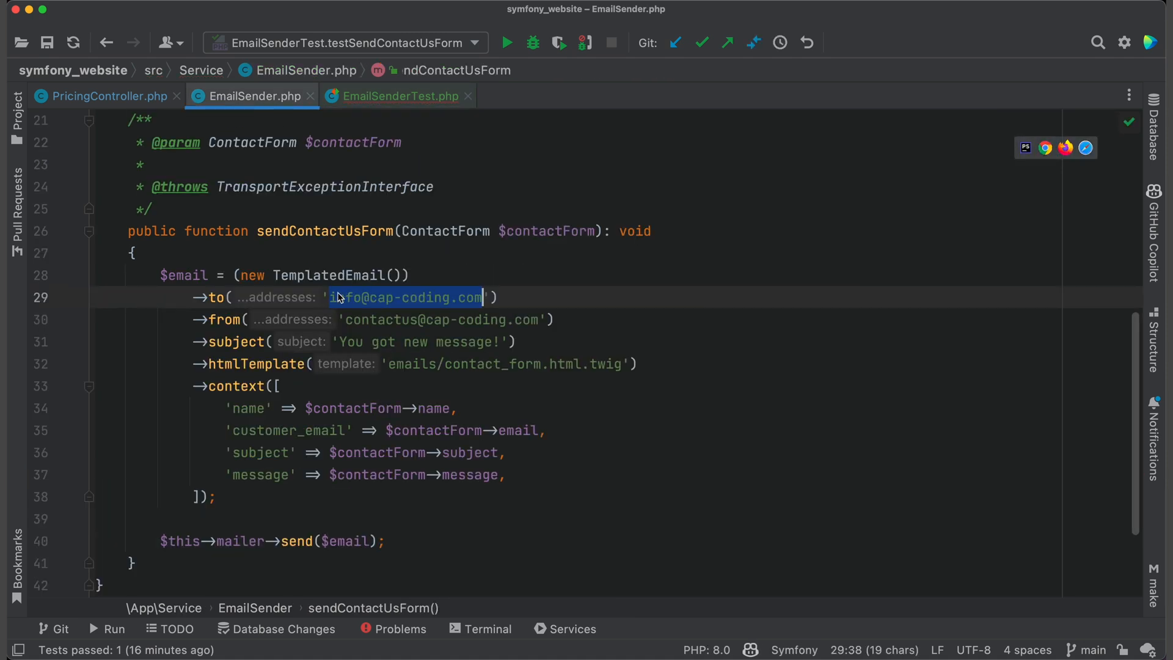
pyautogui.click(397, 96)
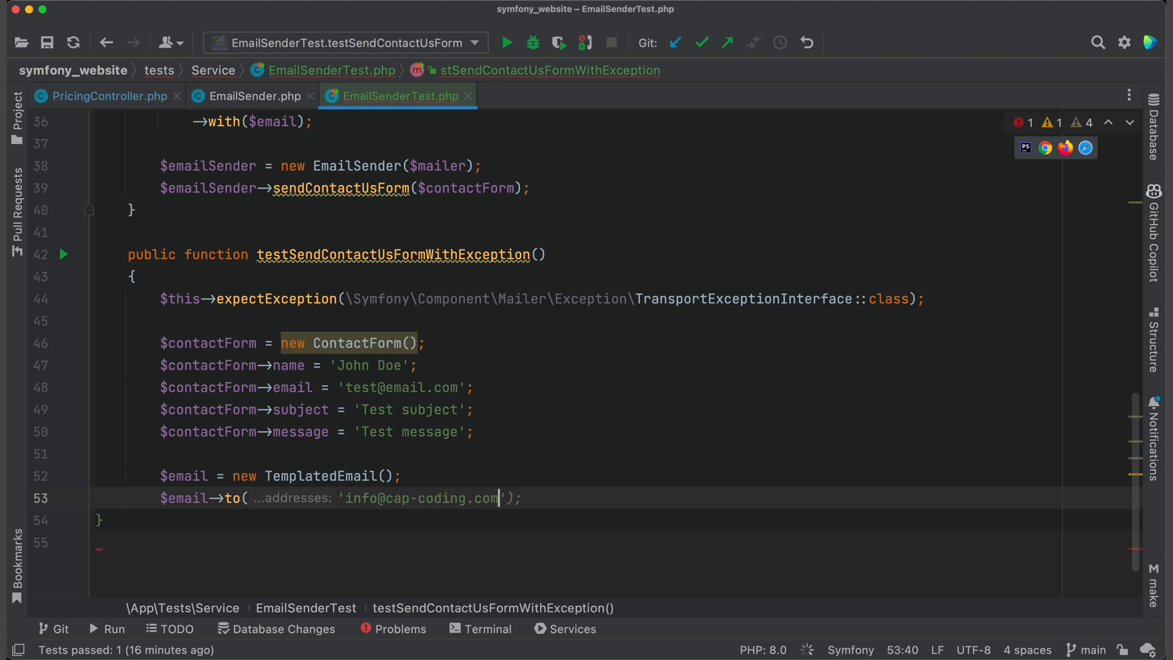
pyautogui.write("$email->from('")
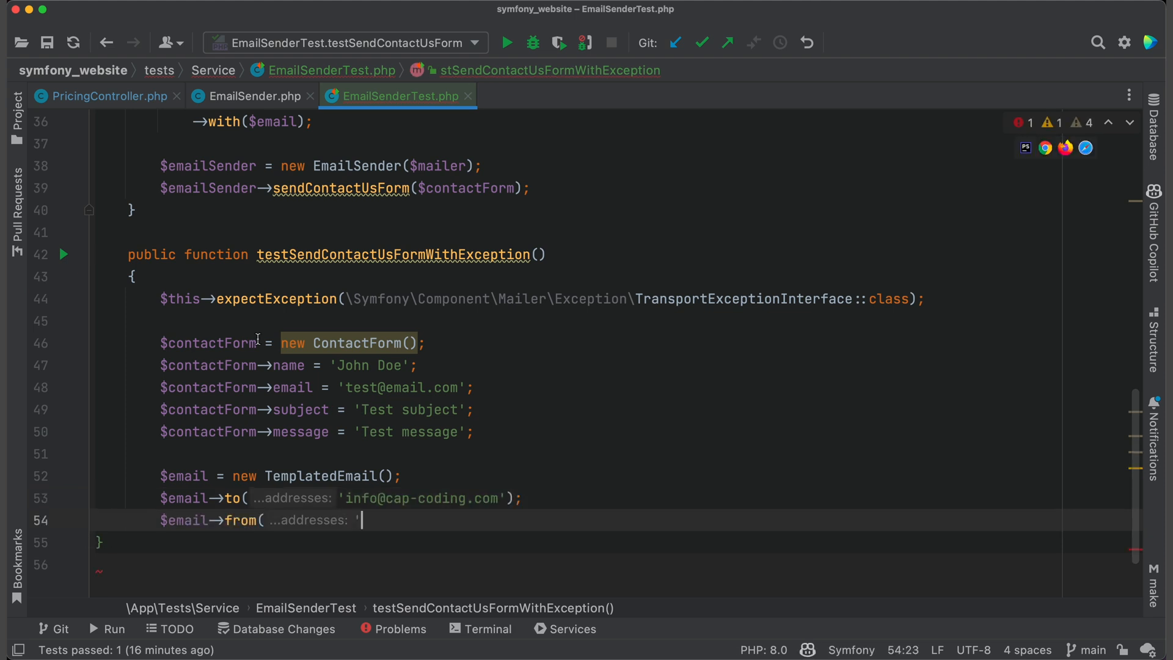
pyautogui.click(250, 96)
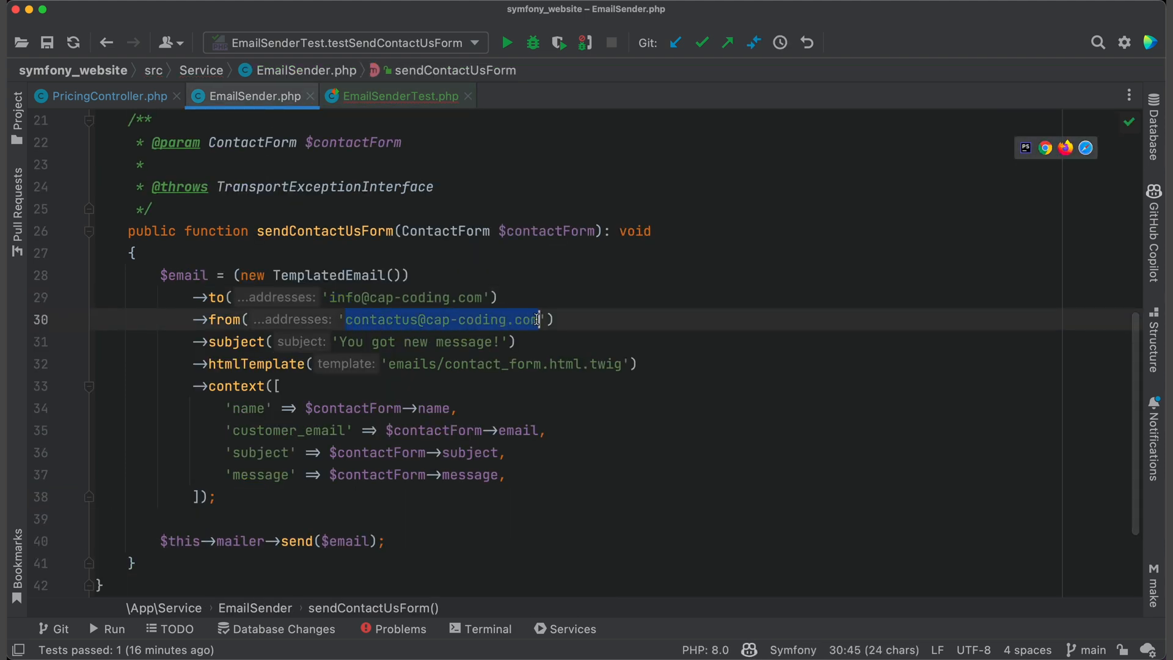
pyautogui.click(396, 95)
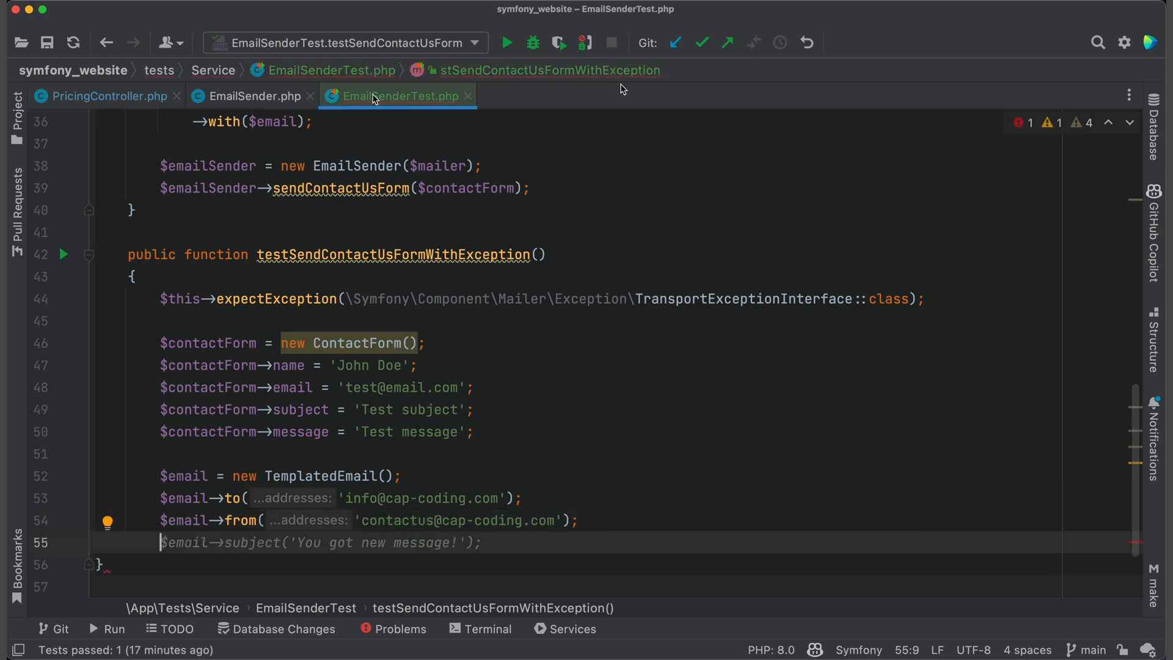
pyautogui.click(1155, 190)
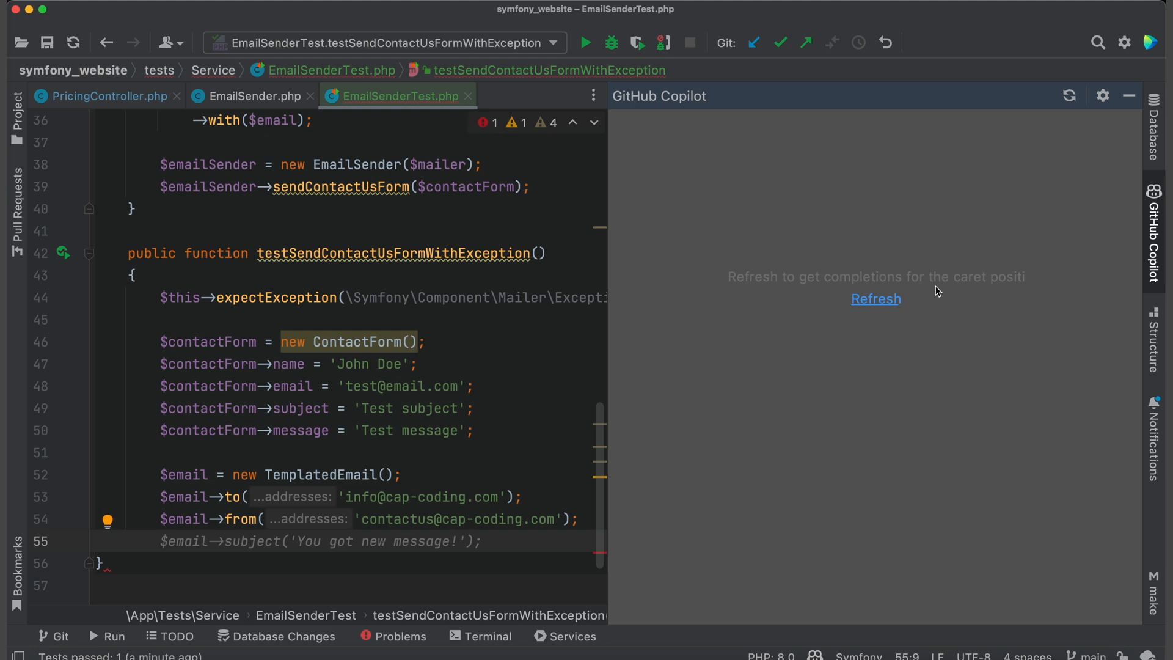
# Step: Accept Copilot's remaining test body with a mailer mock throwing on send, then view EmailSender's sendContactUsForm
pyautogui.click(875, 300)
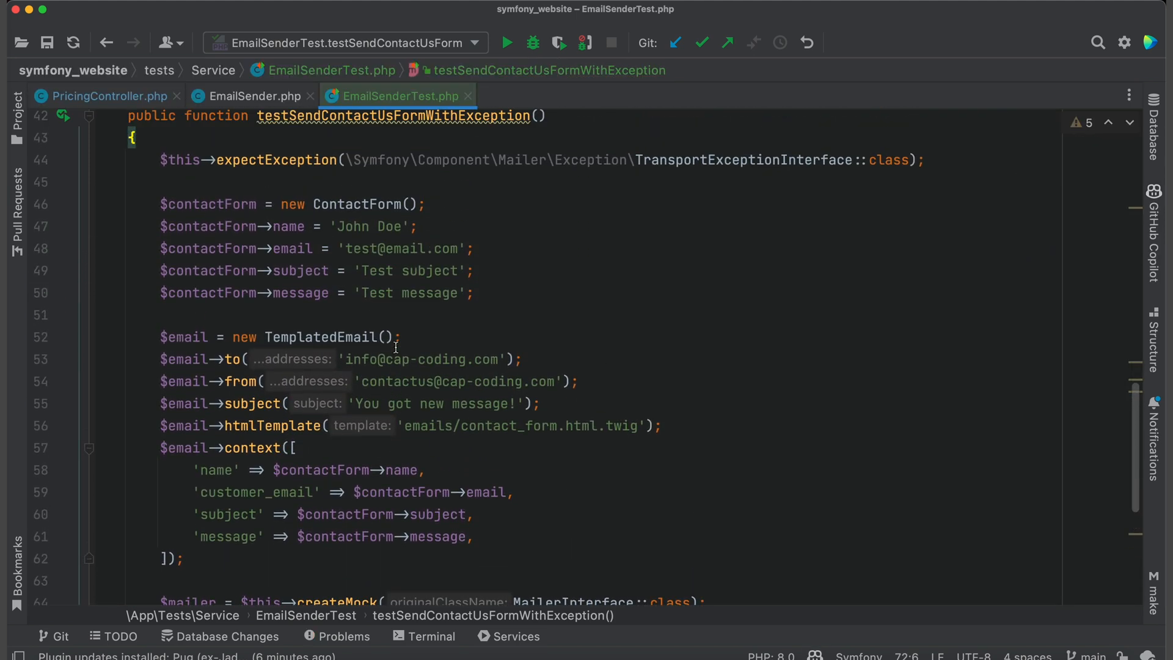
pyautogui.scroll(-3)
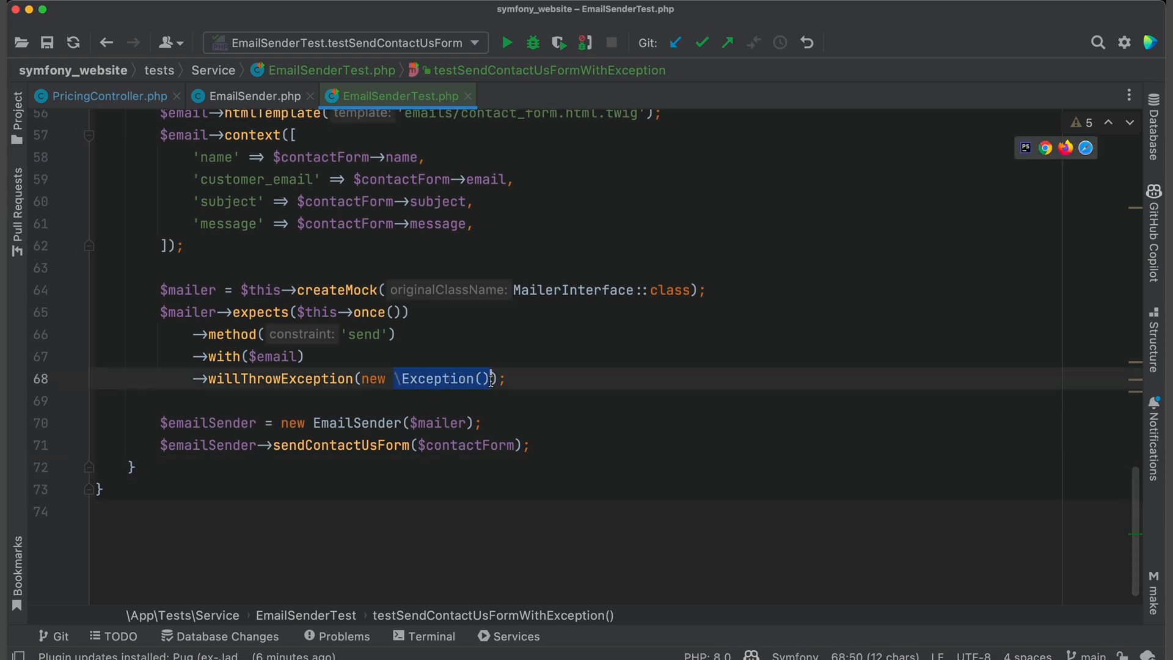
pyautogui.click(255, 96)
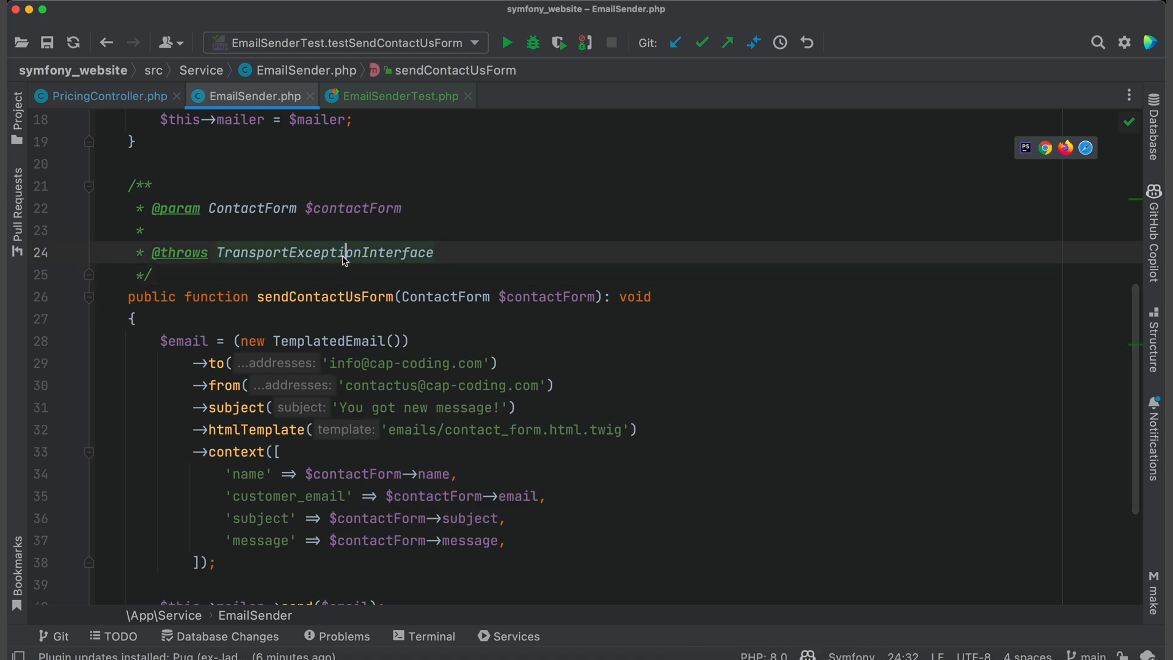
# Step: Navigate from TransportExceptionInterface to its TransportException implementation and copy the class name
pyautogui.click(325, 252)
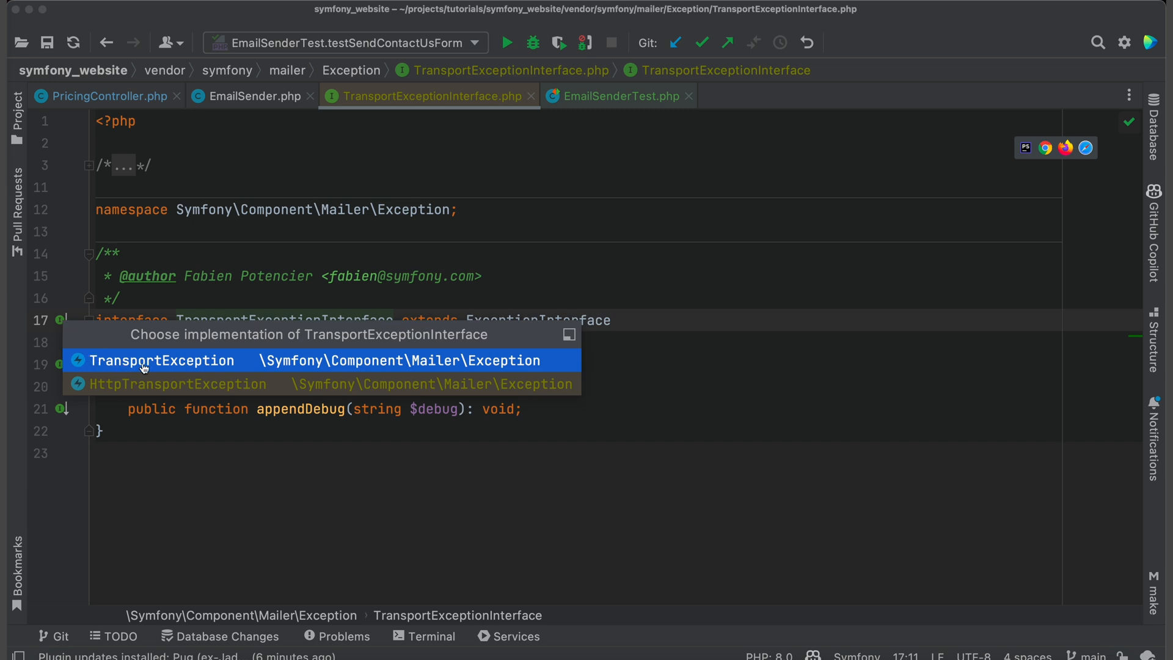
pyautogui.click(161, 359)
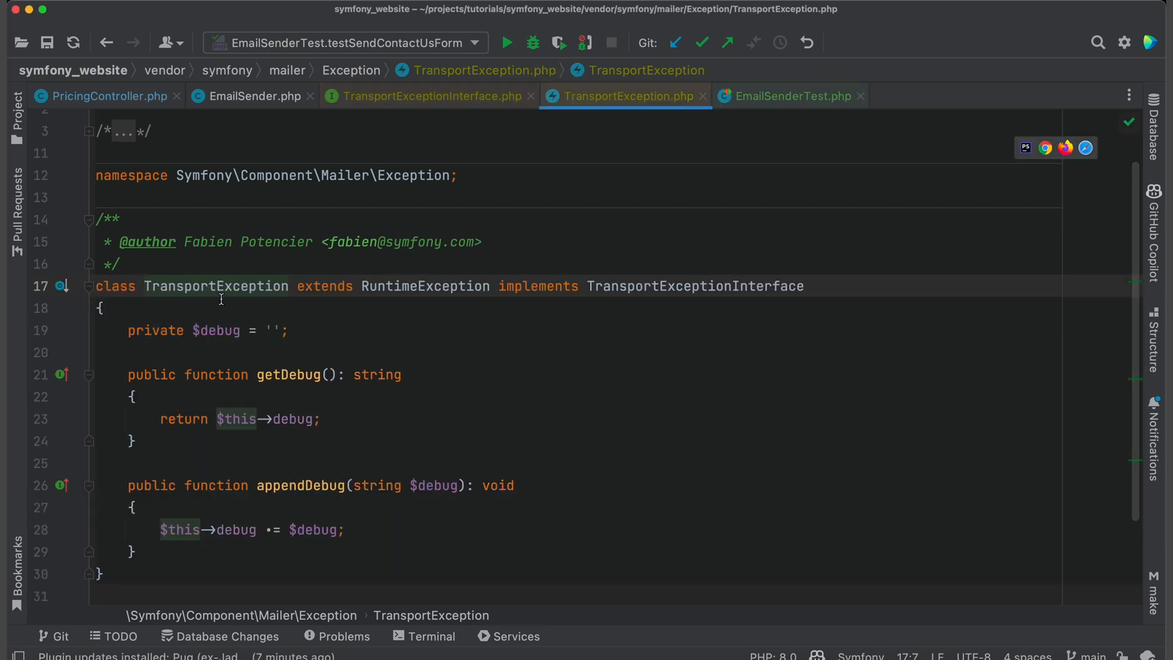
pyautogui.doubleClick(215, 286)
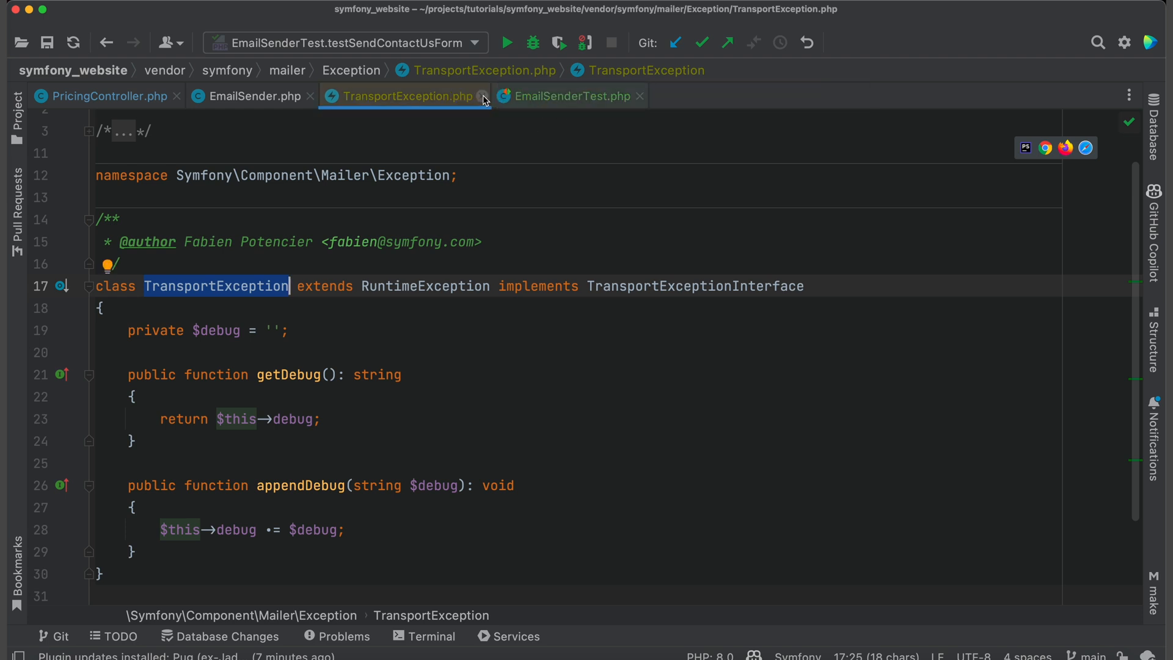
pyautogui.click(483, 96)
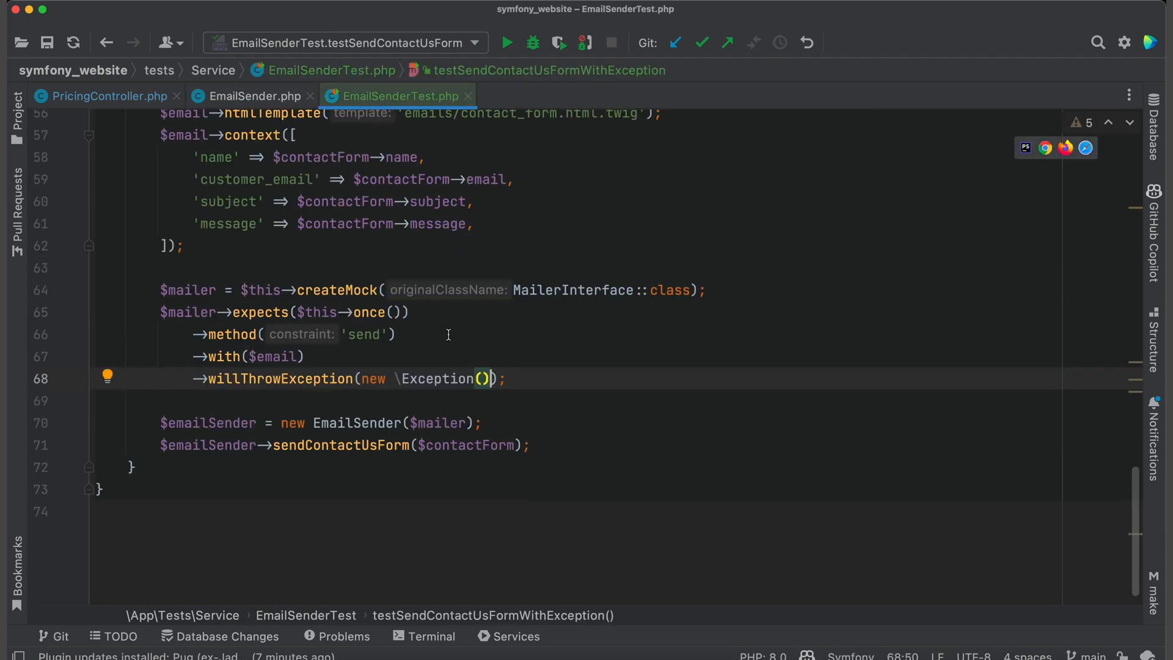
# Step: Replace the mock's generic \Exception with TransportException('Test exception')
pyautogui.doubleClick(434, 378)
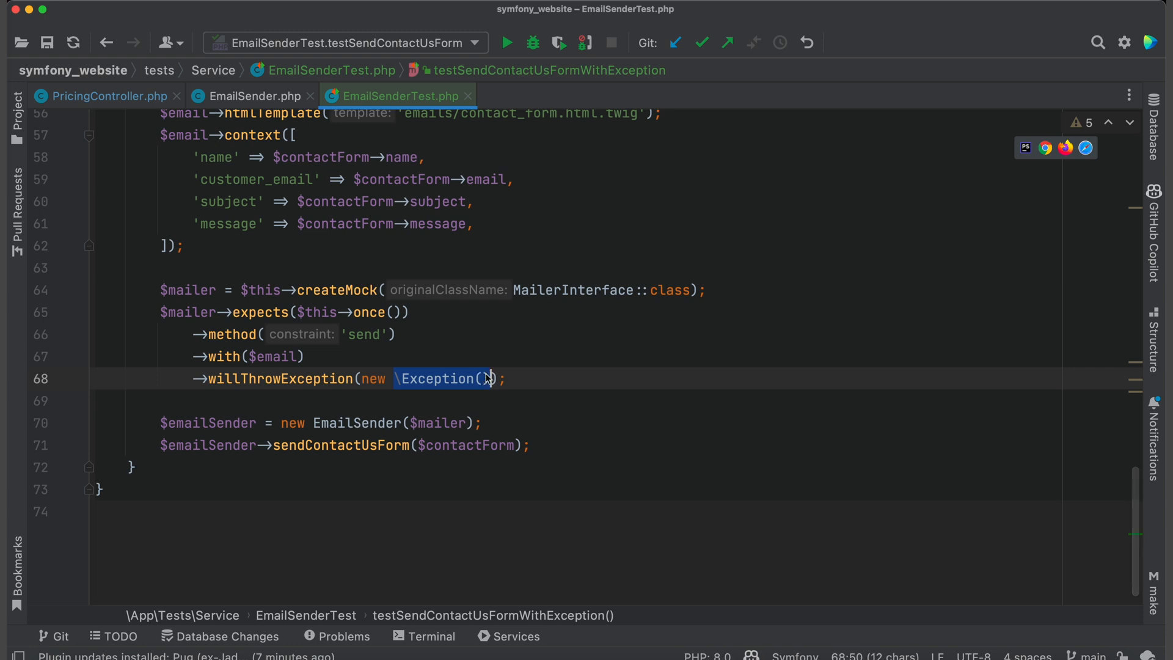
pyautogui.write('TransportException')
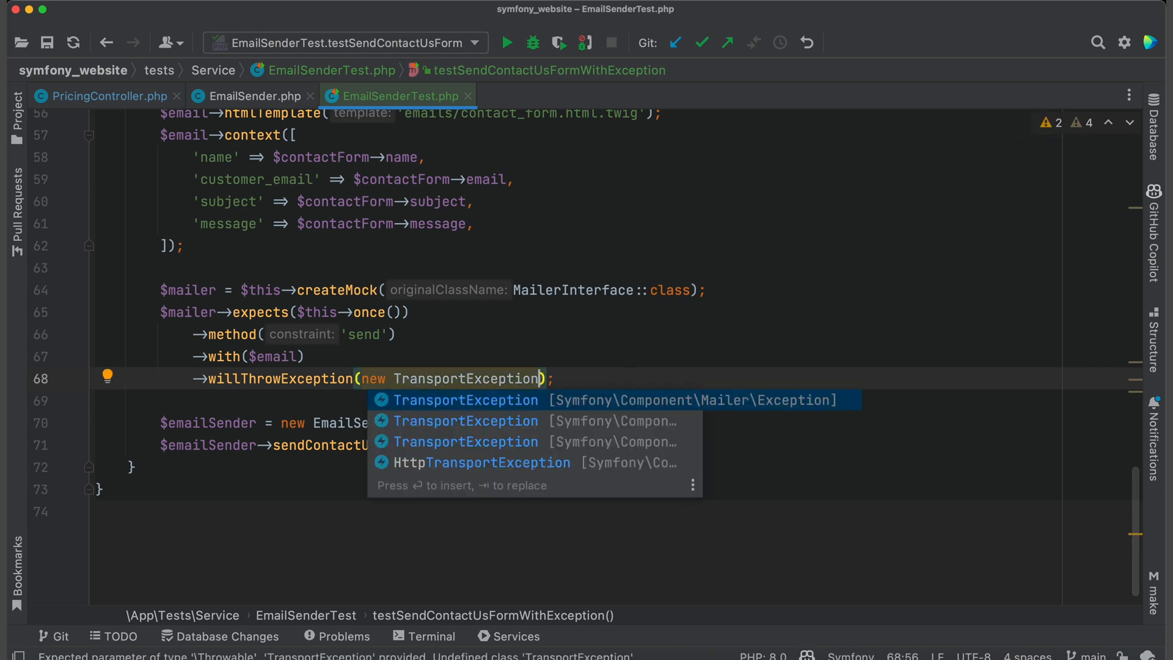
pyautogui.write("'Test exception'")
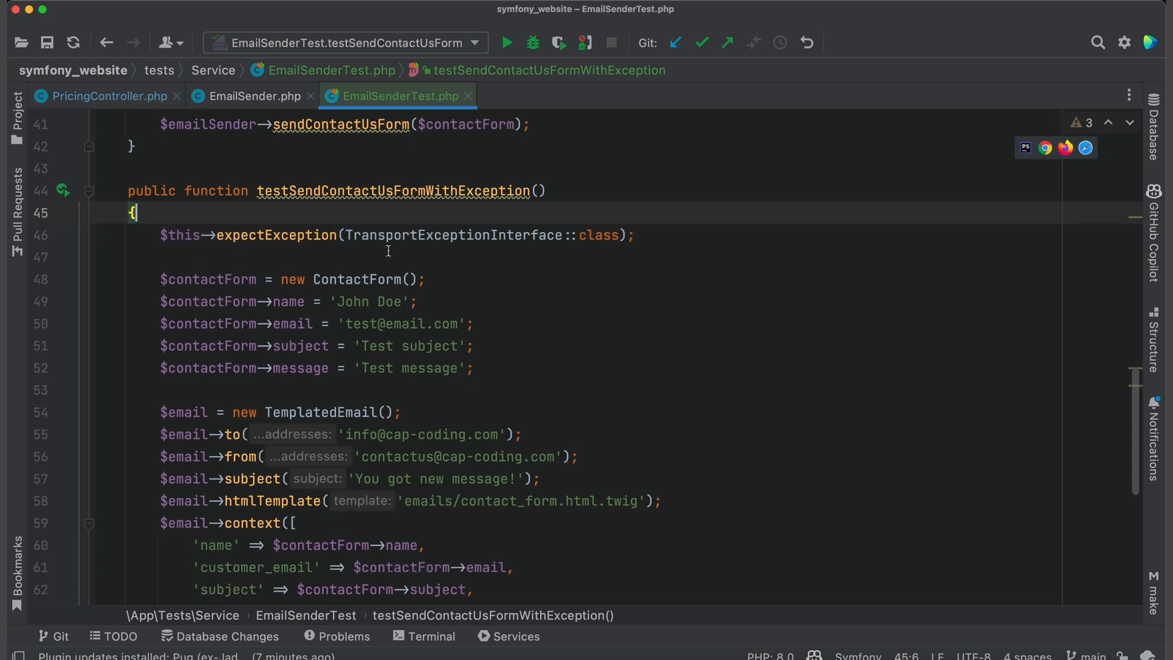
# Step: Run testSendContactUsFormWithException from the gutter, see it pass and hide the results
pyautogui.click(64, 191)
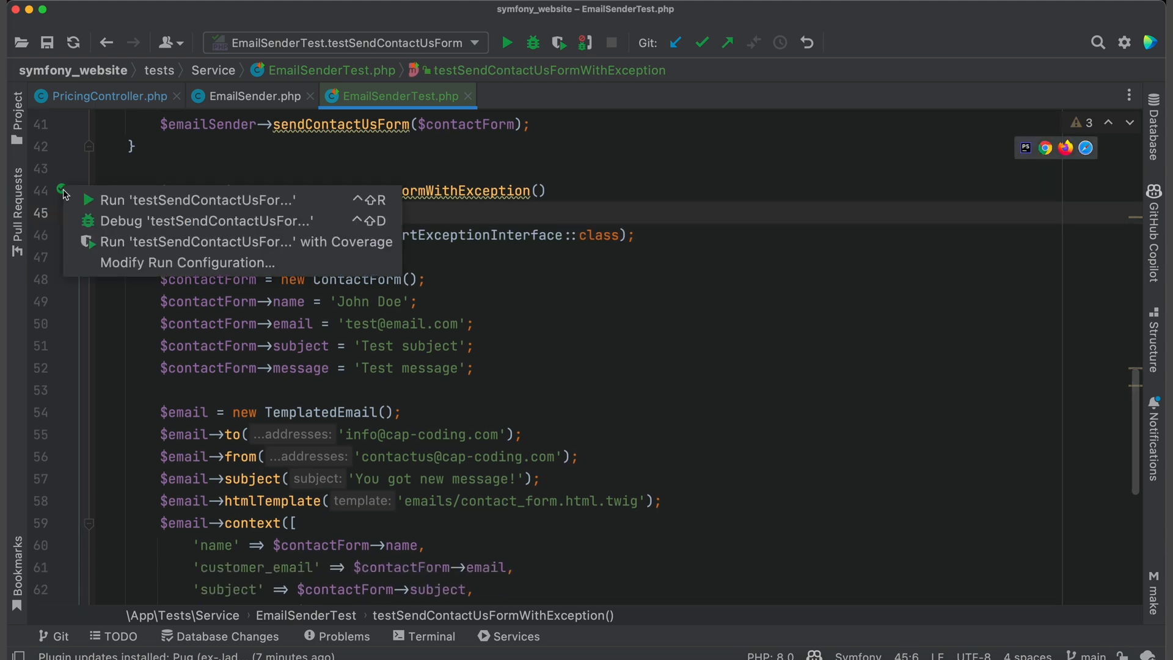
pyautogui.click(195, 200)
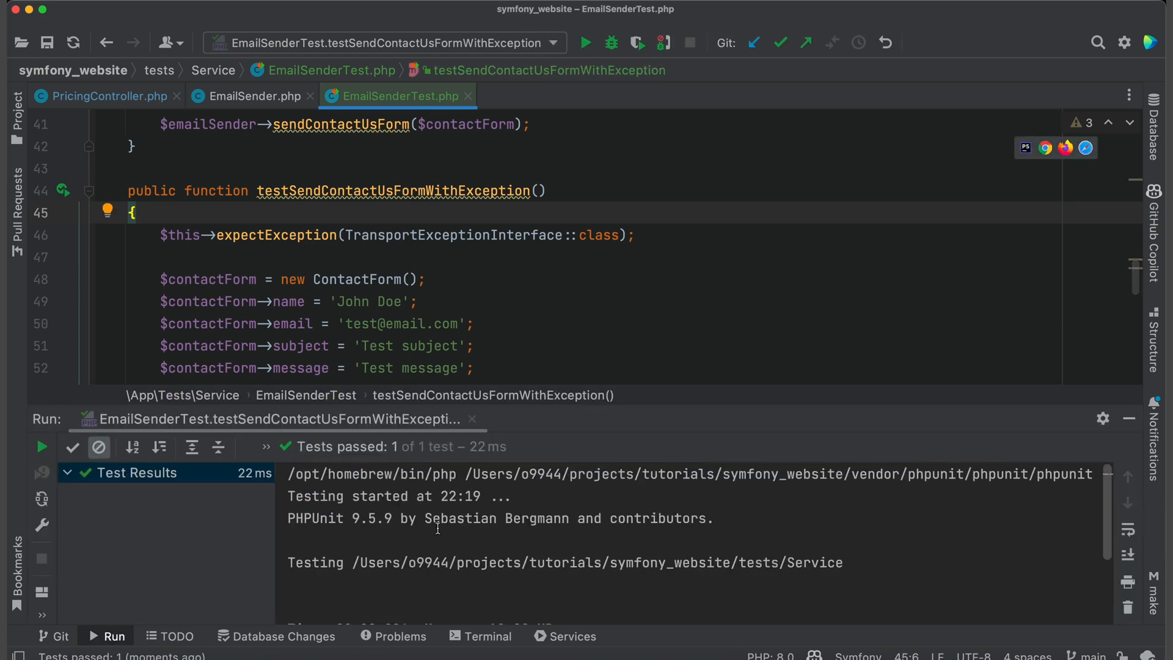
pyautogui.click(106, 635)
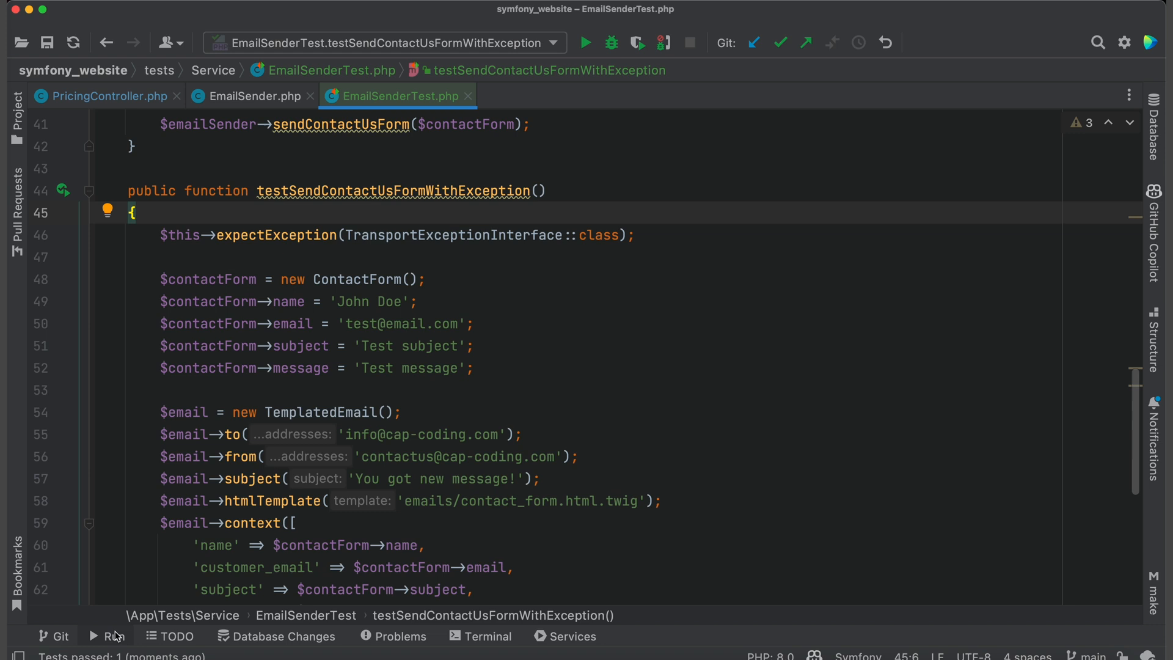